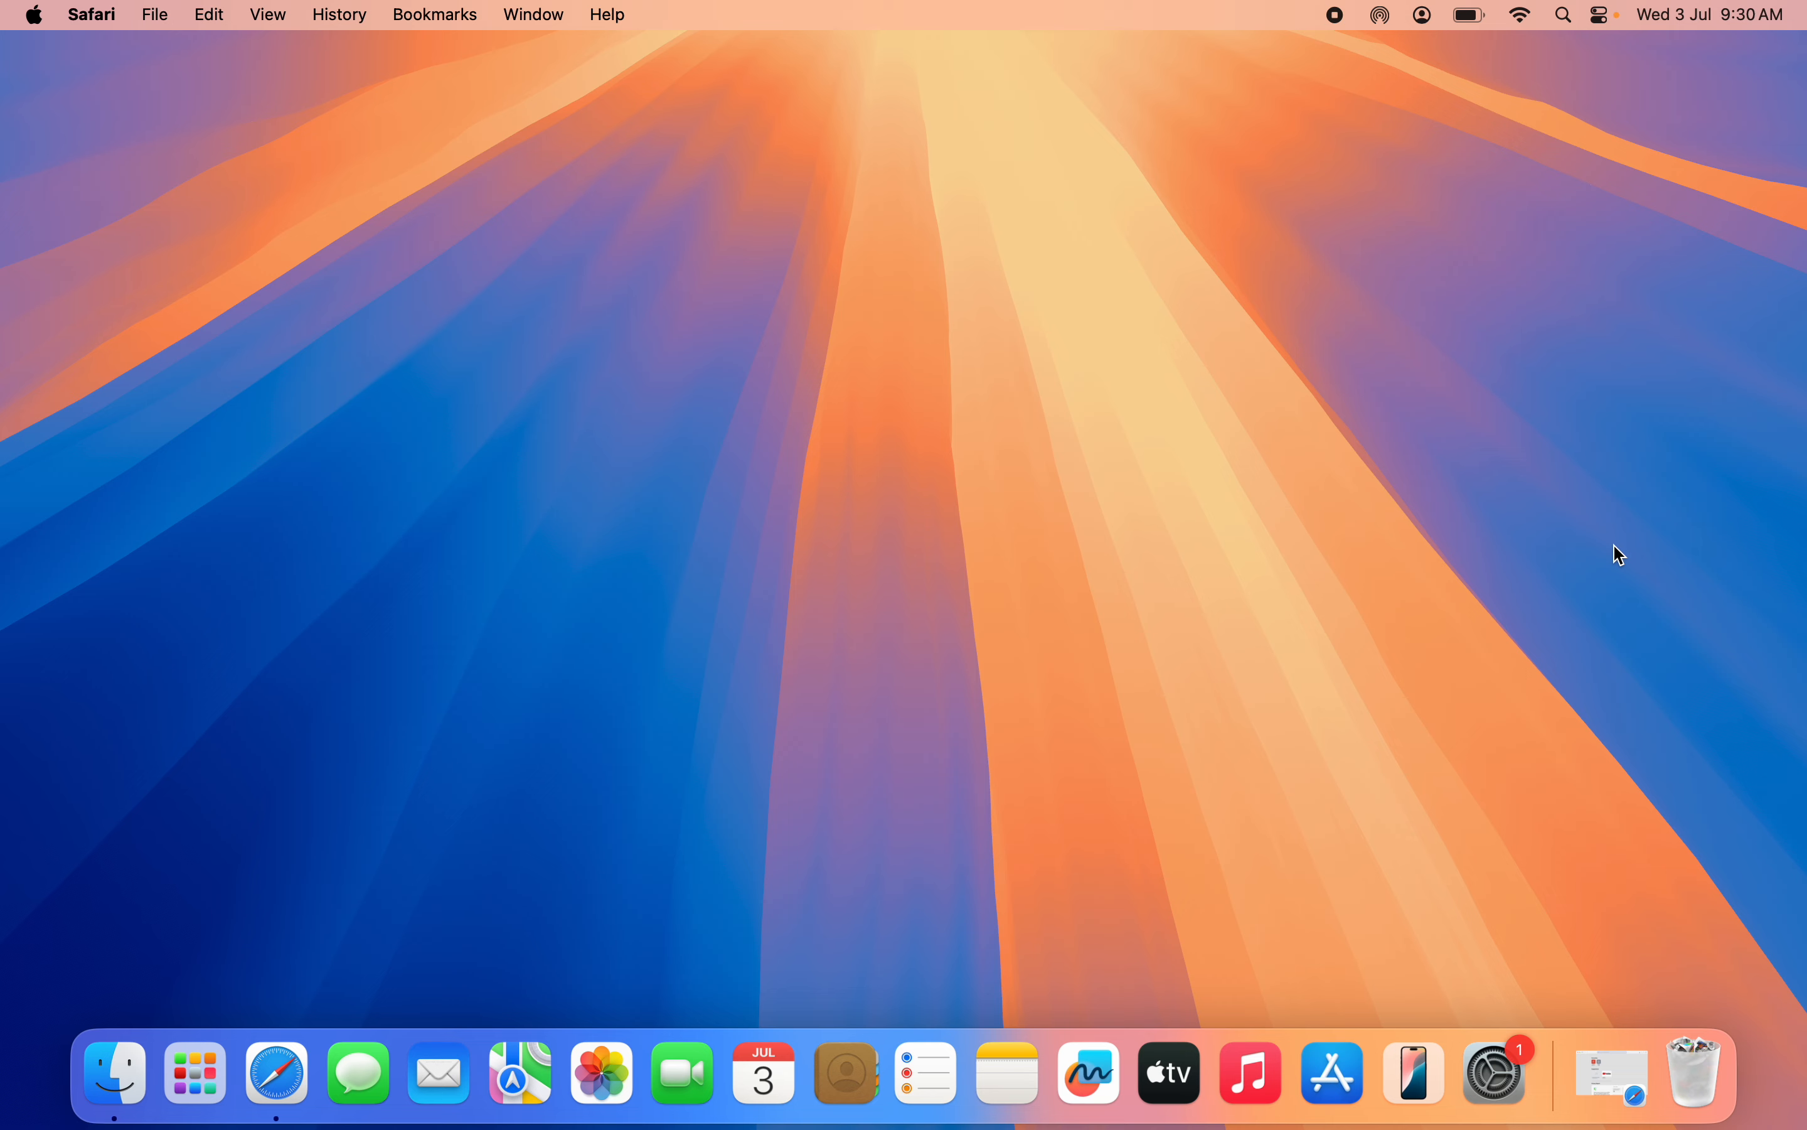
pyautogui.moveTo(1070, 389)
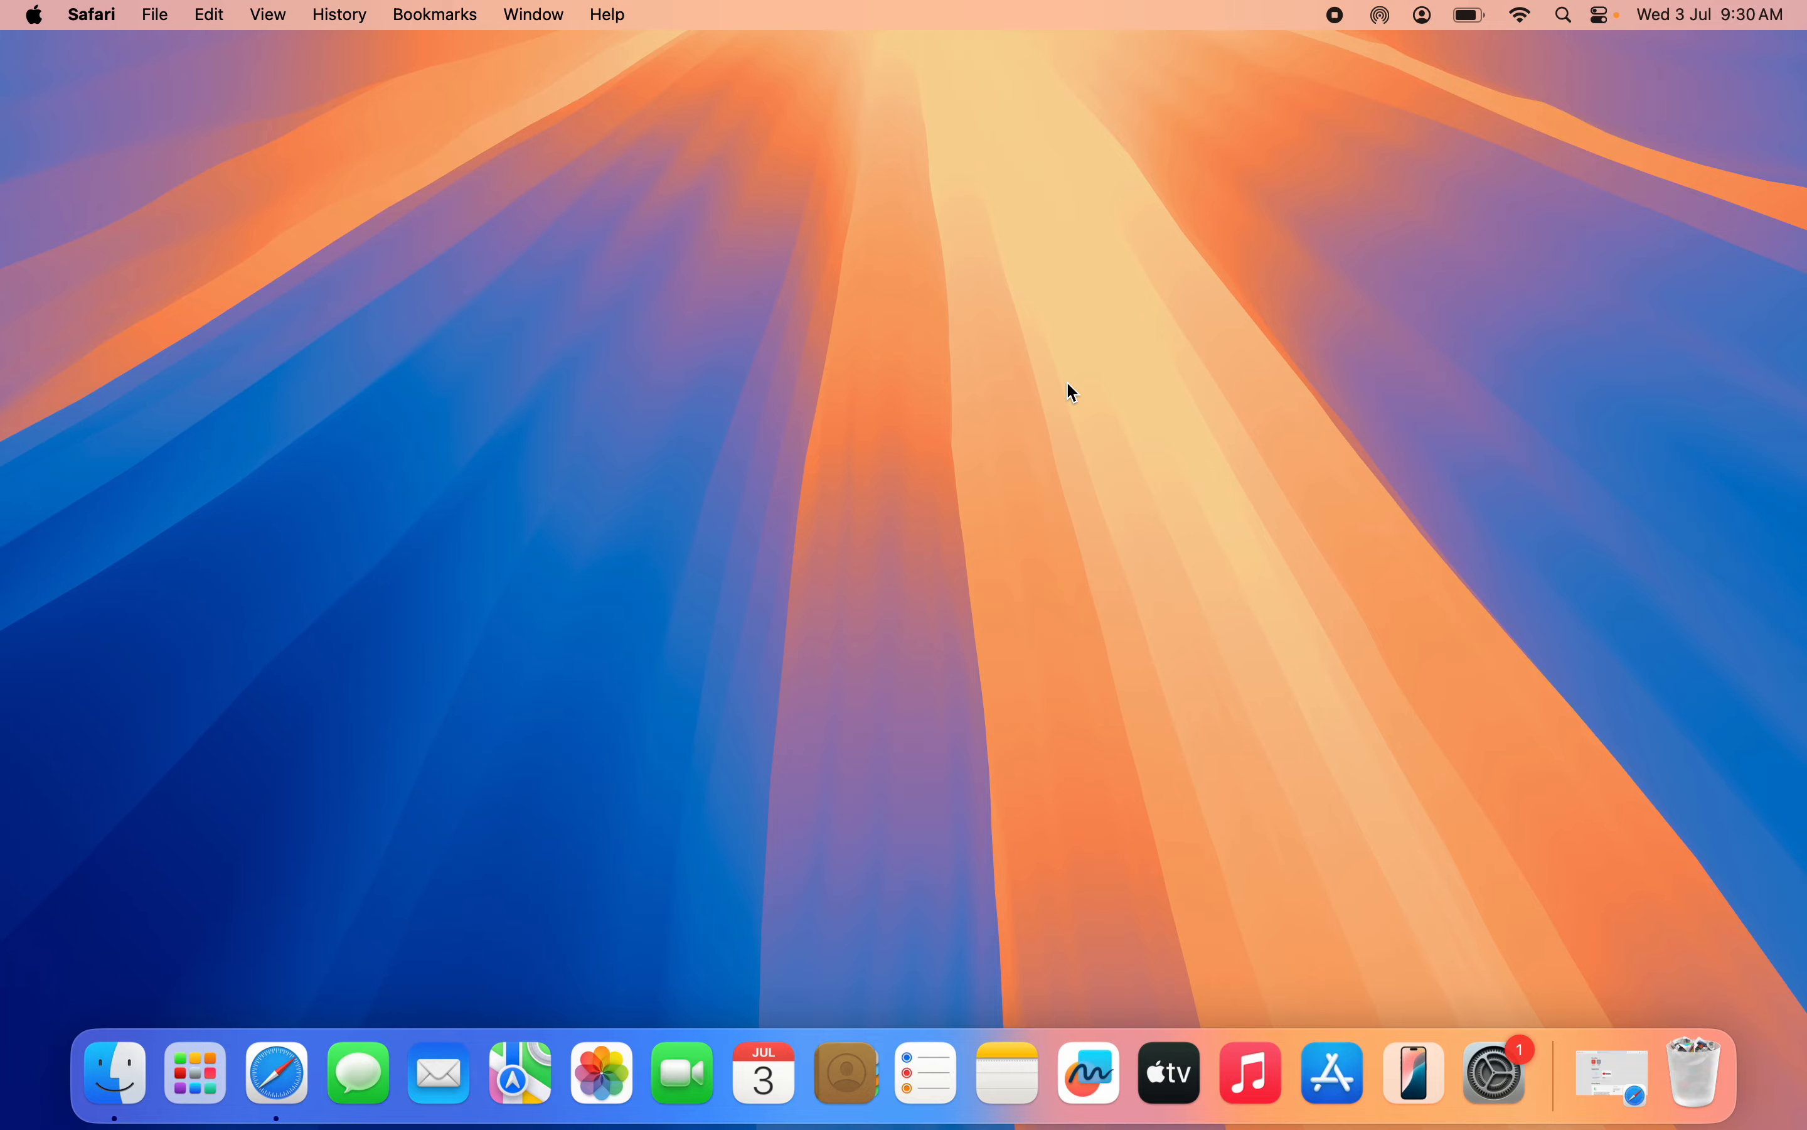
# - Search Google for 'vlc for mac' from Safari's address bar
pyautogui.click(276, 1072)
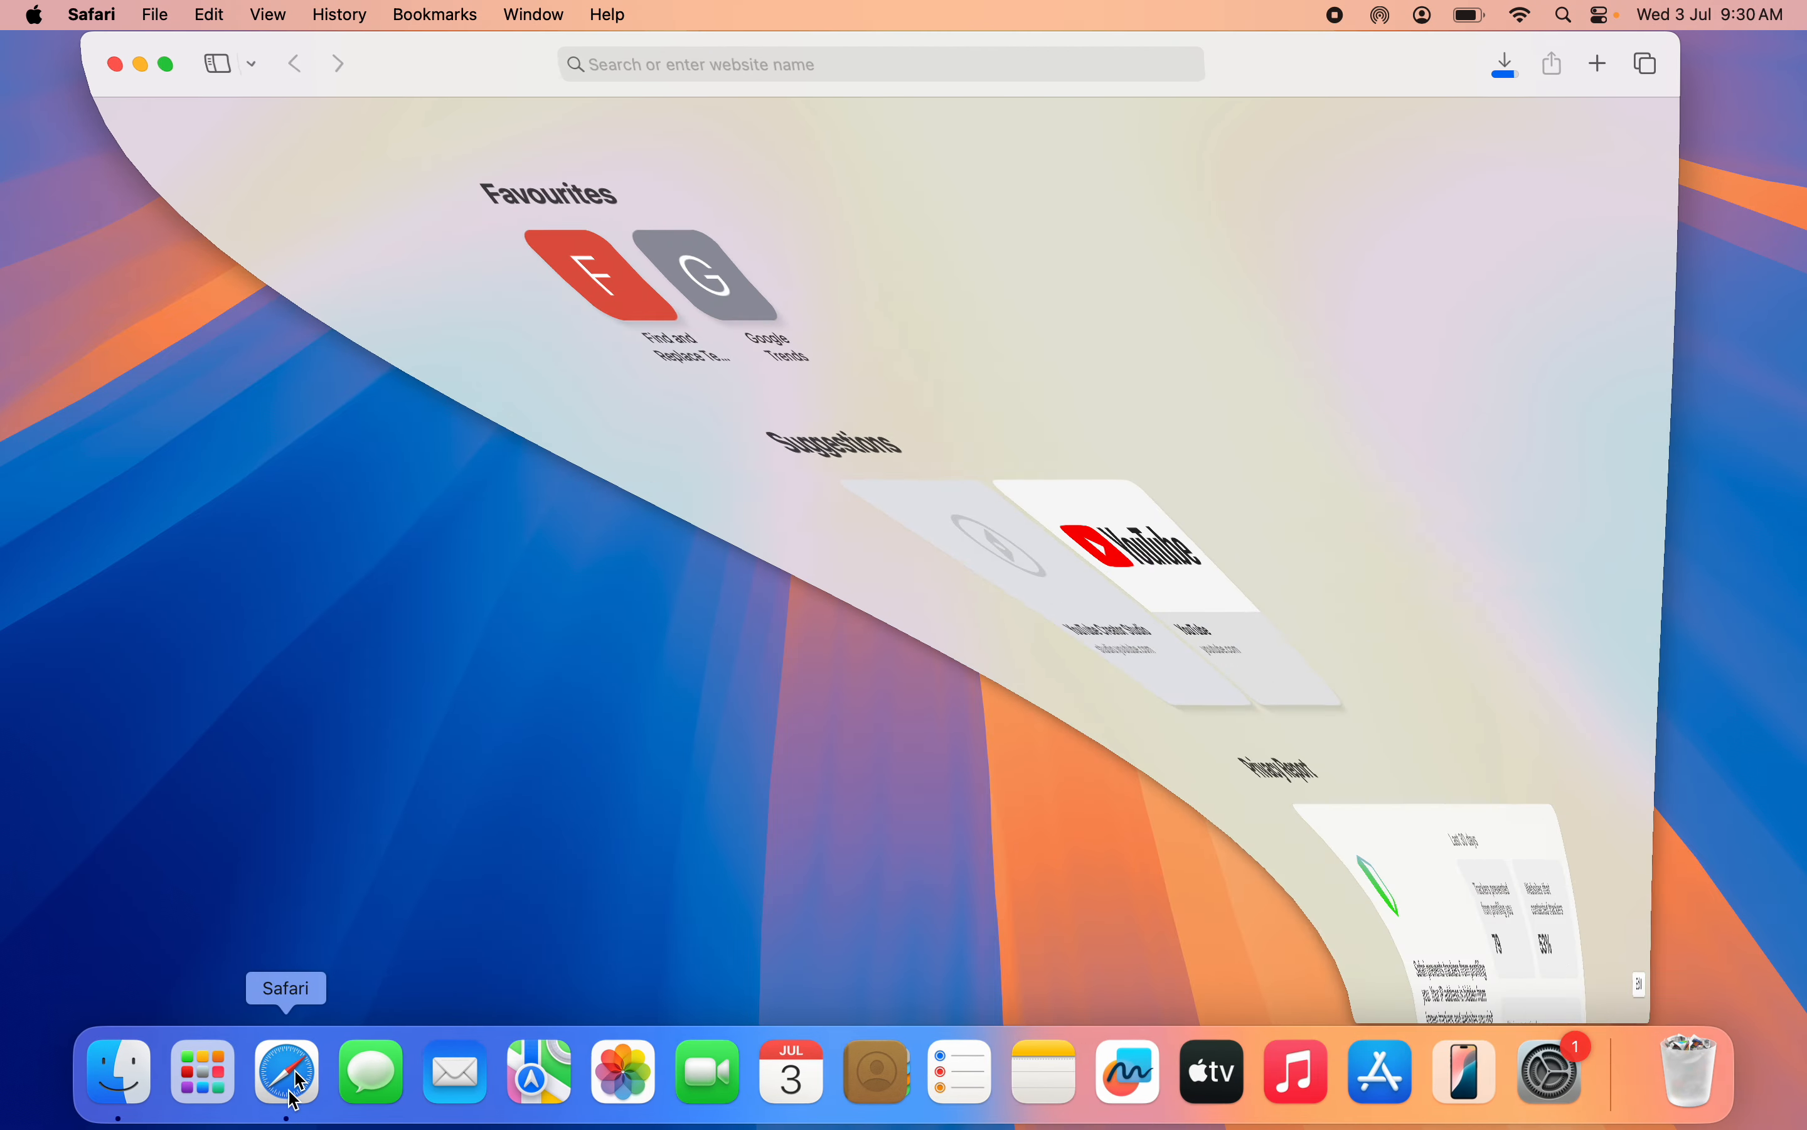
pyautogui.click(288, 1072)
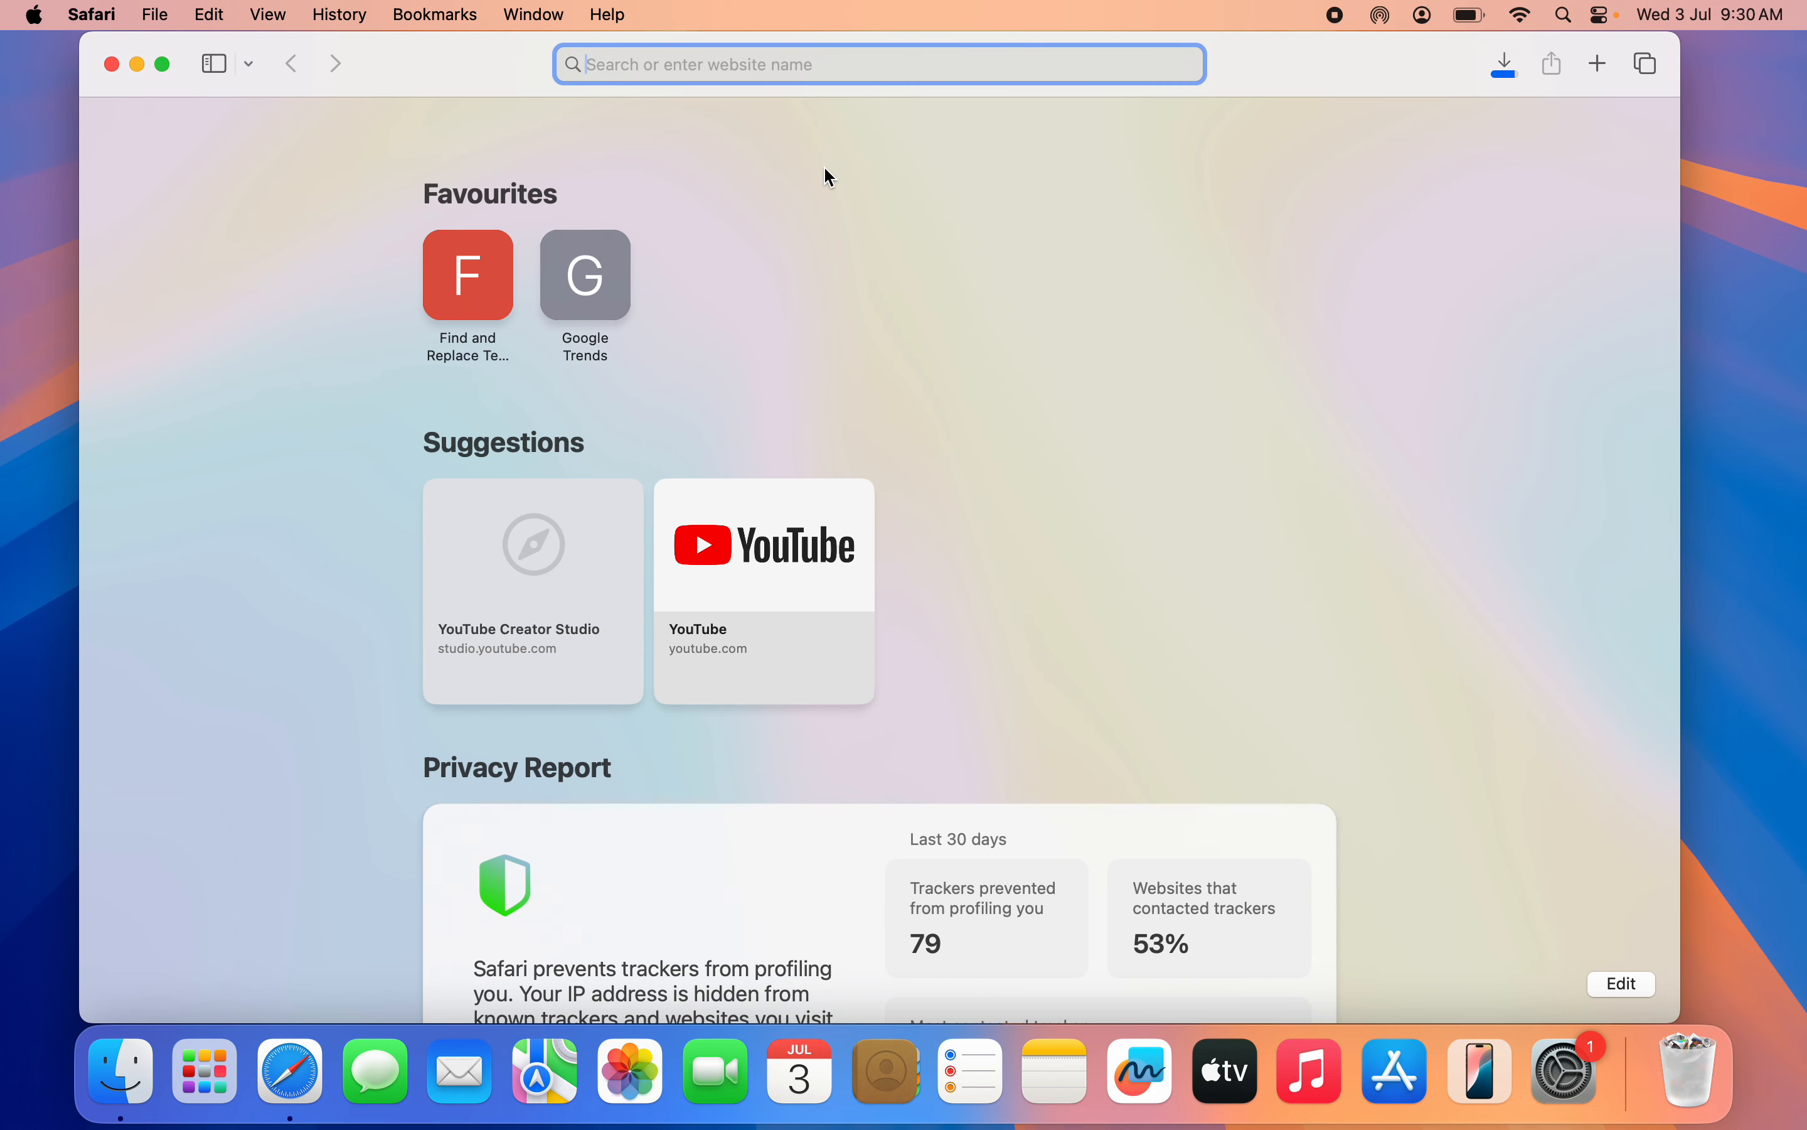
pyautogui.write('vlc for mac')
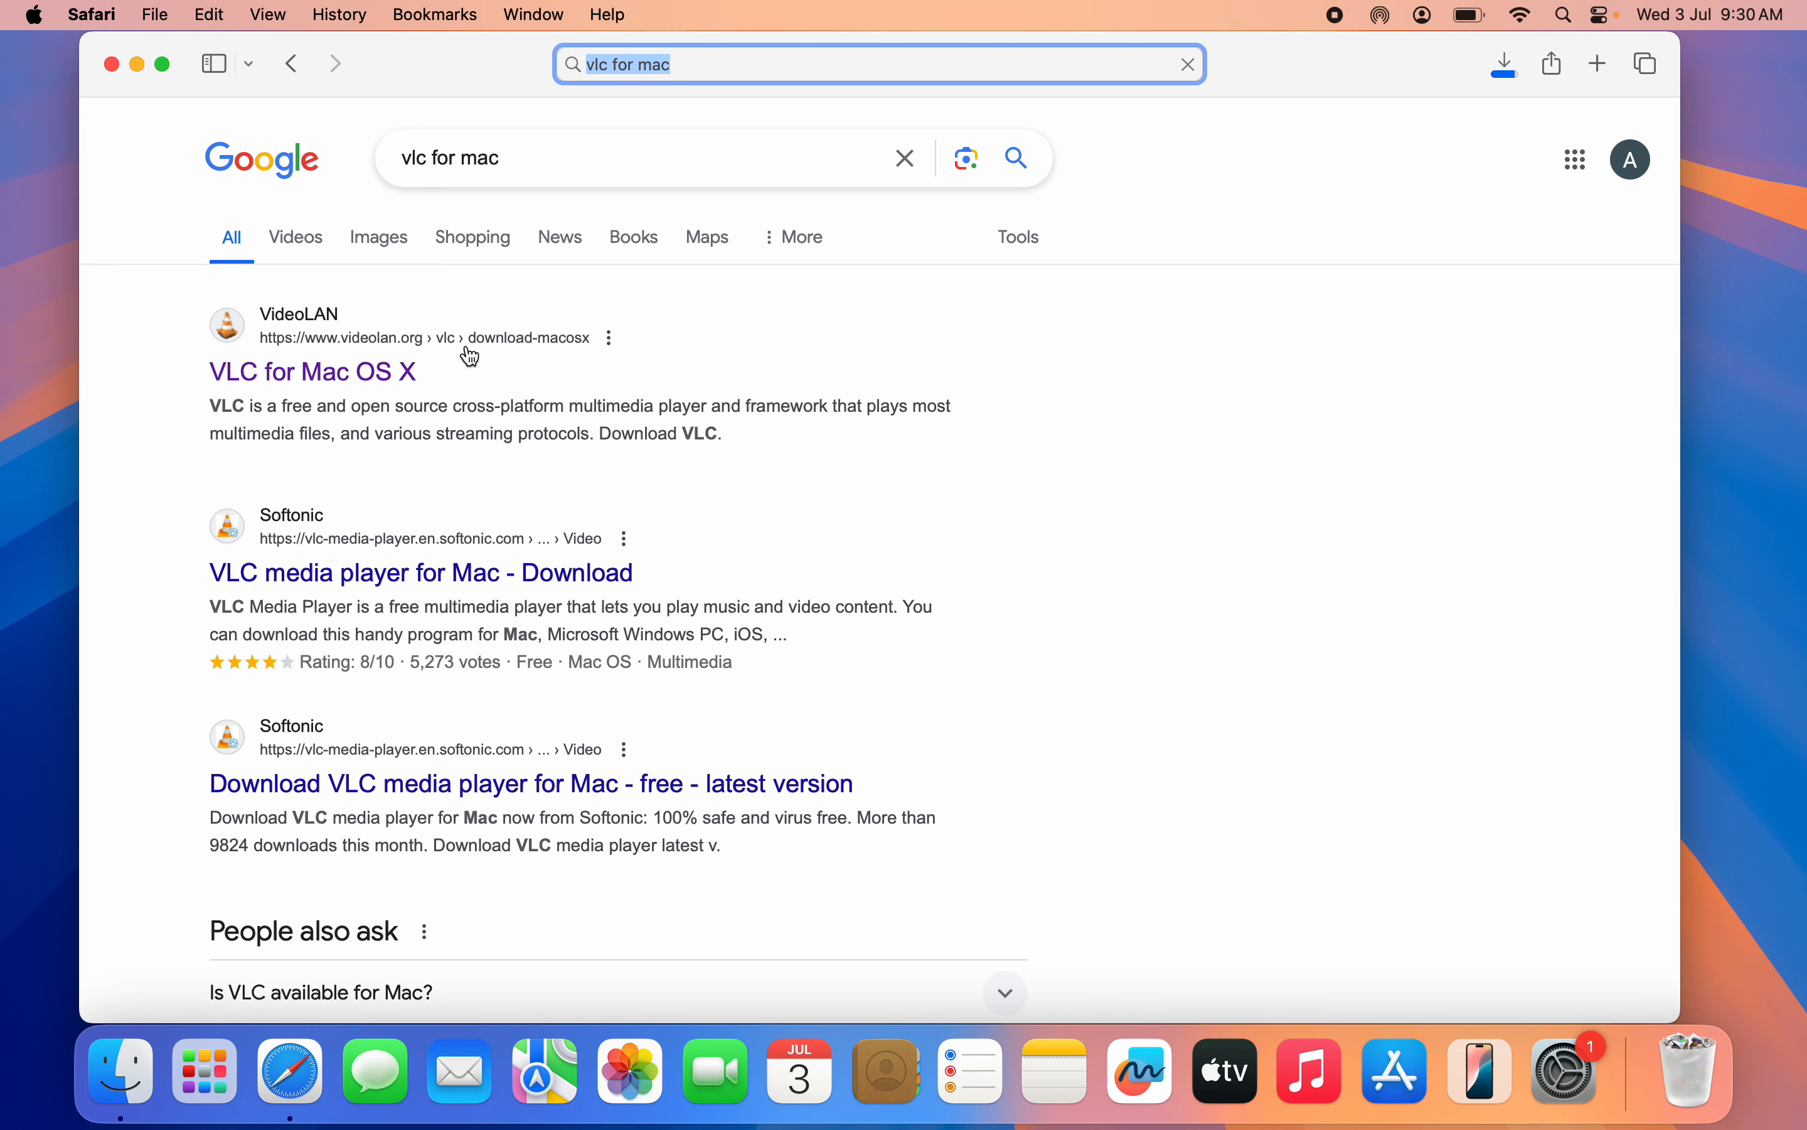
# - From VideoLAN's VLC for Mac OS X page, download the VLC build for Intel Macs via the 'click here' link
pyautogui.click(312, 371)
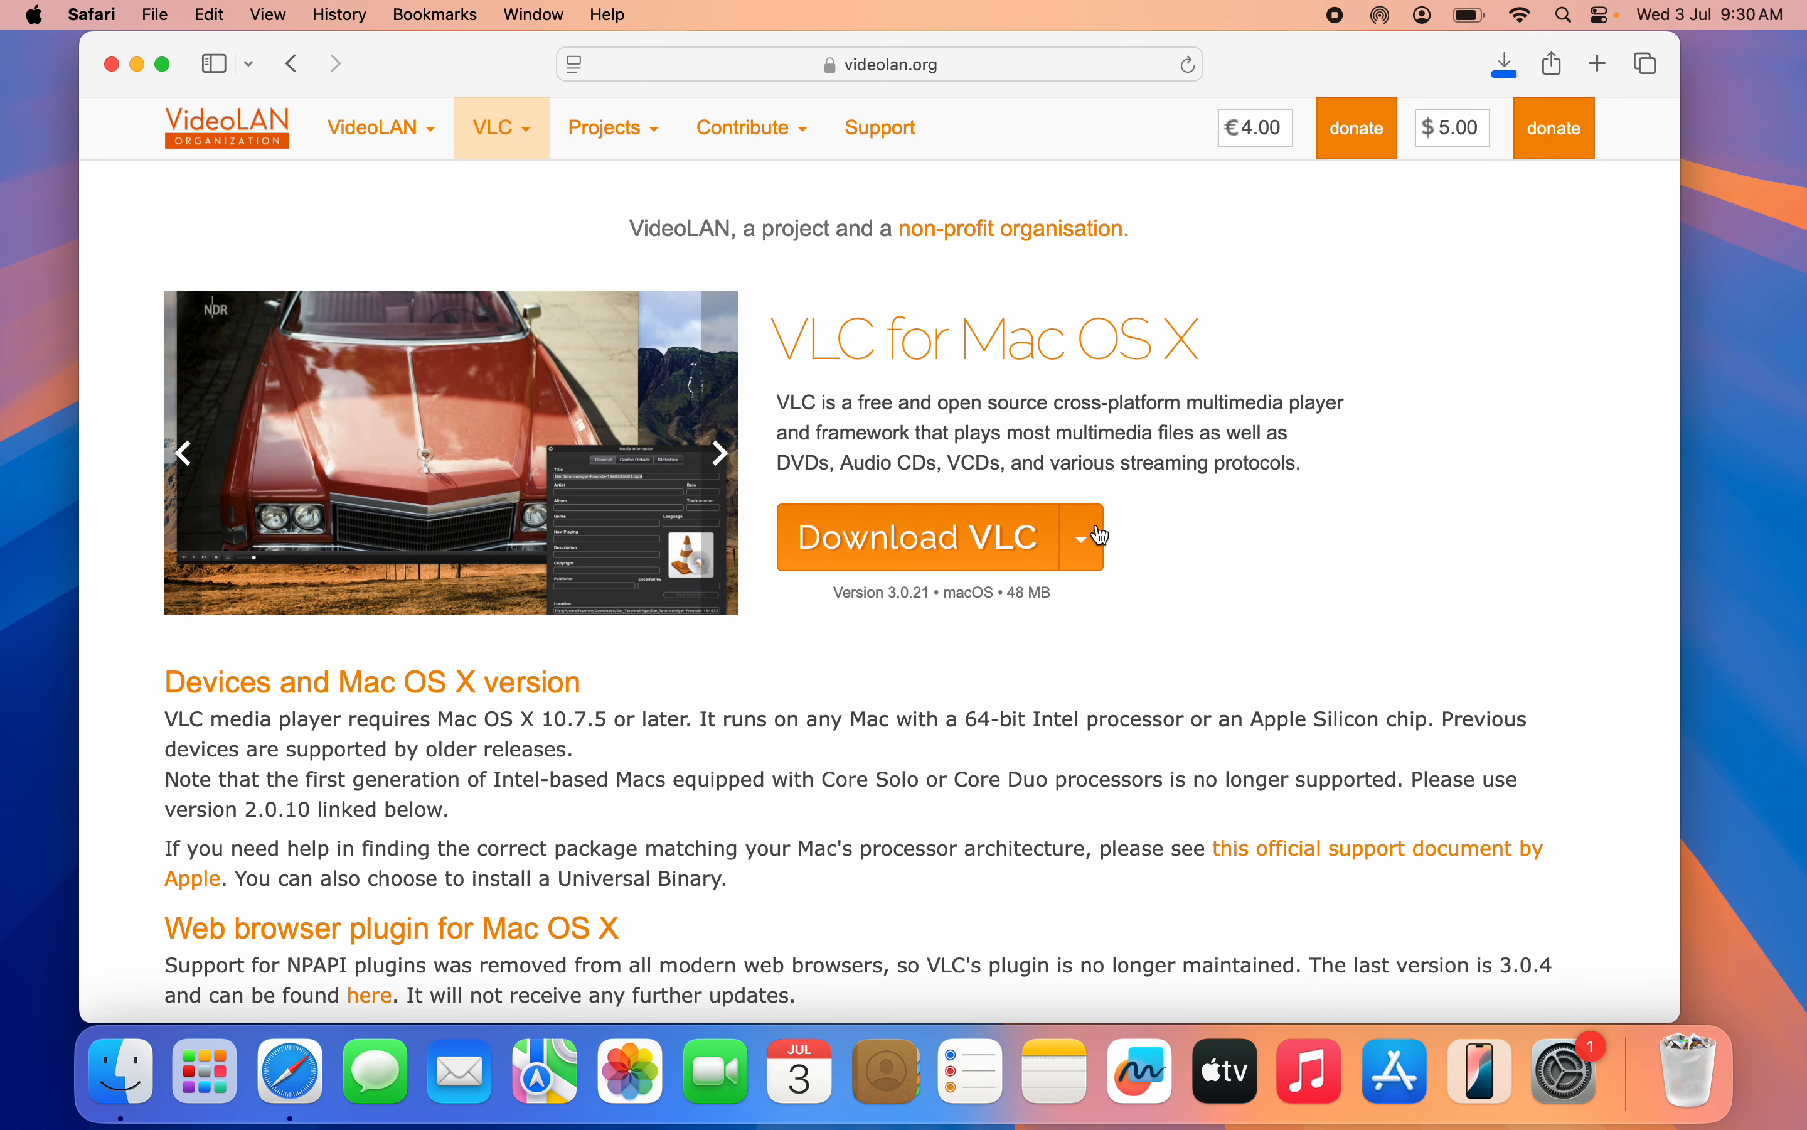
pyautogui.click(1096, 537)
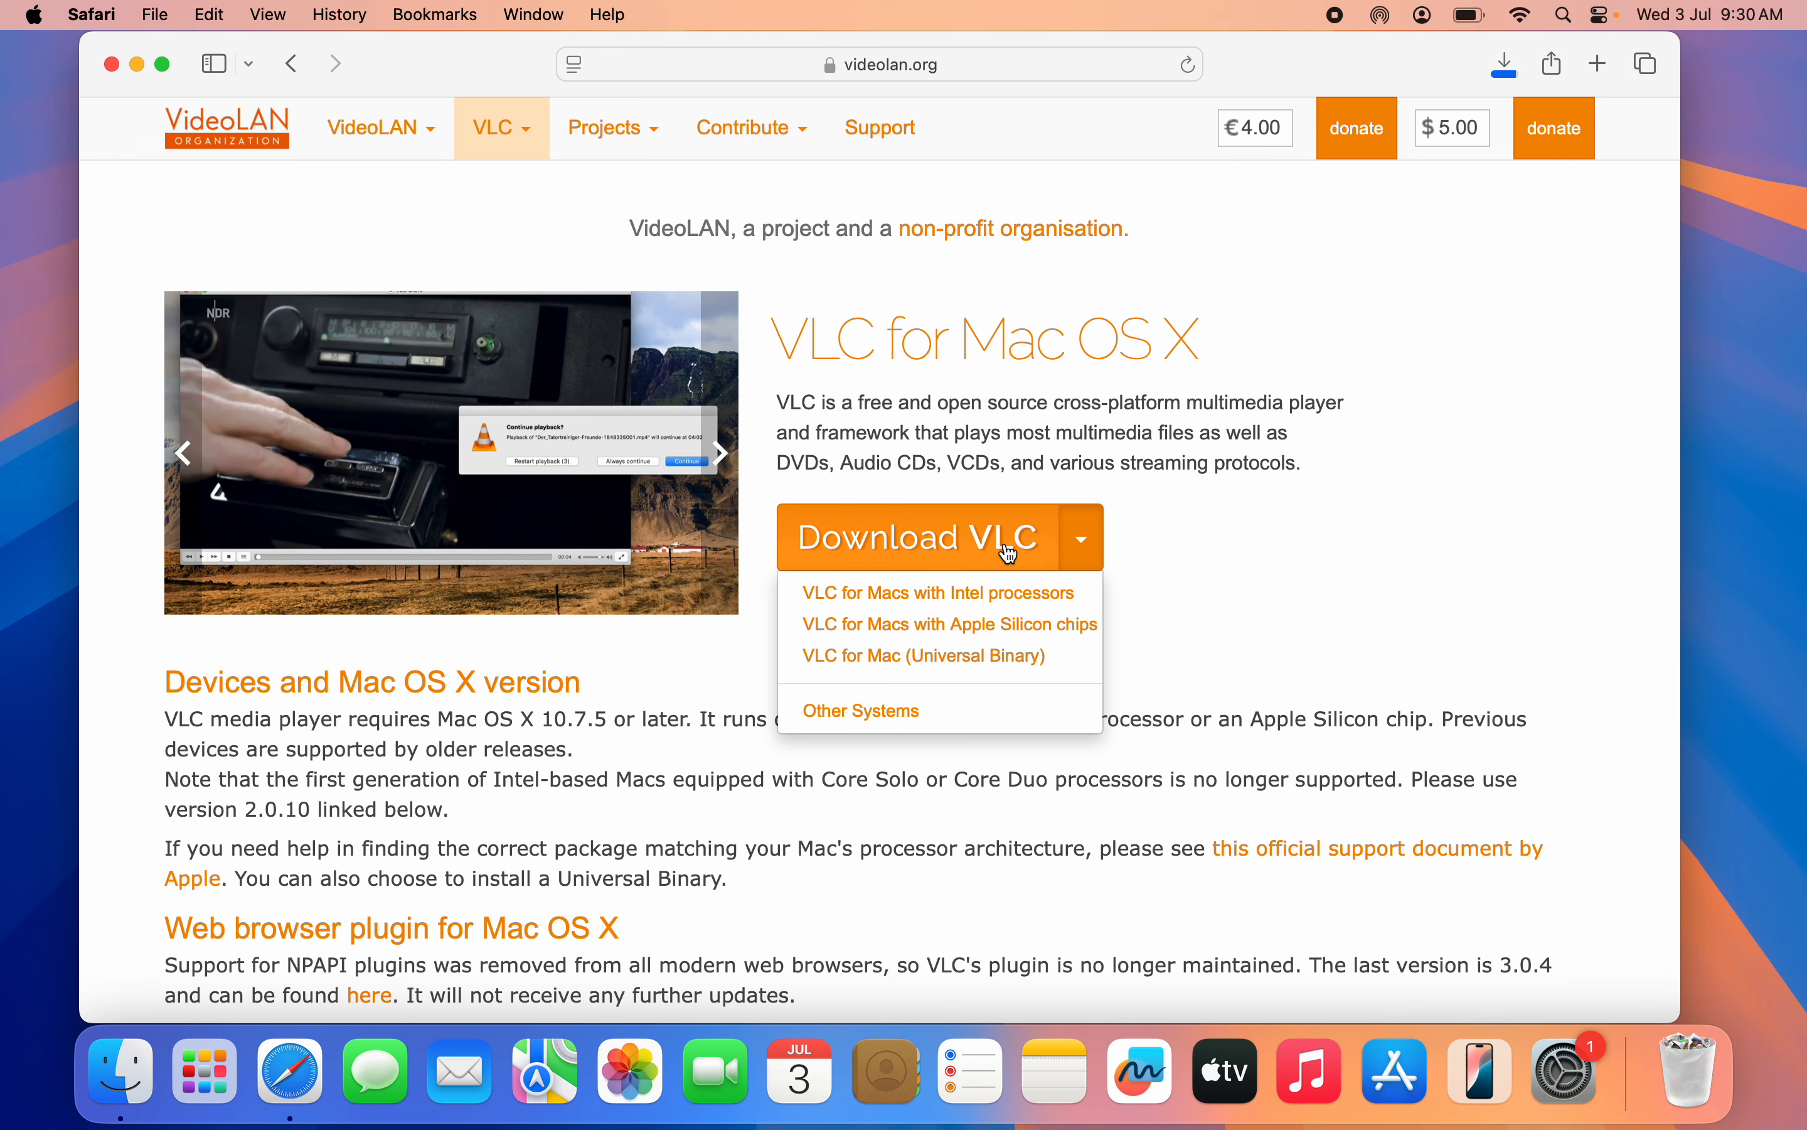
pyautogui.click(921, 655)
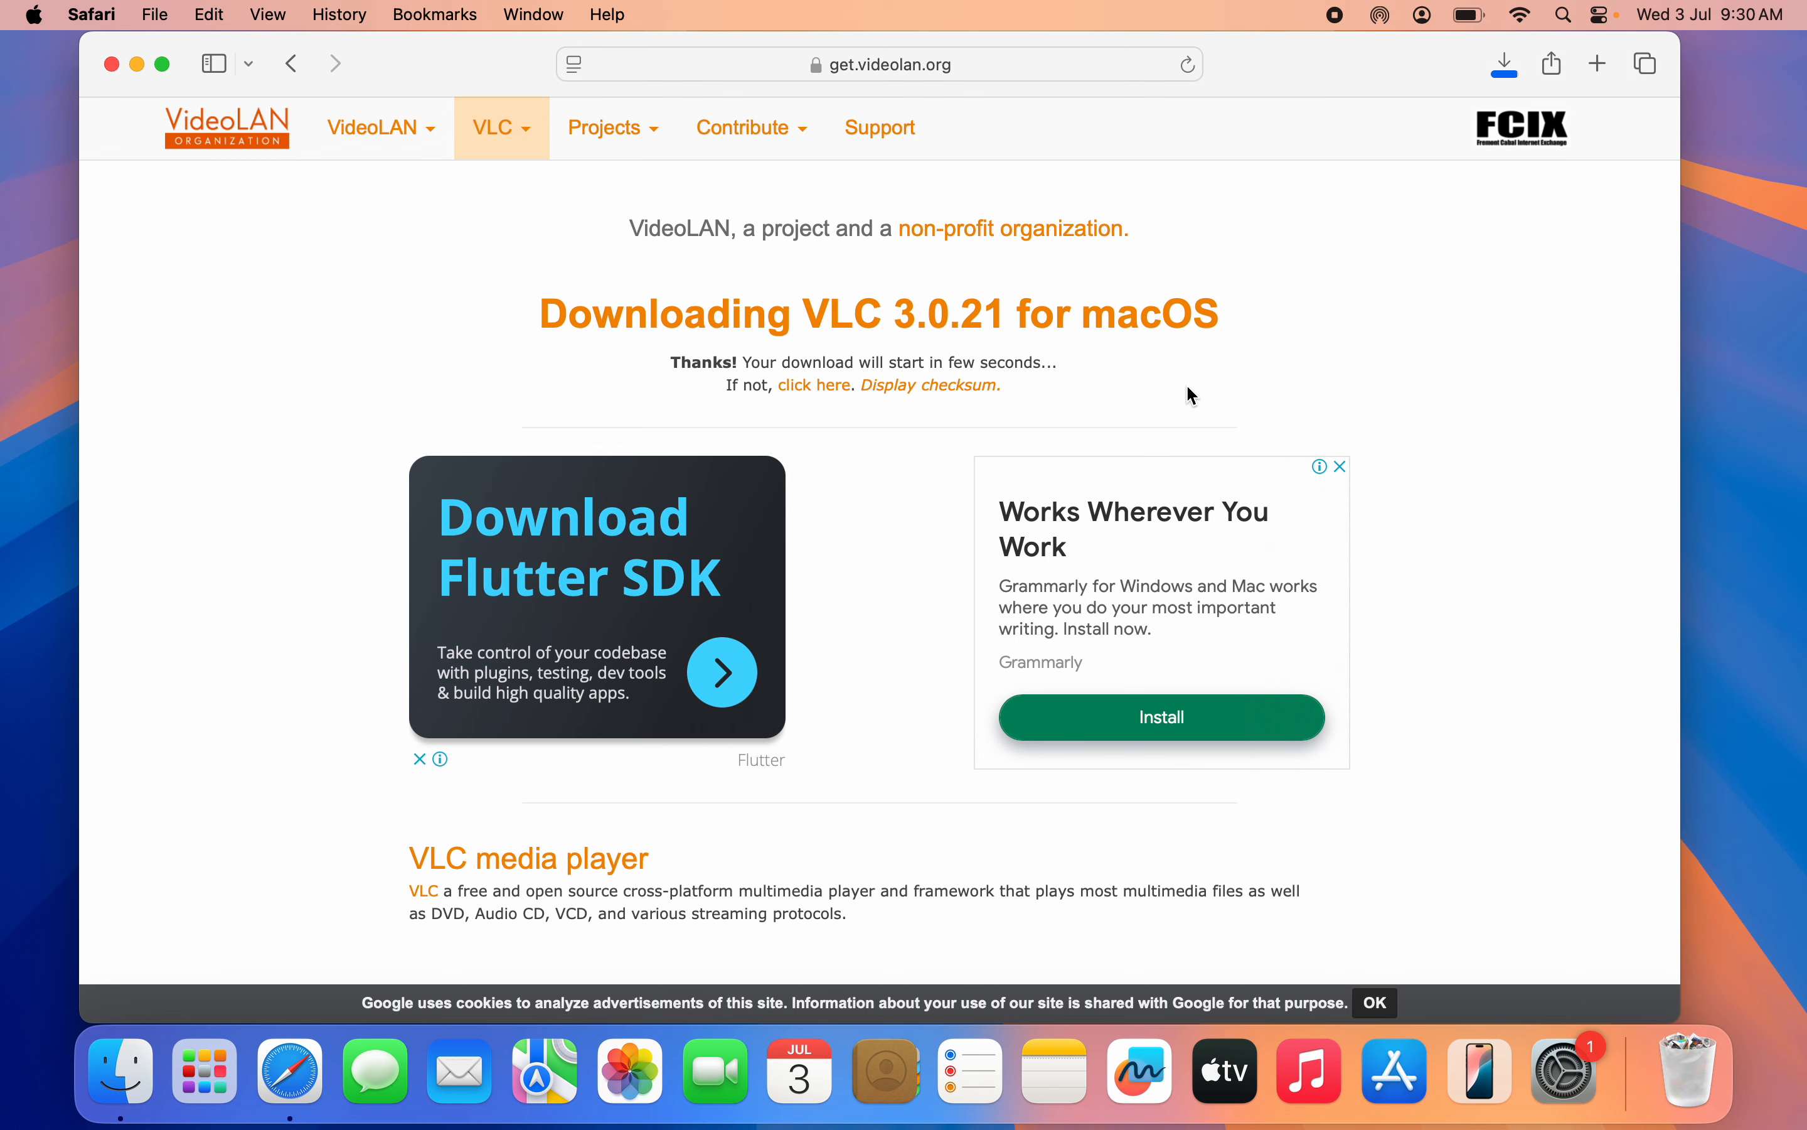
pyautogui.moveTo(1016, 354)
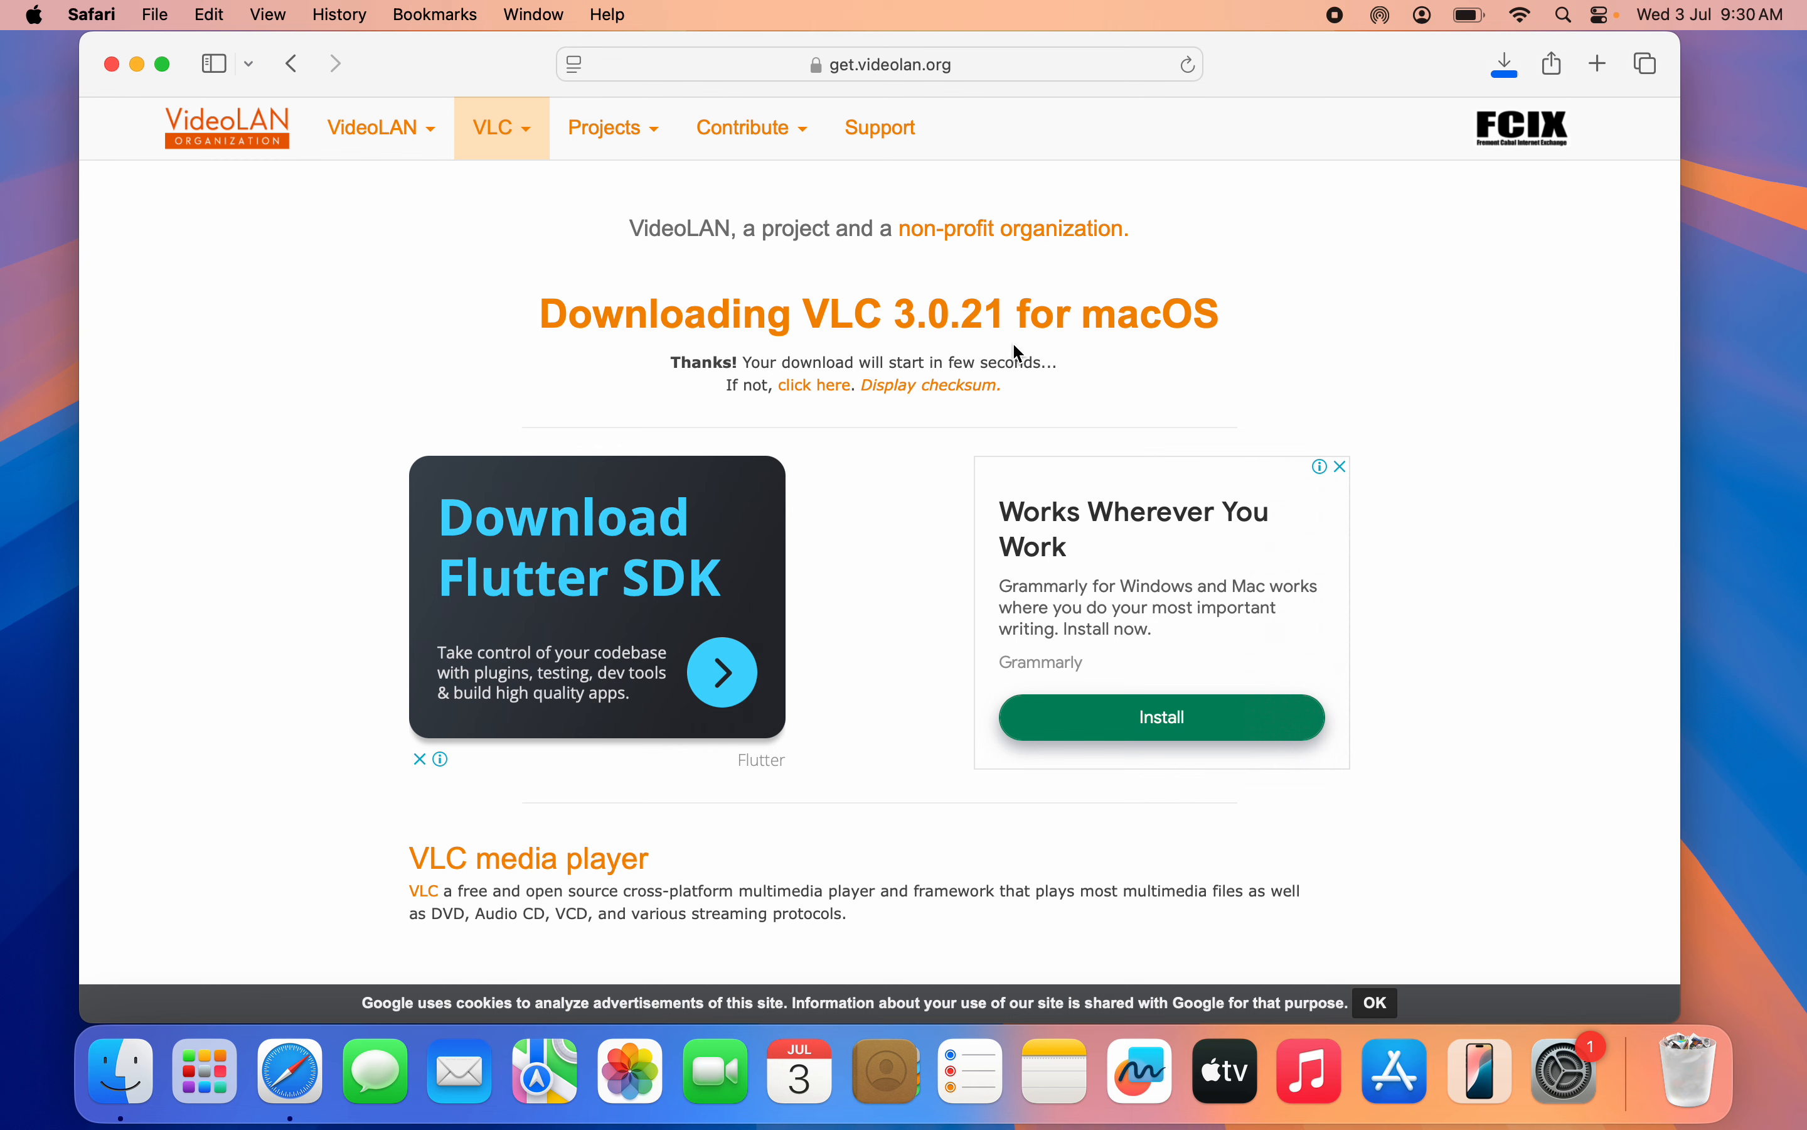
pyautogui.moveTo(830, 413)
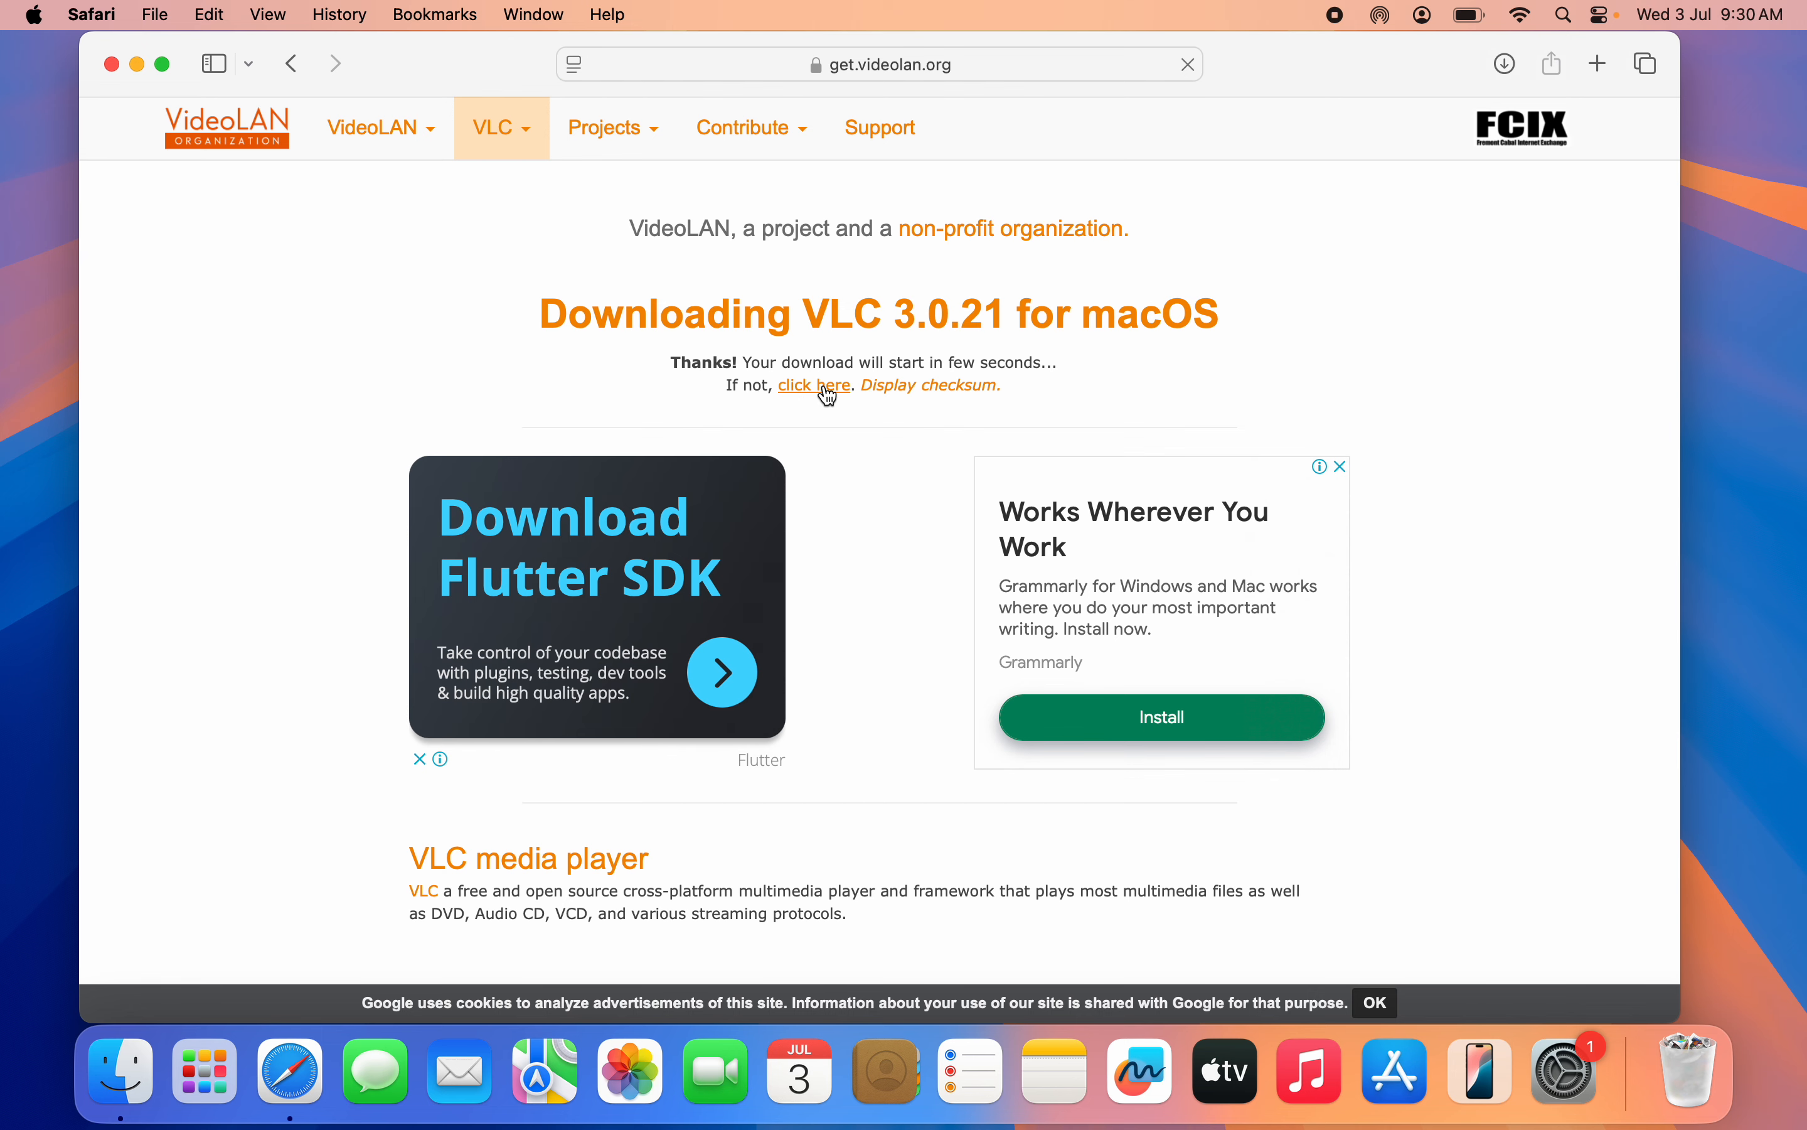
pyautogui.click(812, 384)
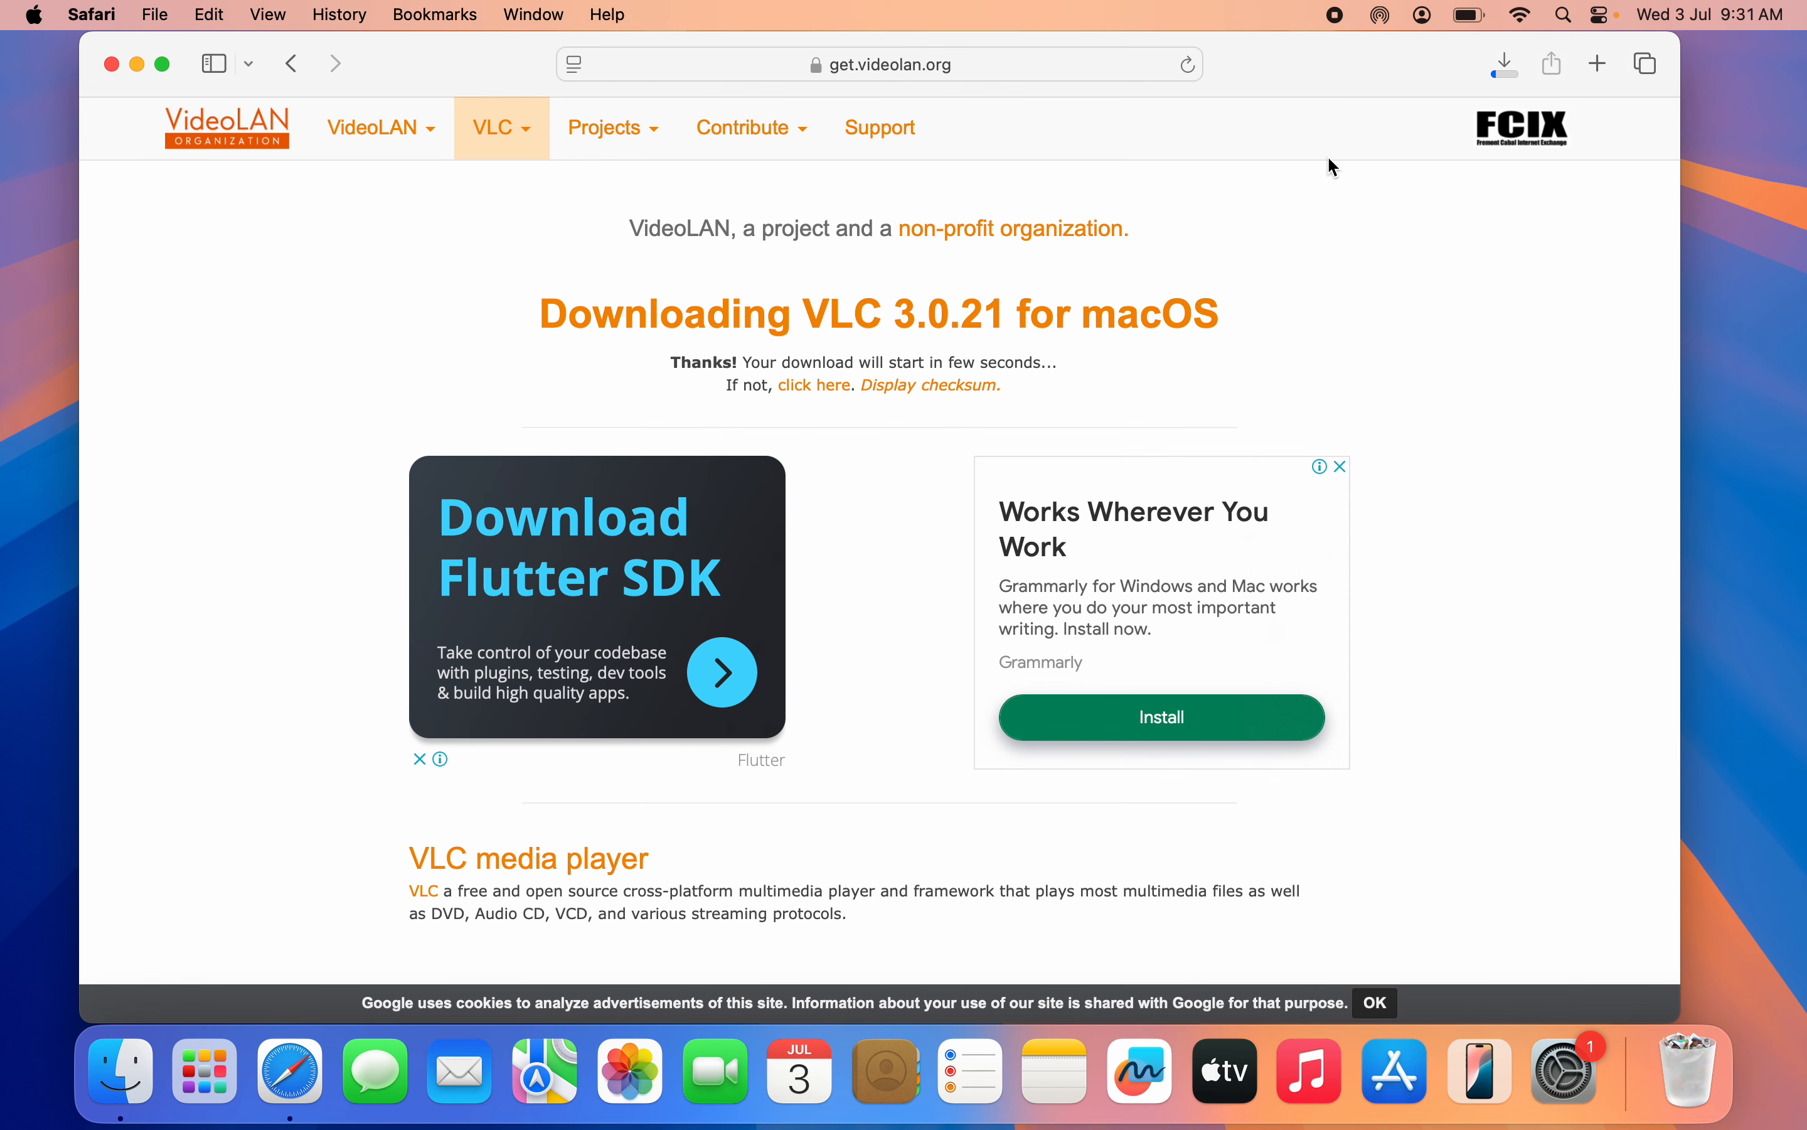
pyautogui.click(1504, 64)
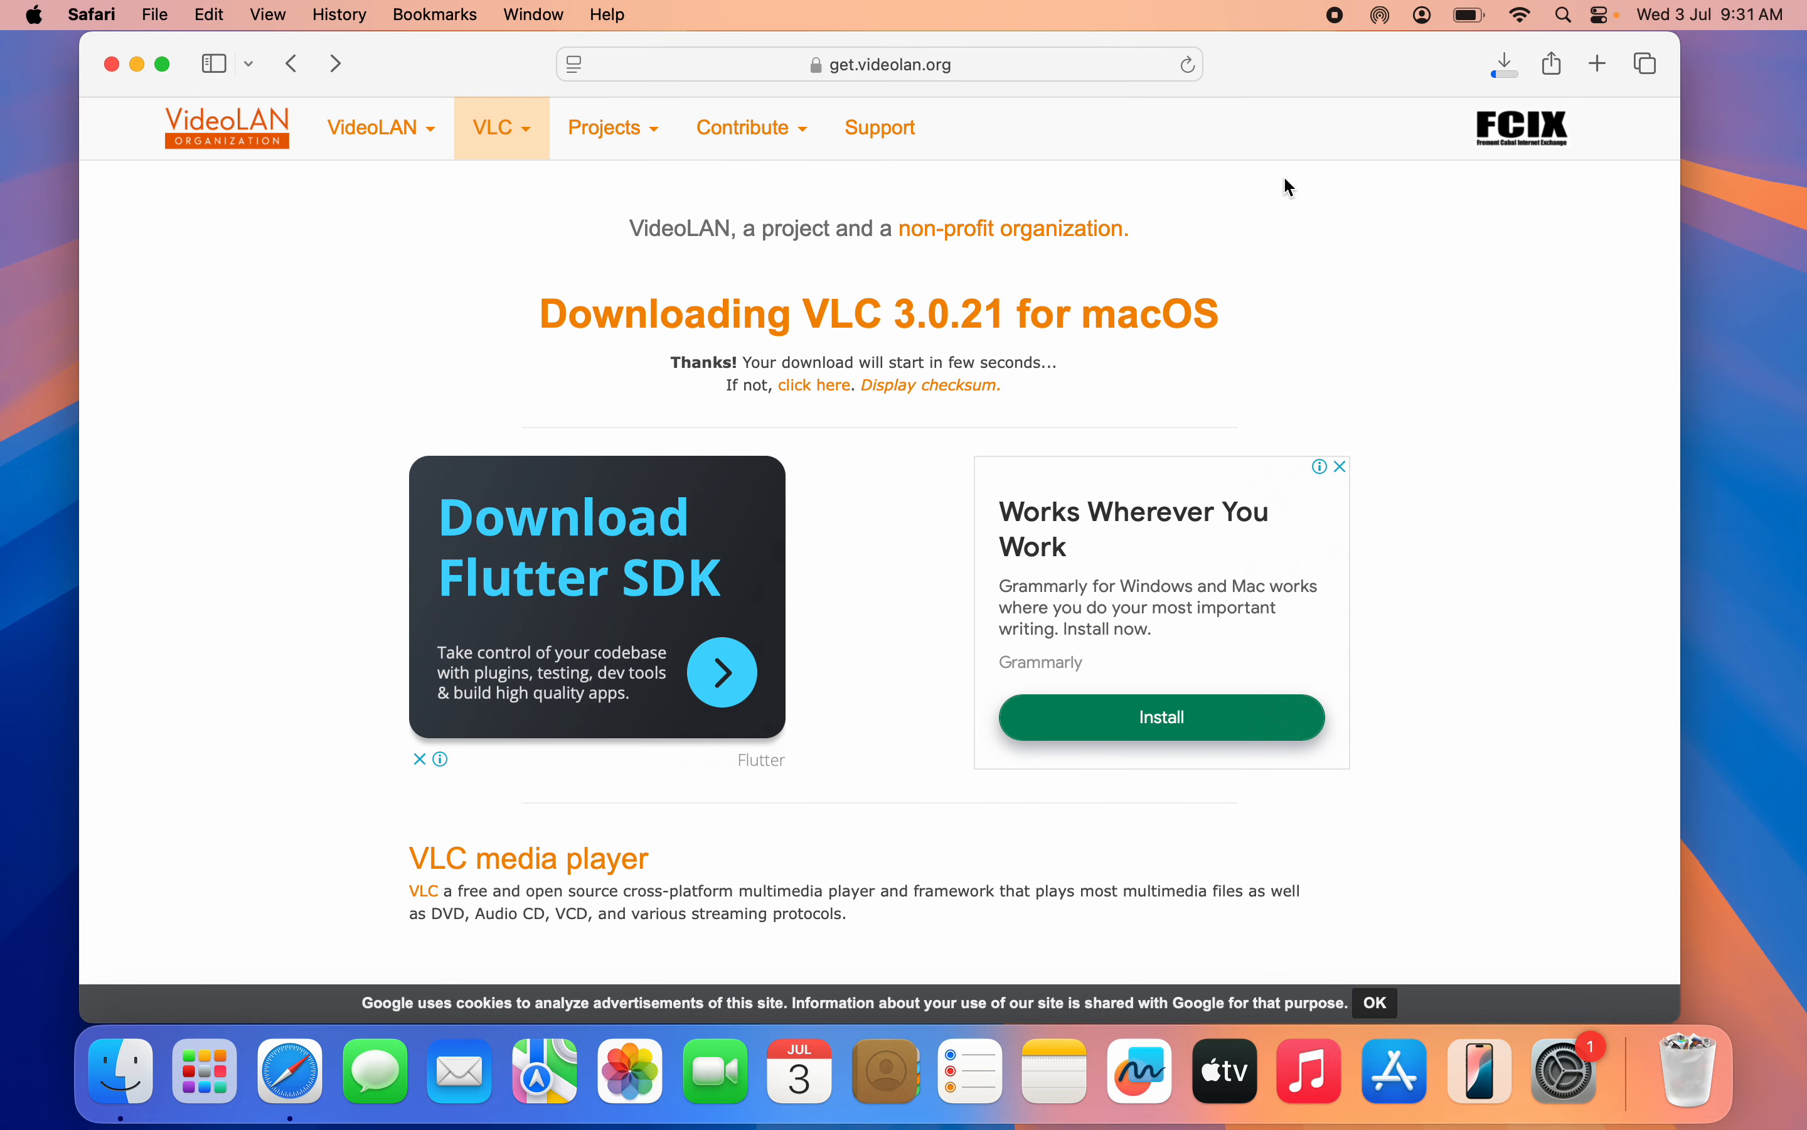
# - Stop the duplicate dmg download and open the completed vlc-3.0.21-intel64.dmg from Downloads
pyautogui.click(1502, 64)
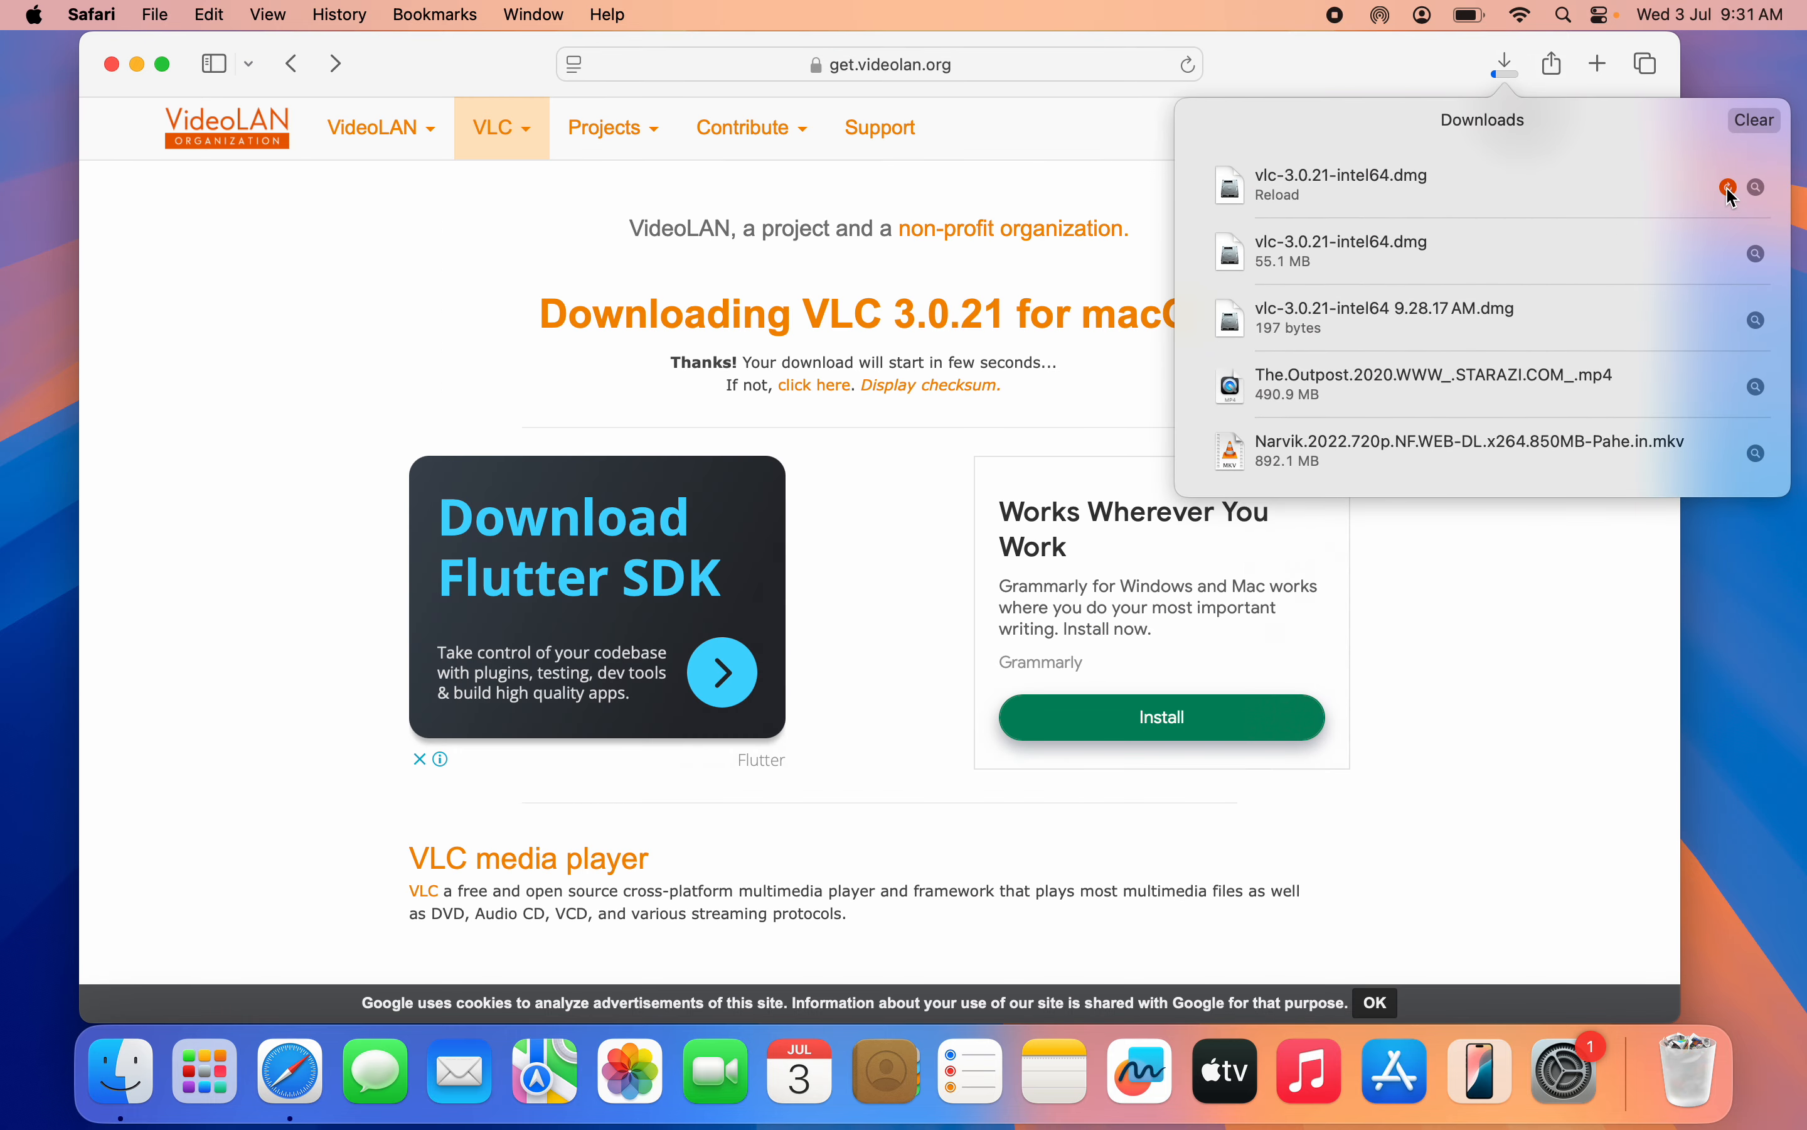
pyautogui.click(1729, 187)
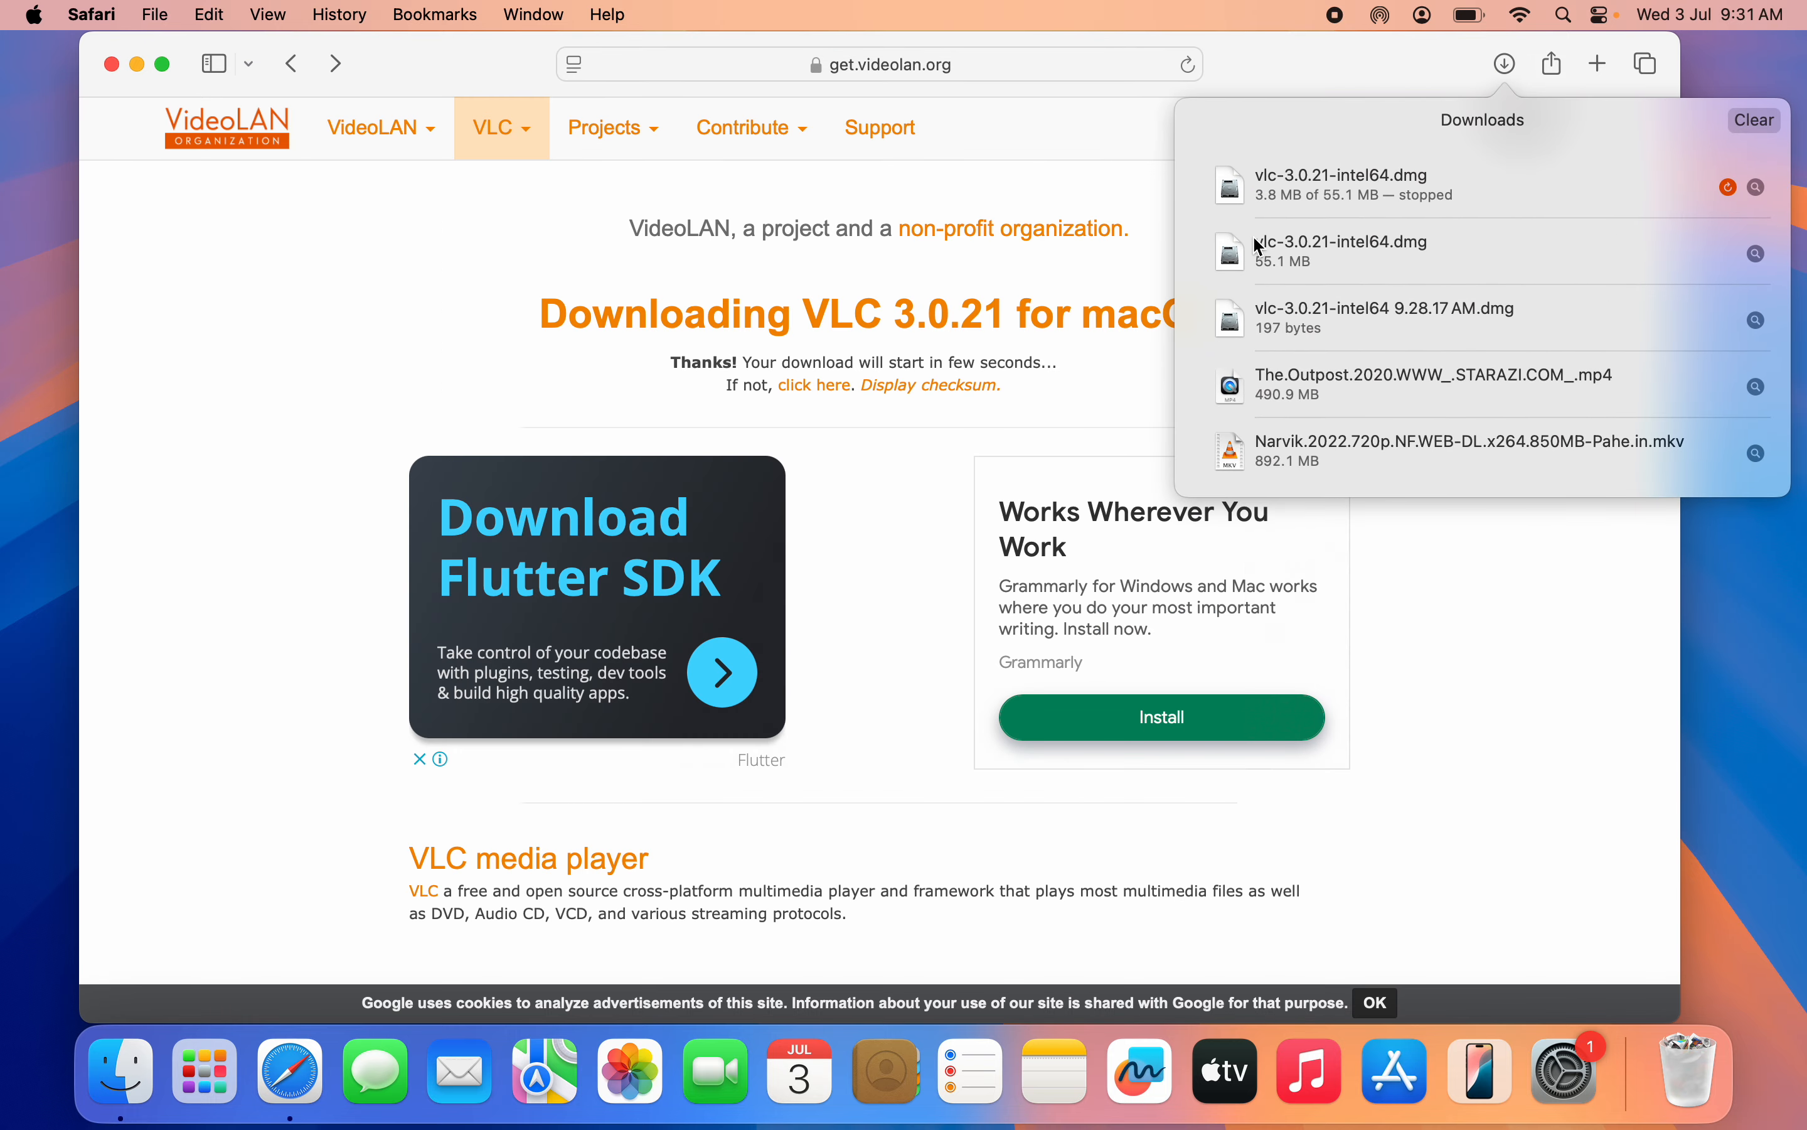
pyautogui.moveTo(1354, 258)
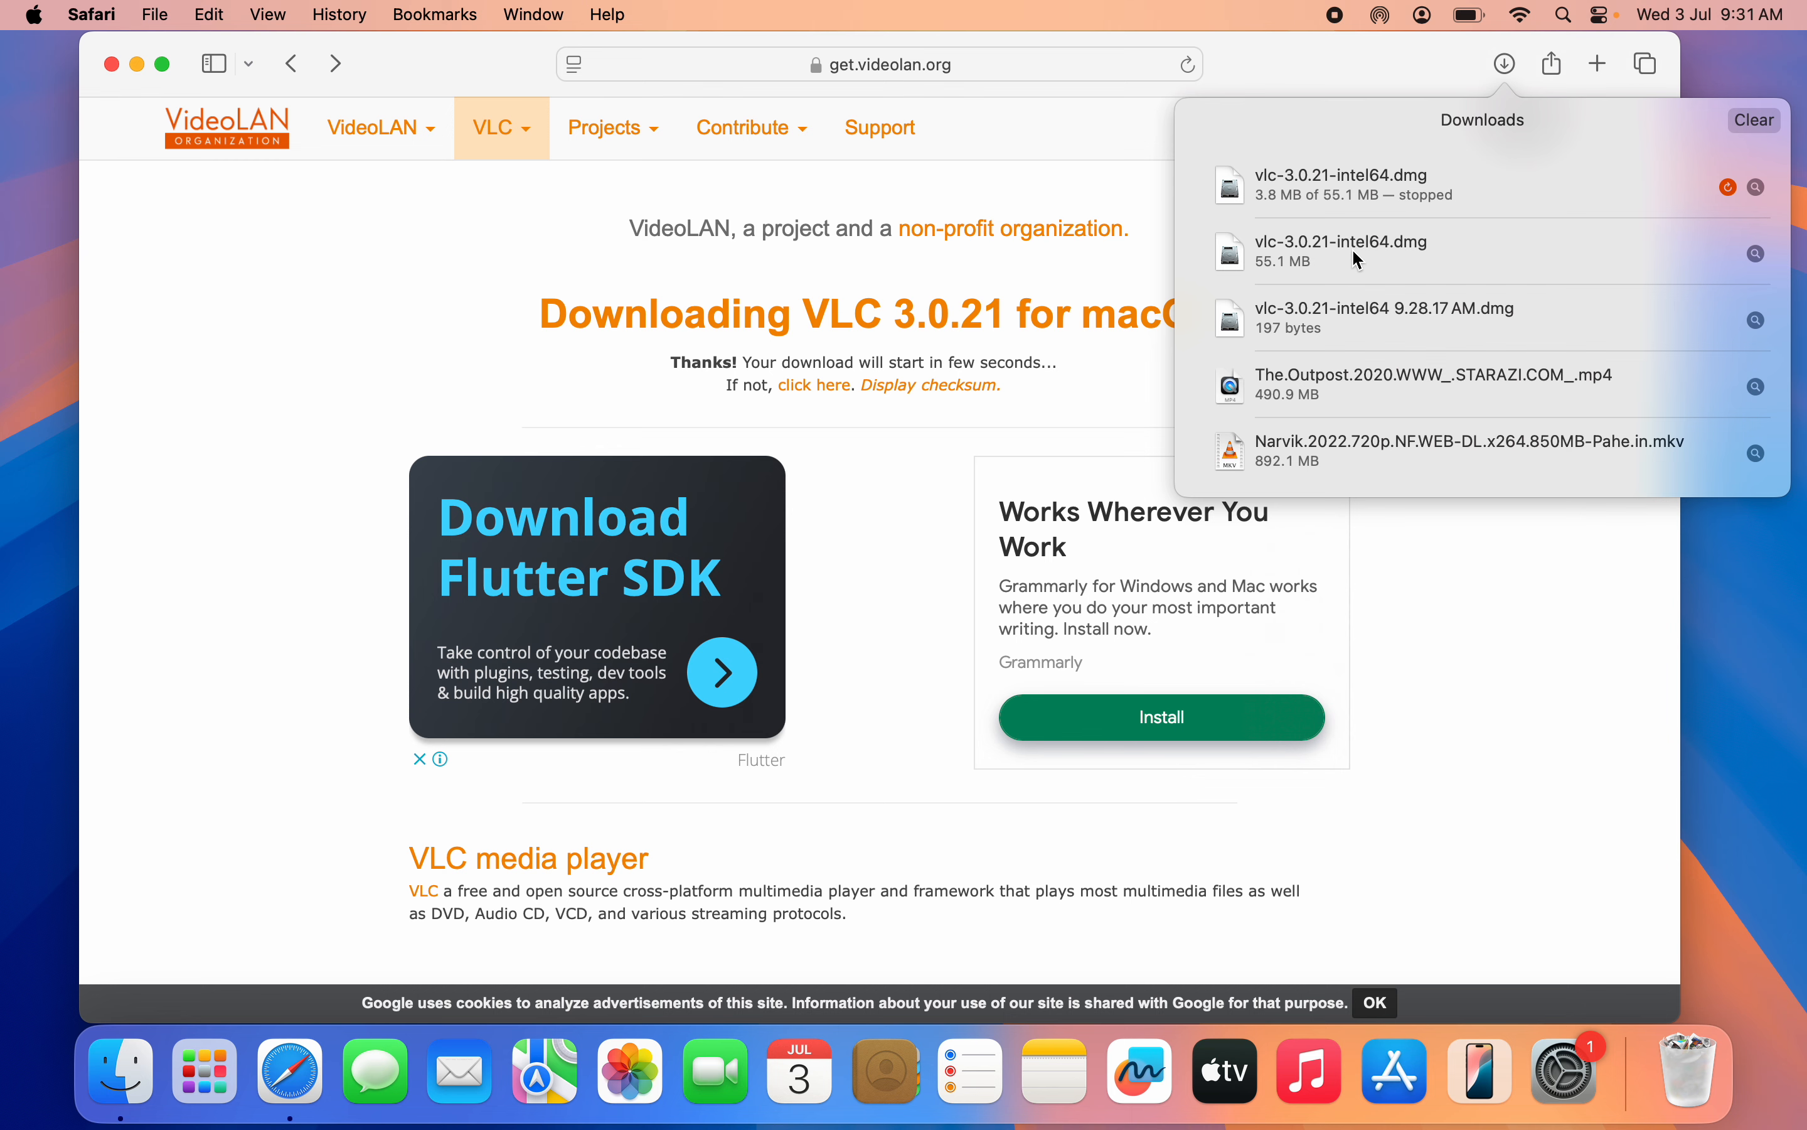
pyautogui.click(1383, 251)
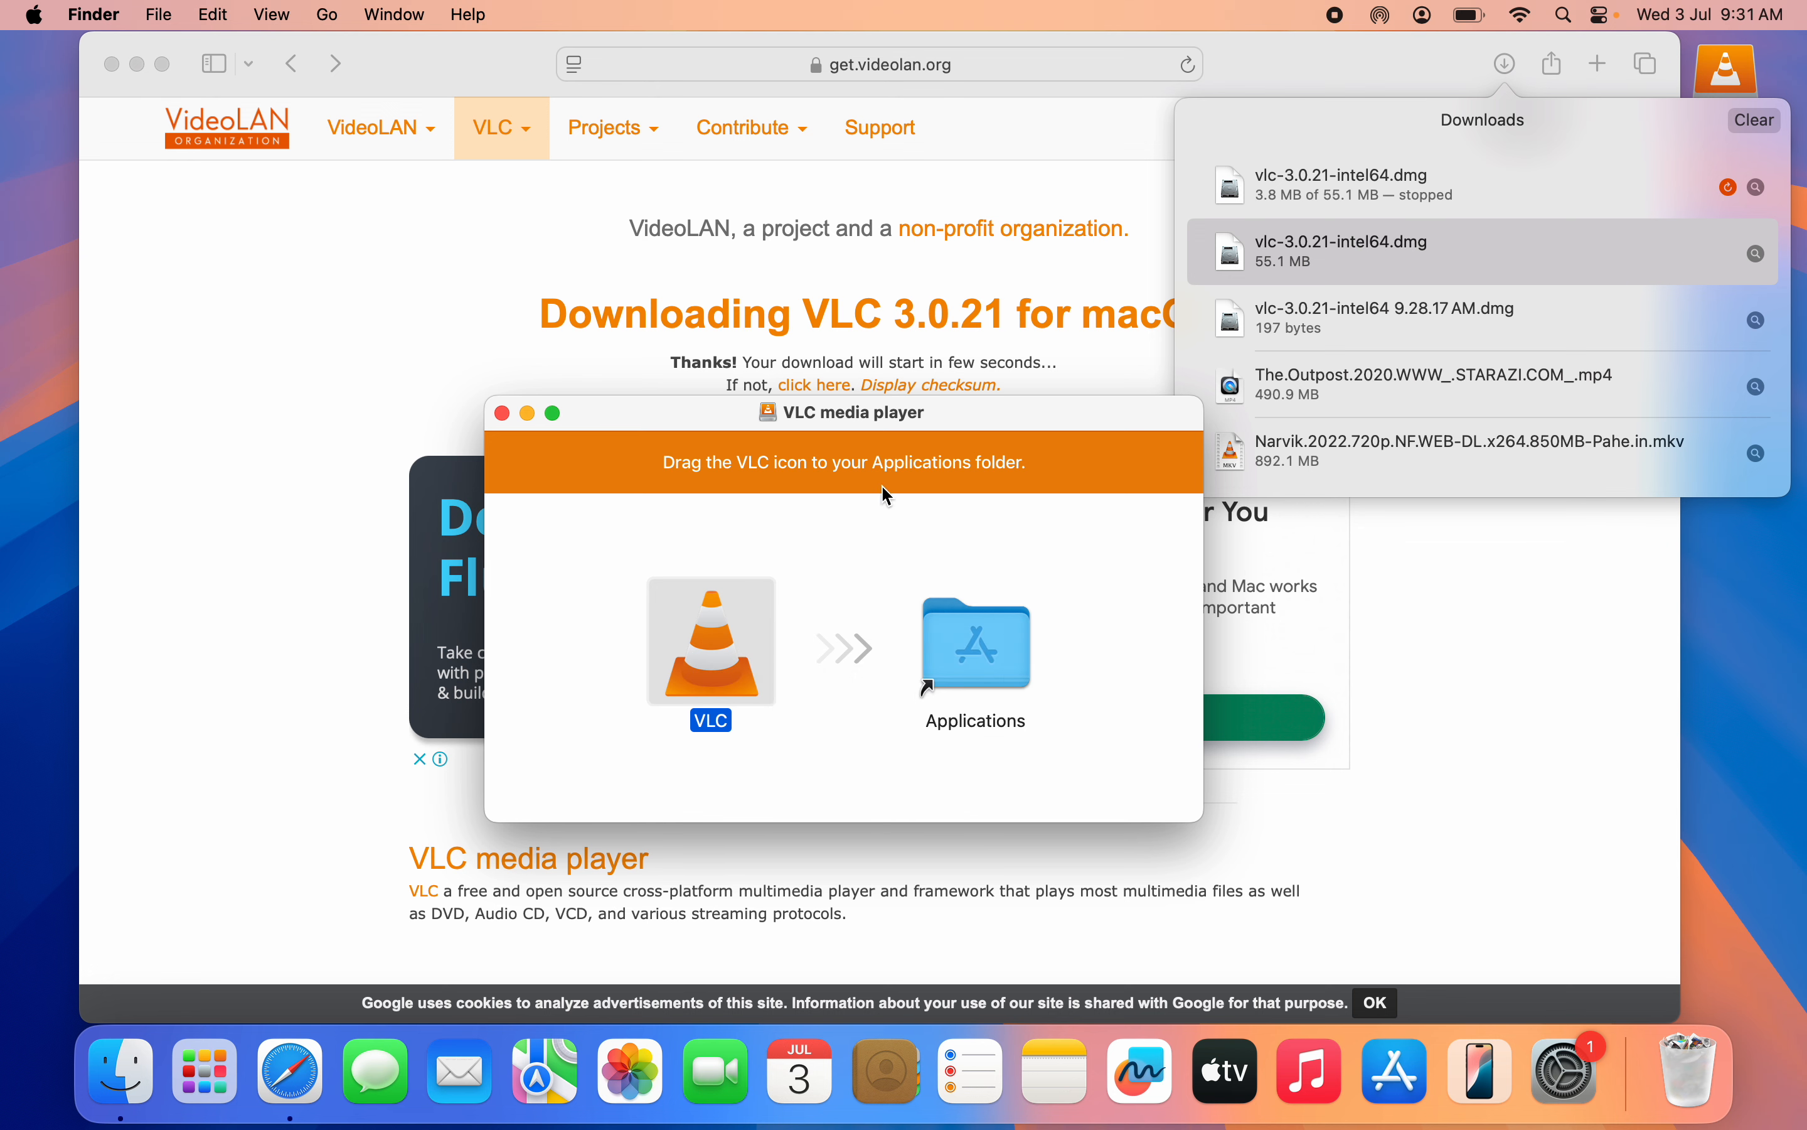
# - Drag VLC onto the Applications folder, then close the installer window and Safari
pyautogui.moveTo(711, 638); pyautogui.dragTo(974, 637)
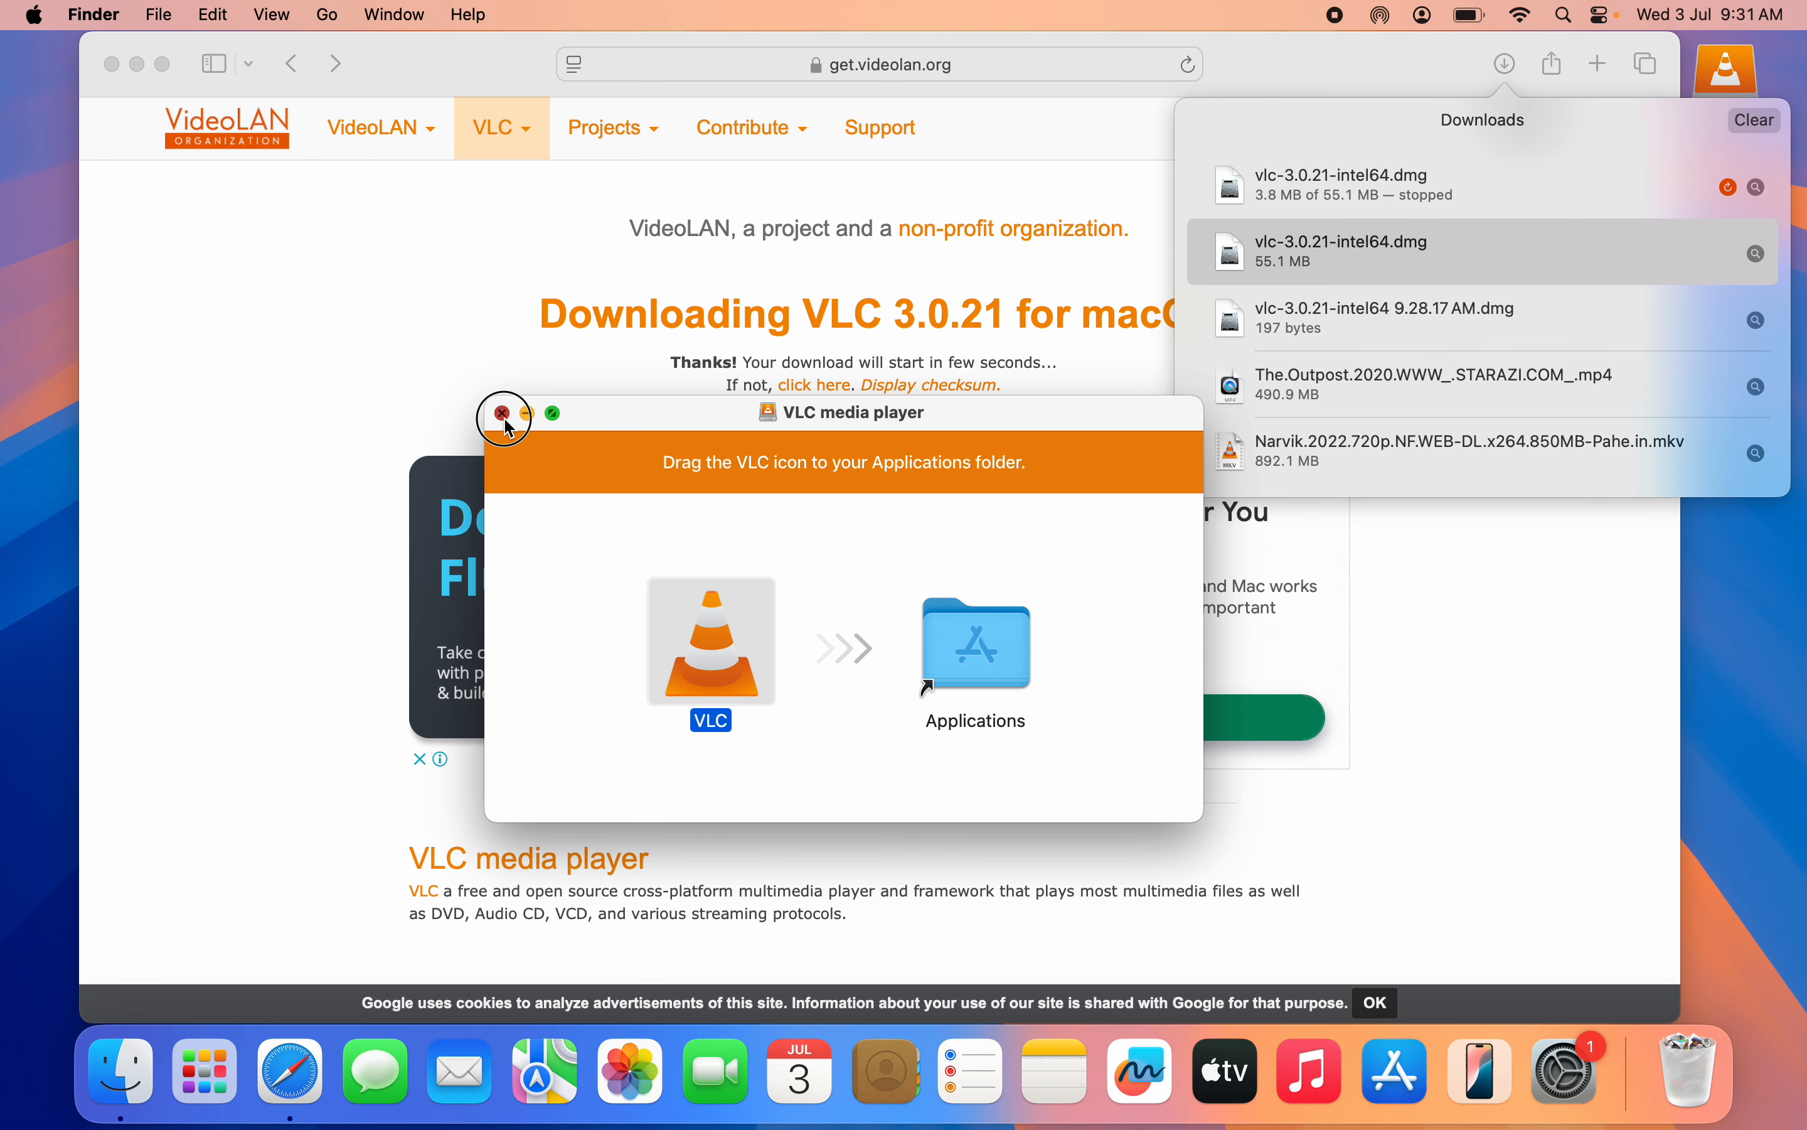
pyautogui.click(505, 415)
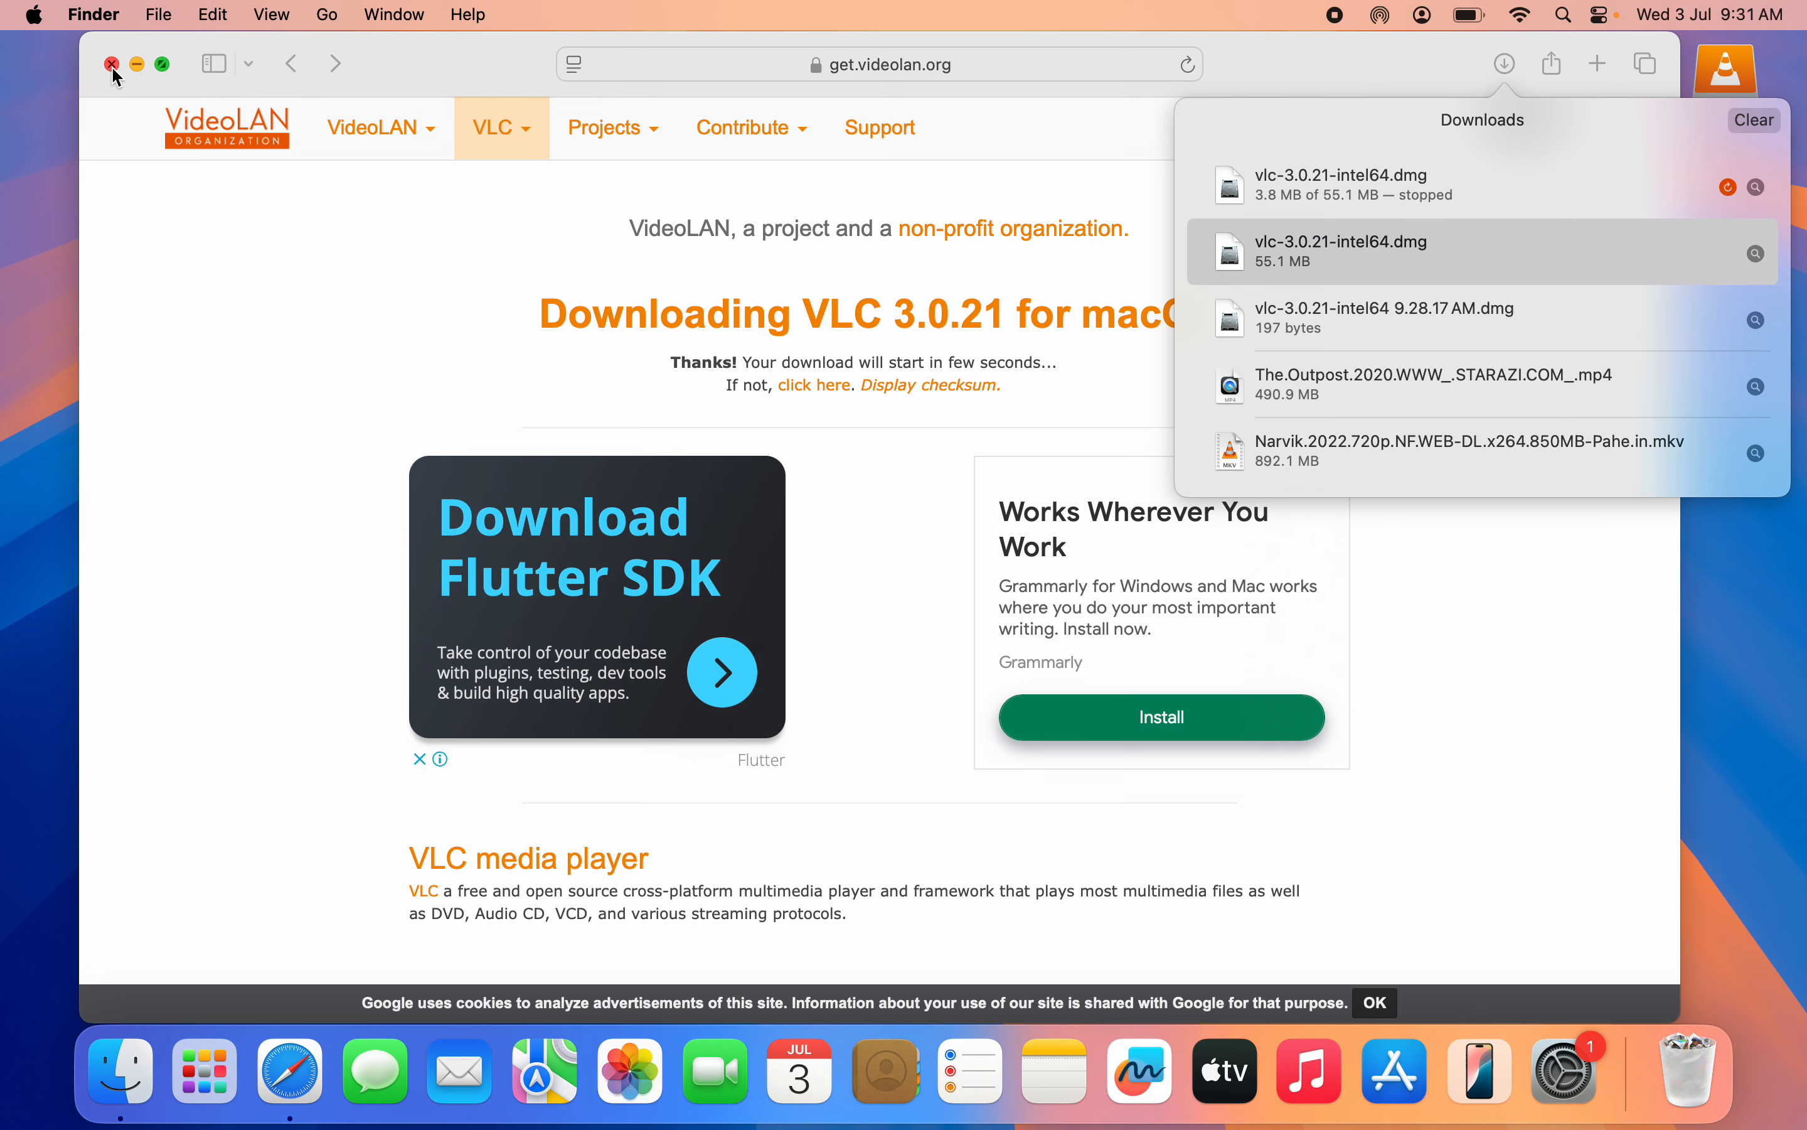
pyautogui.click(112, 64)
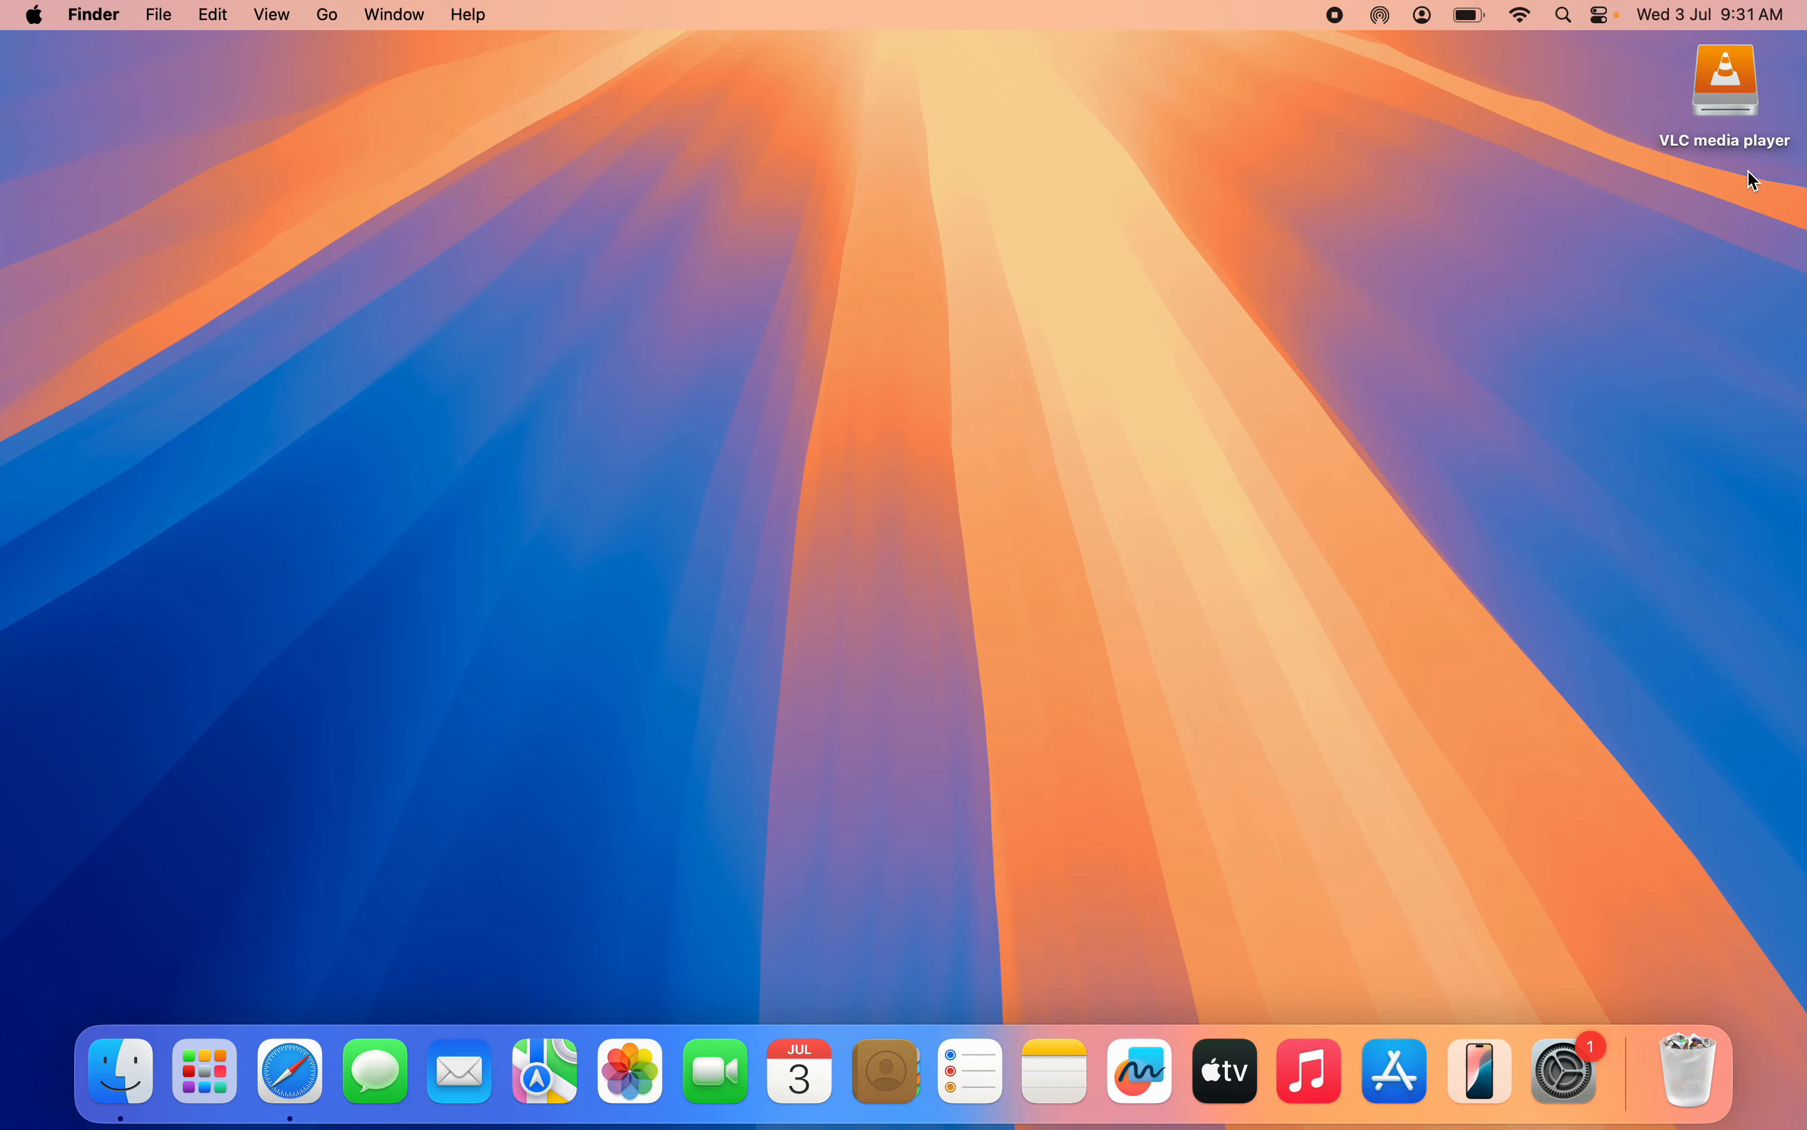
pyautogui.moveTo(1641, 113)
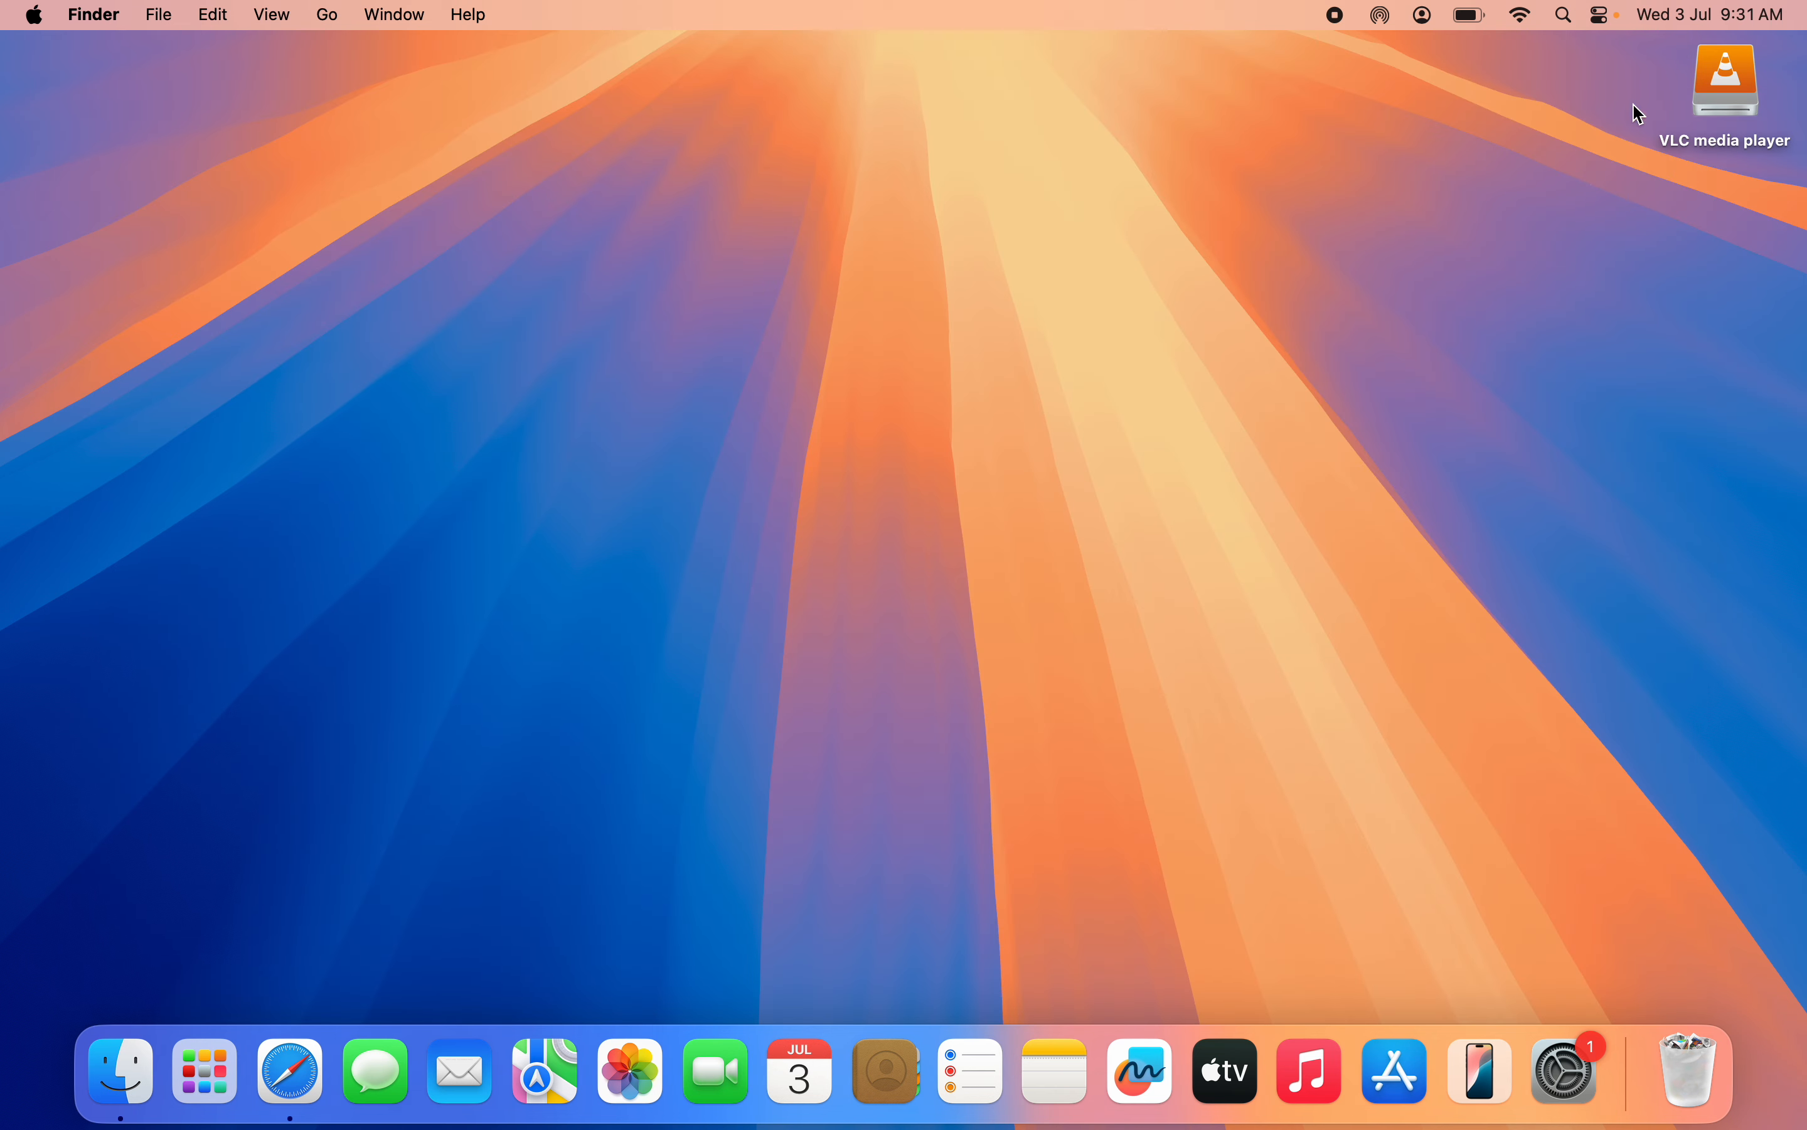
pyautogui.moveTo(1741, 98)
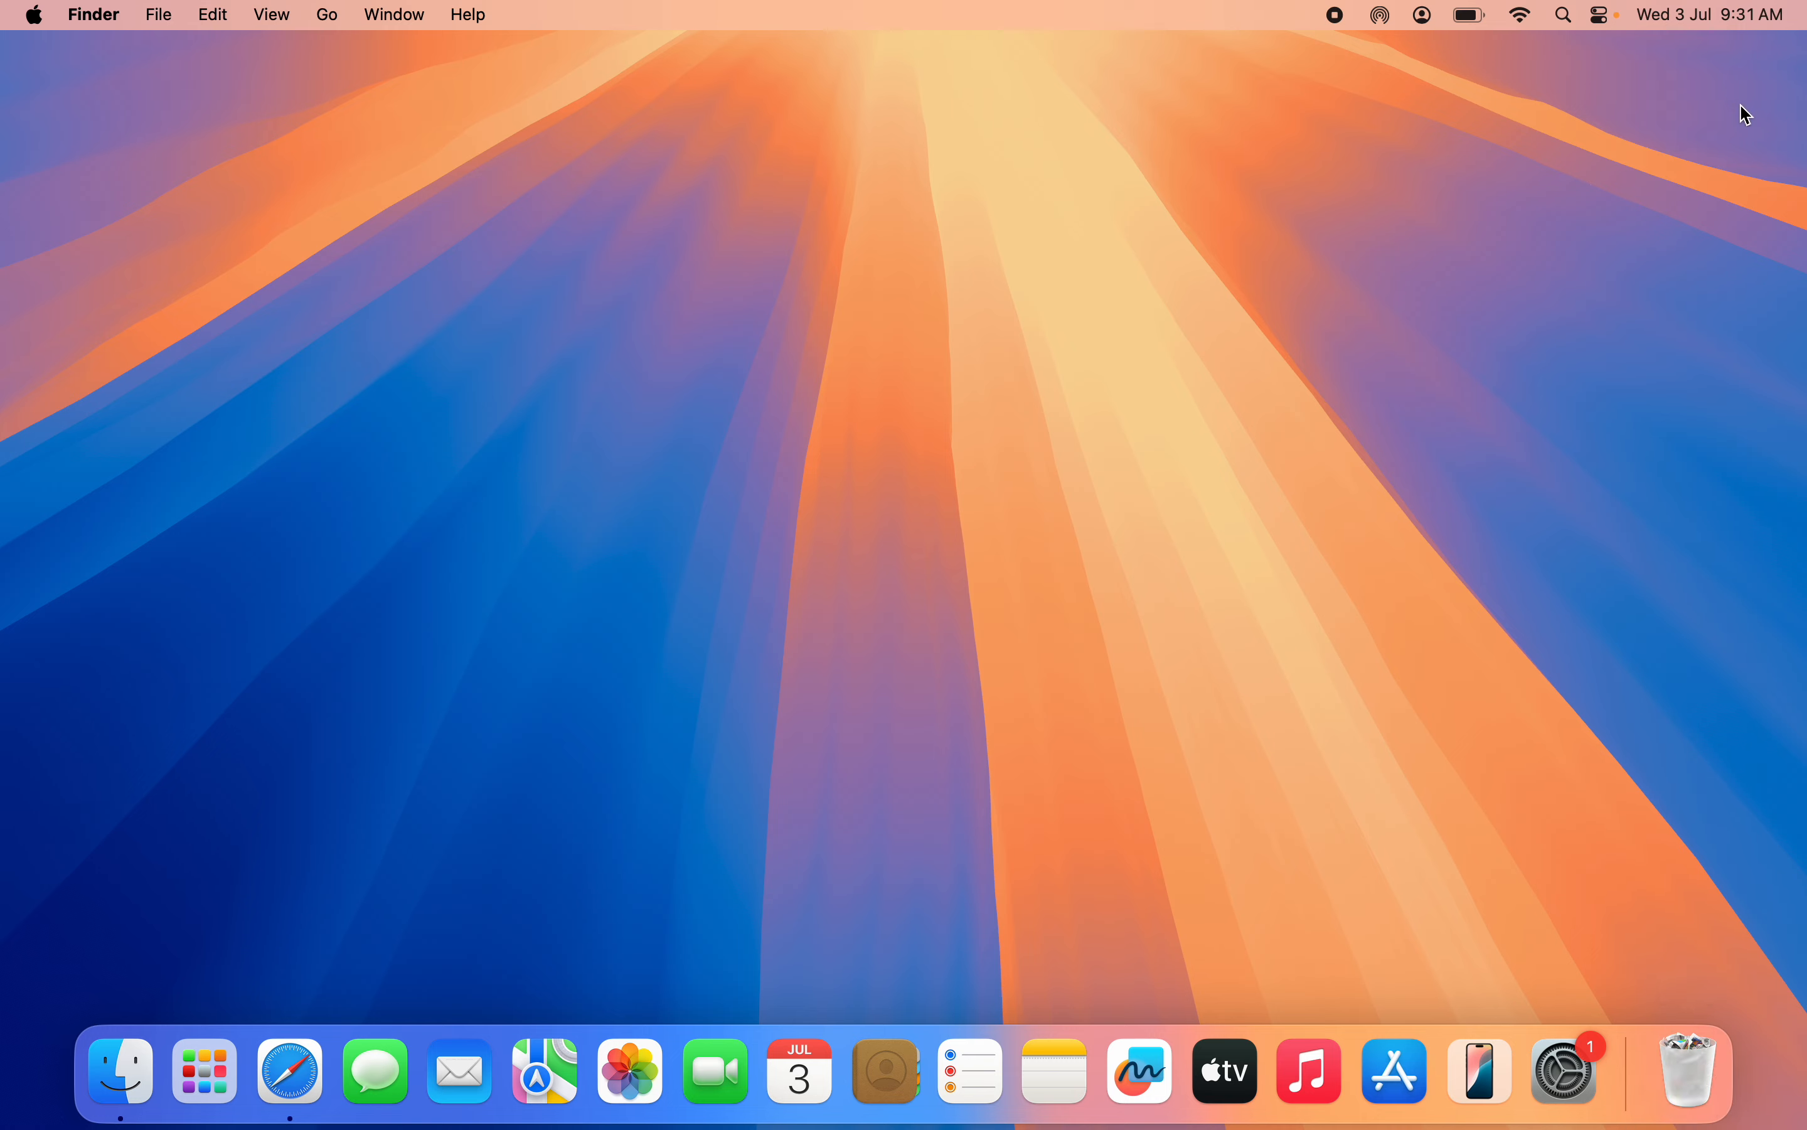
pyautogui.moveTo(927, 611)
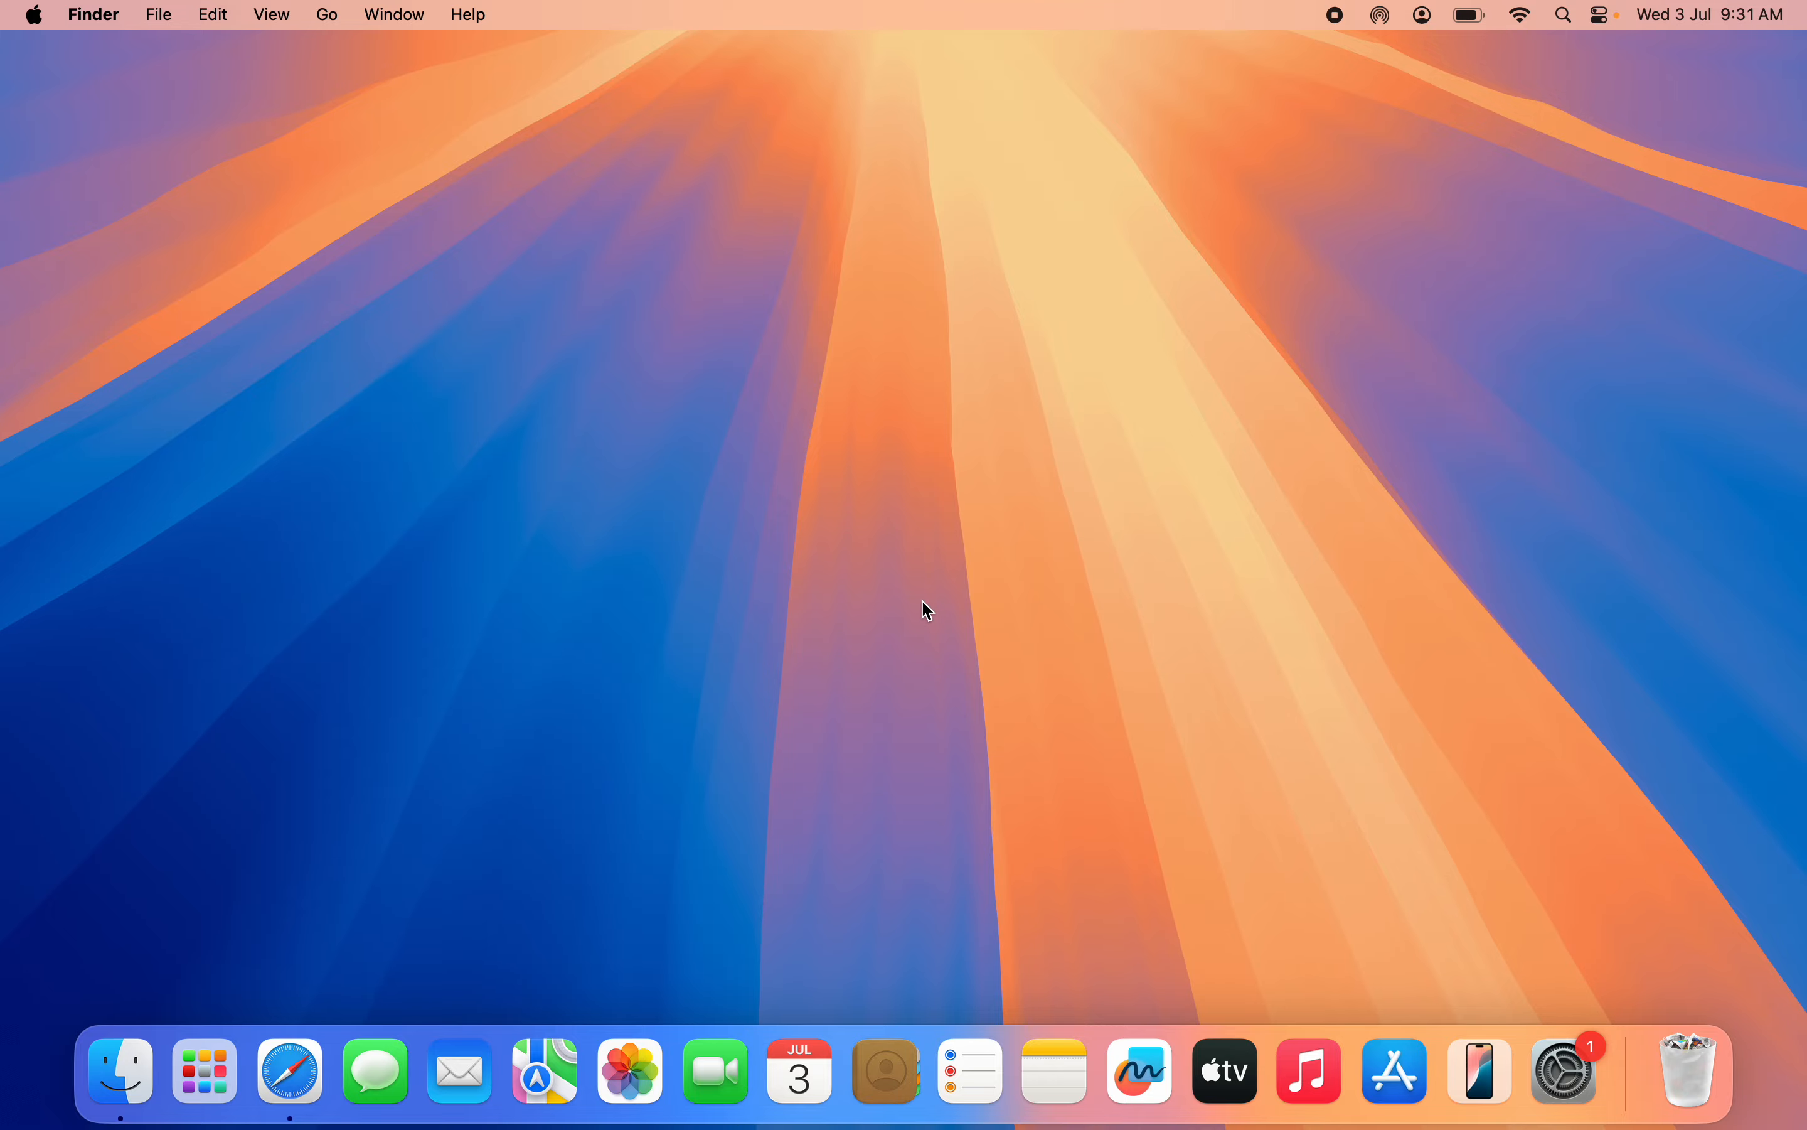
# - Launch the newly installed VLC app, triggering the Gatekeeper prompt
pyautogui.click(205, 1070)
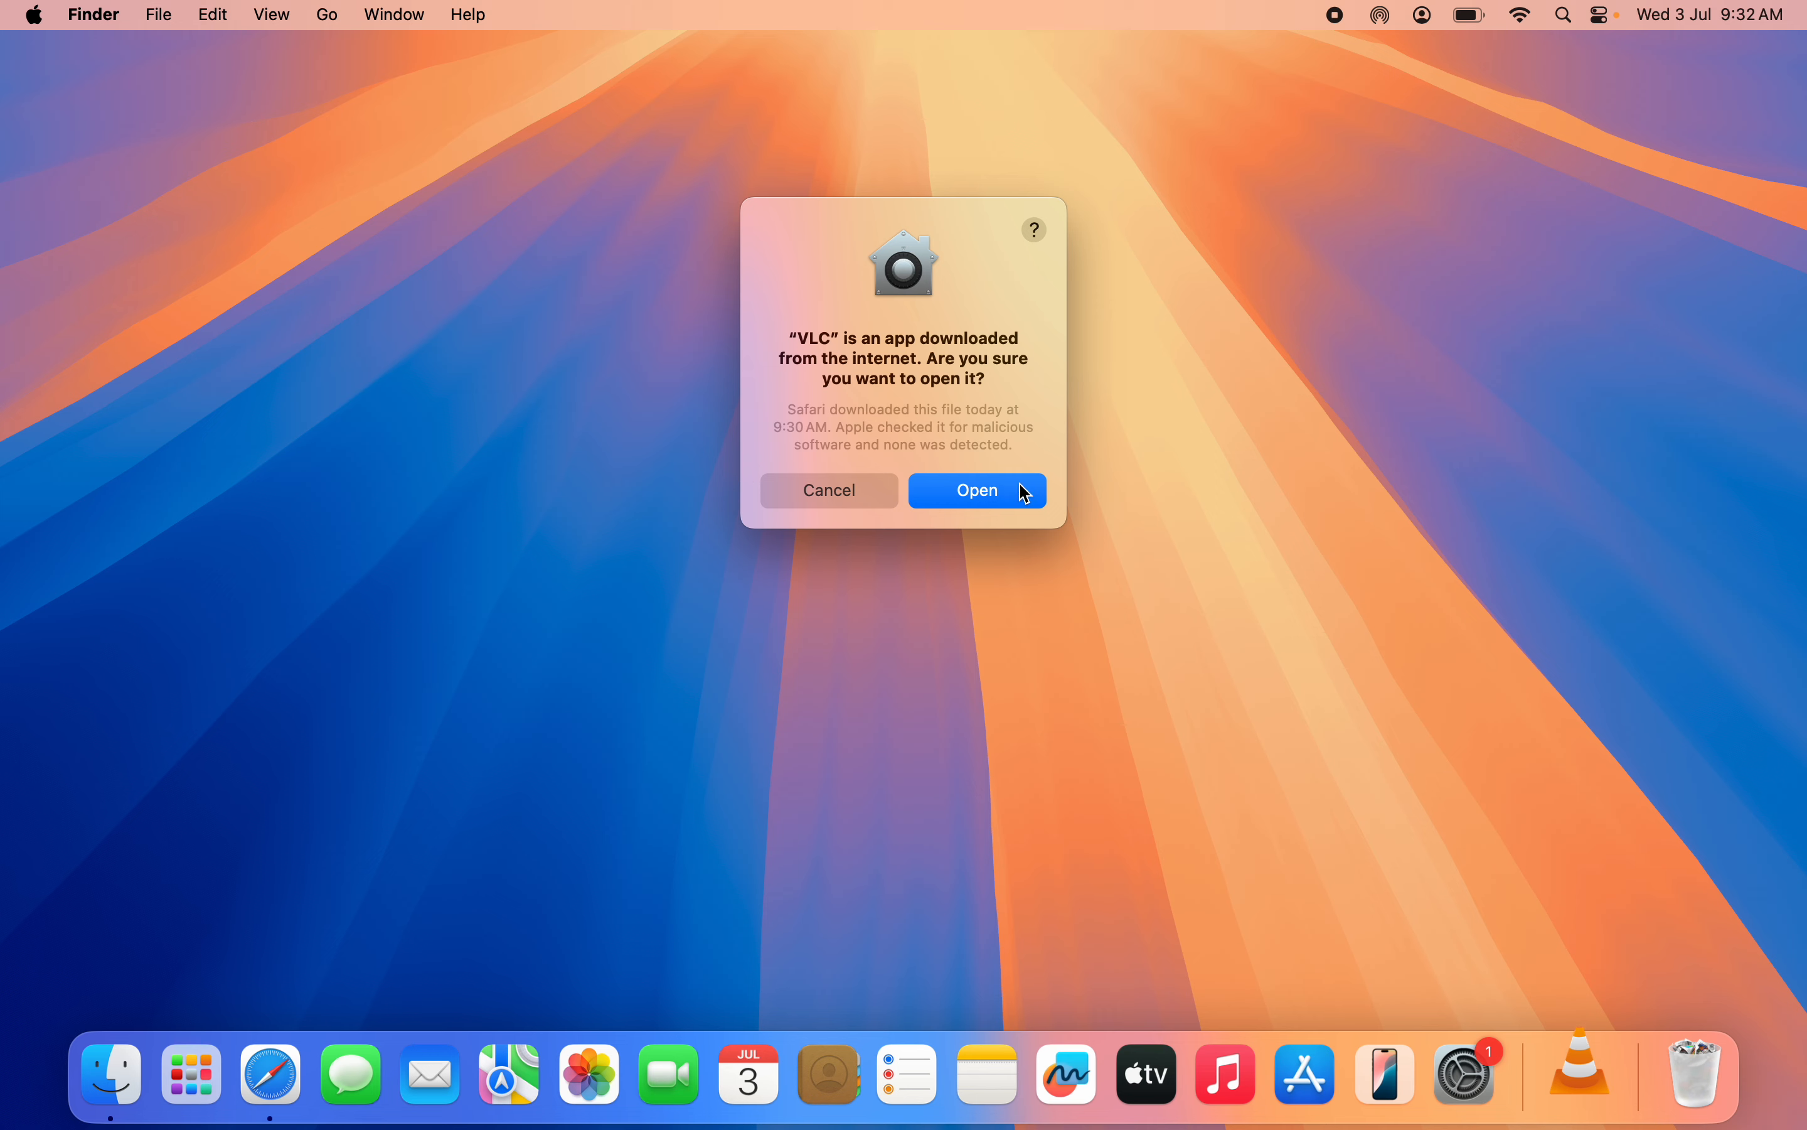
# - Confirm opening the downloaded app and bring up VLC's empty playlist window
pyautogui.click(976, 490)
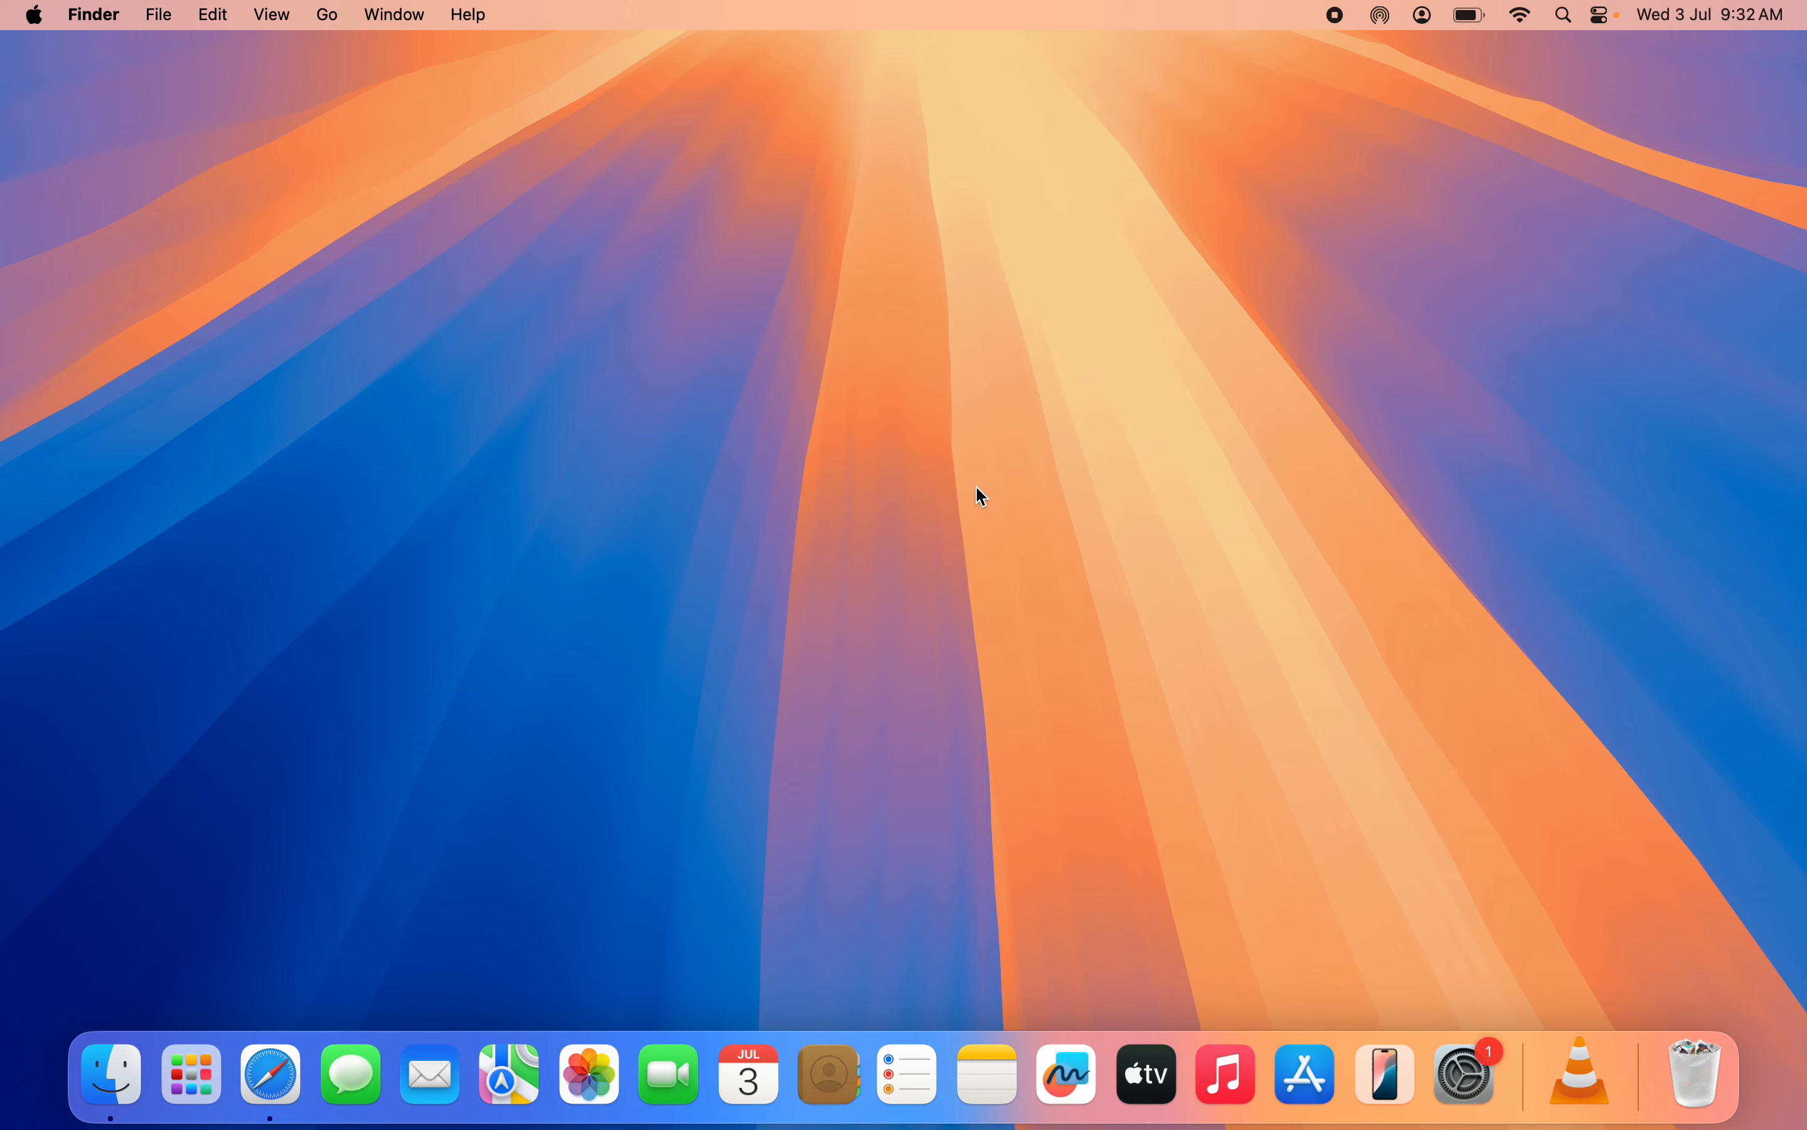
pyautogui.moveTo(945, 567)
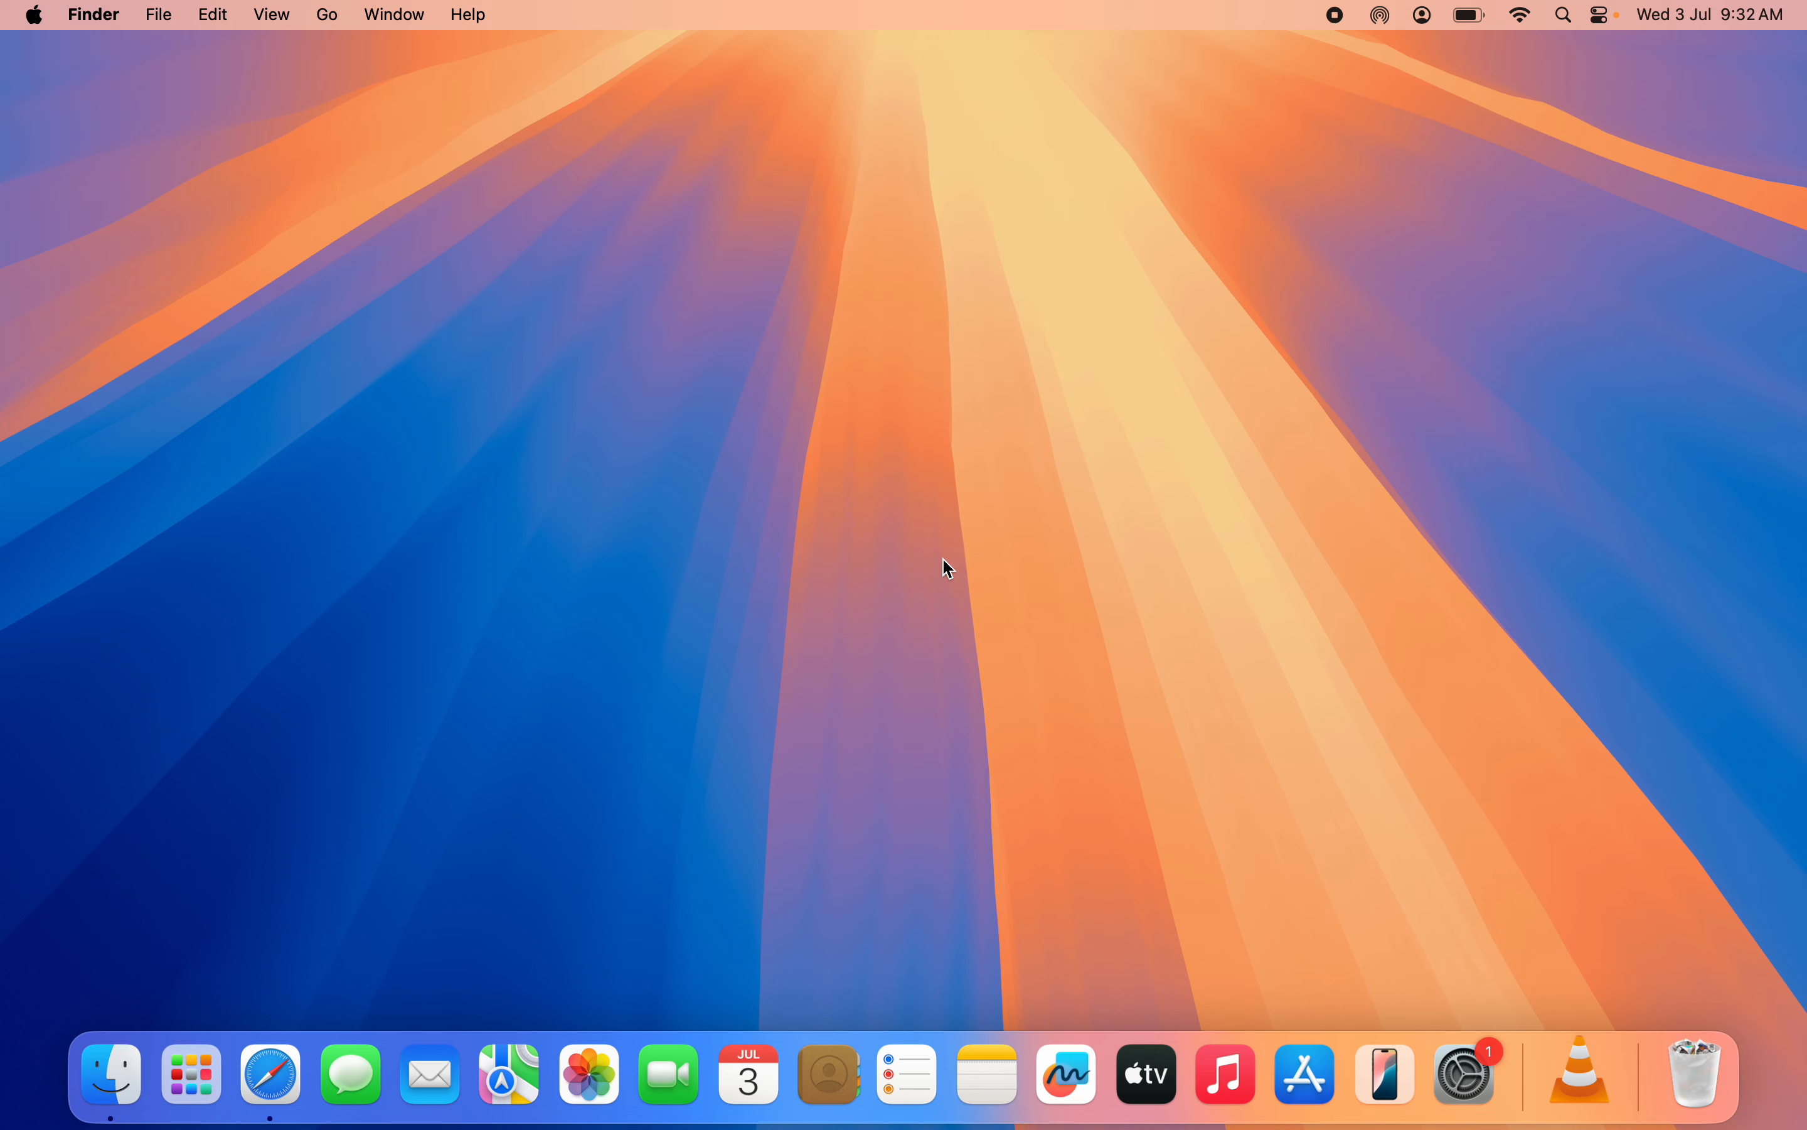
pyautogui.click(1580, 1075)
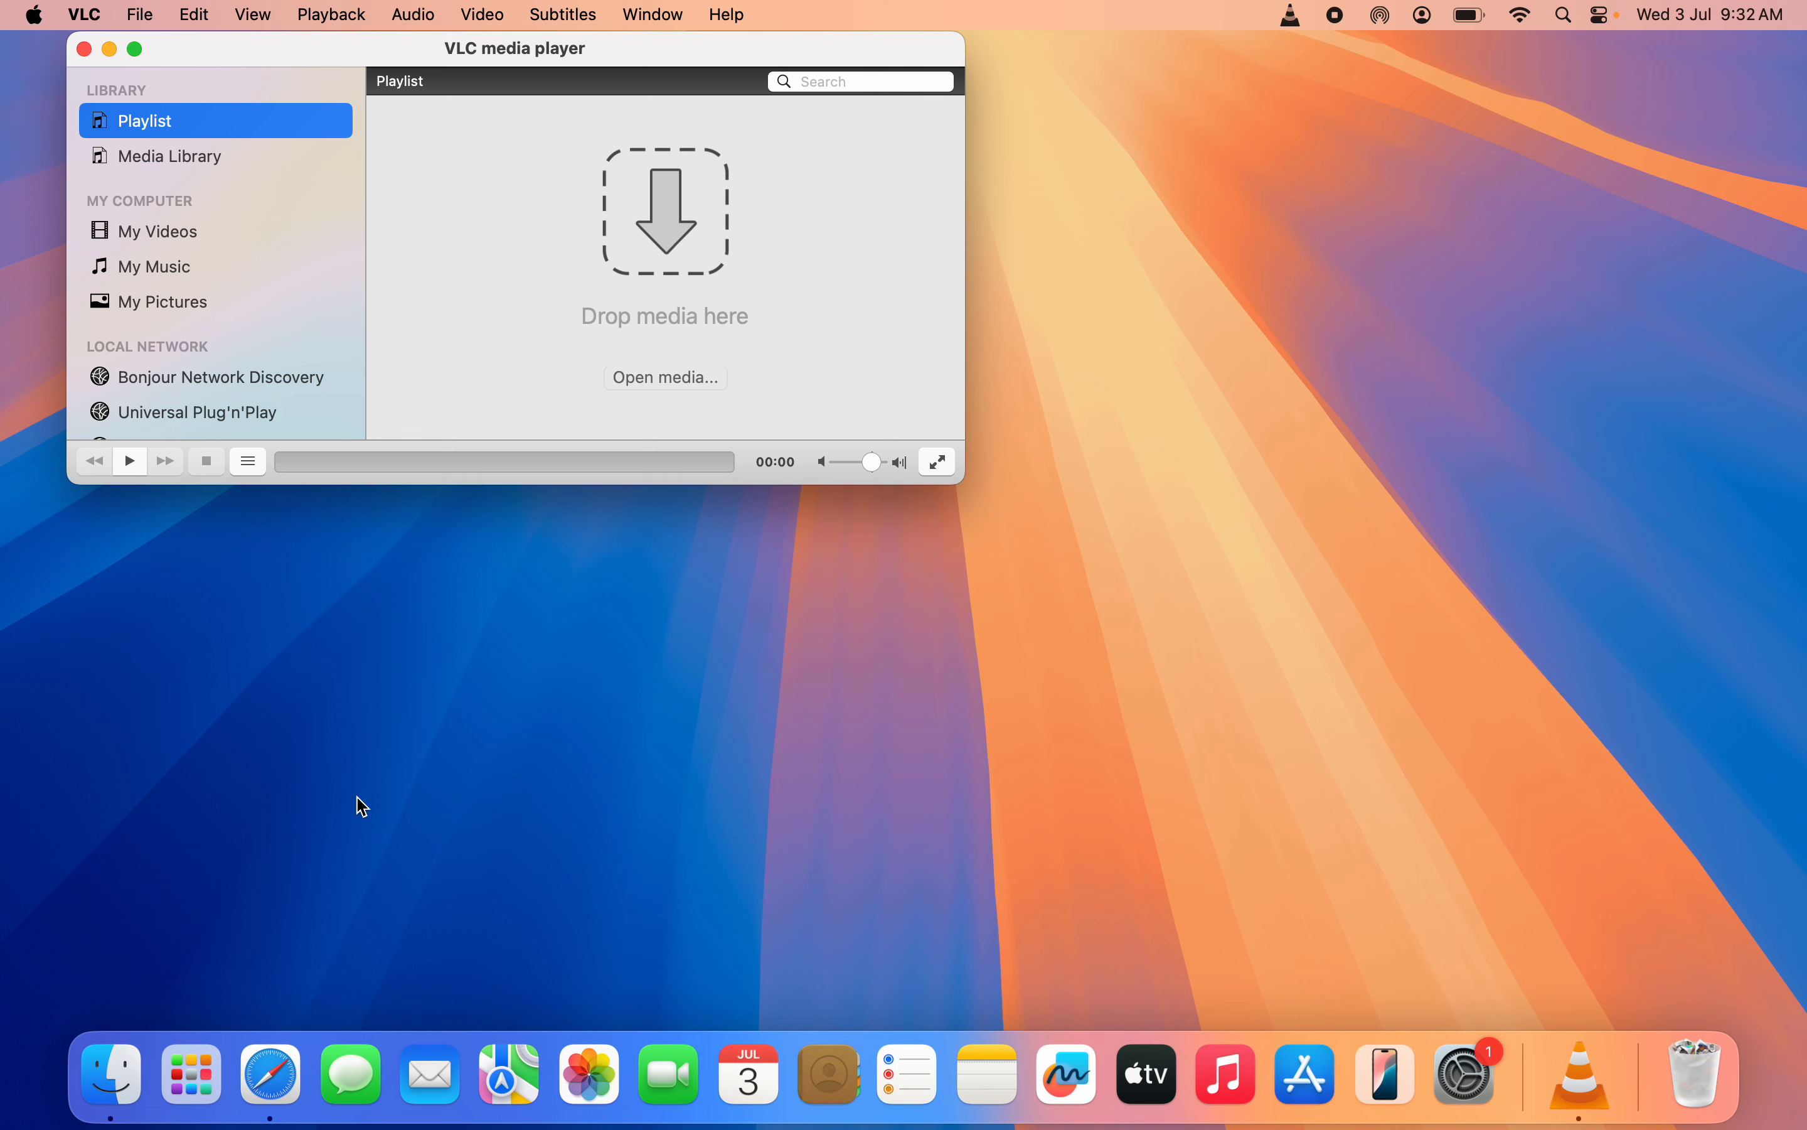
pyautogui.moveTo(729, 657)
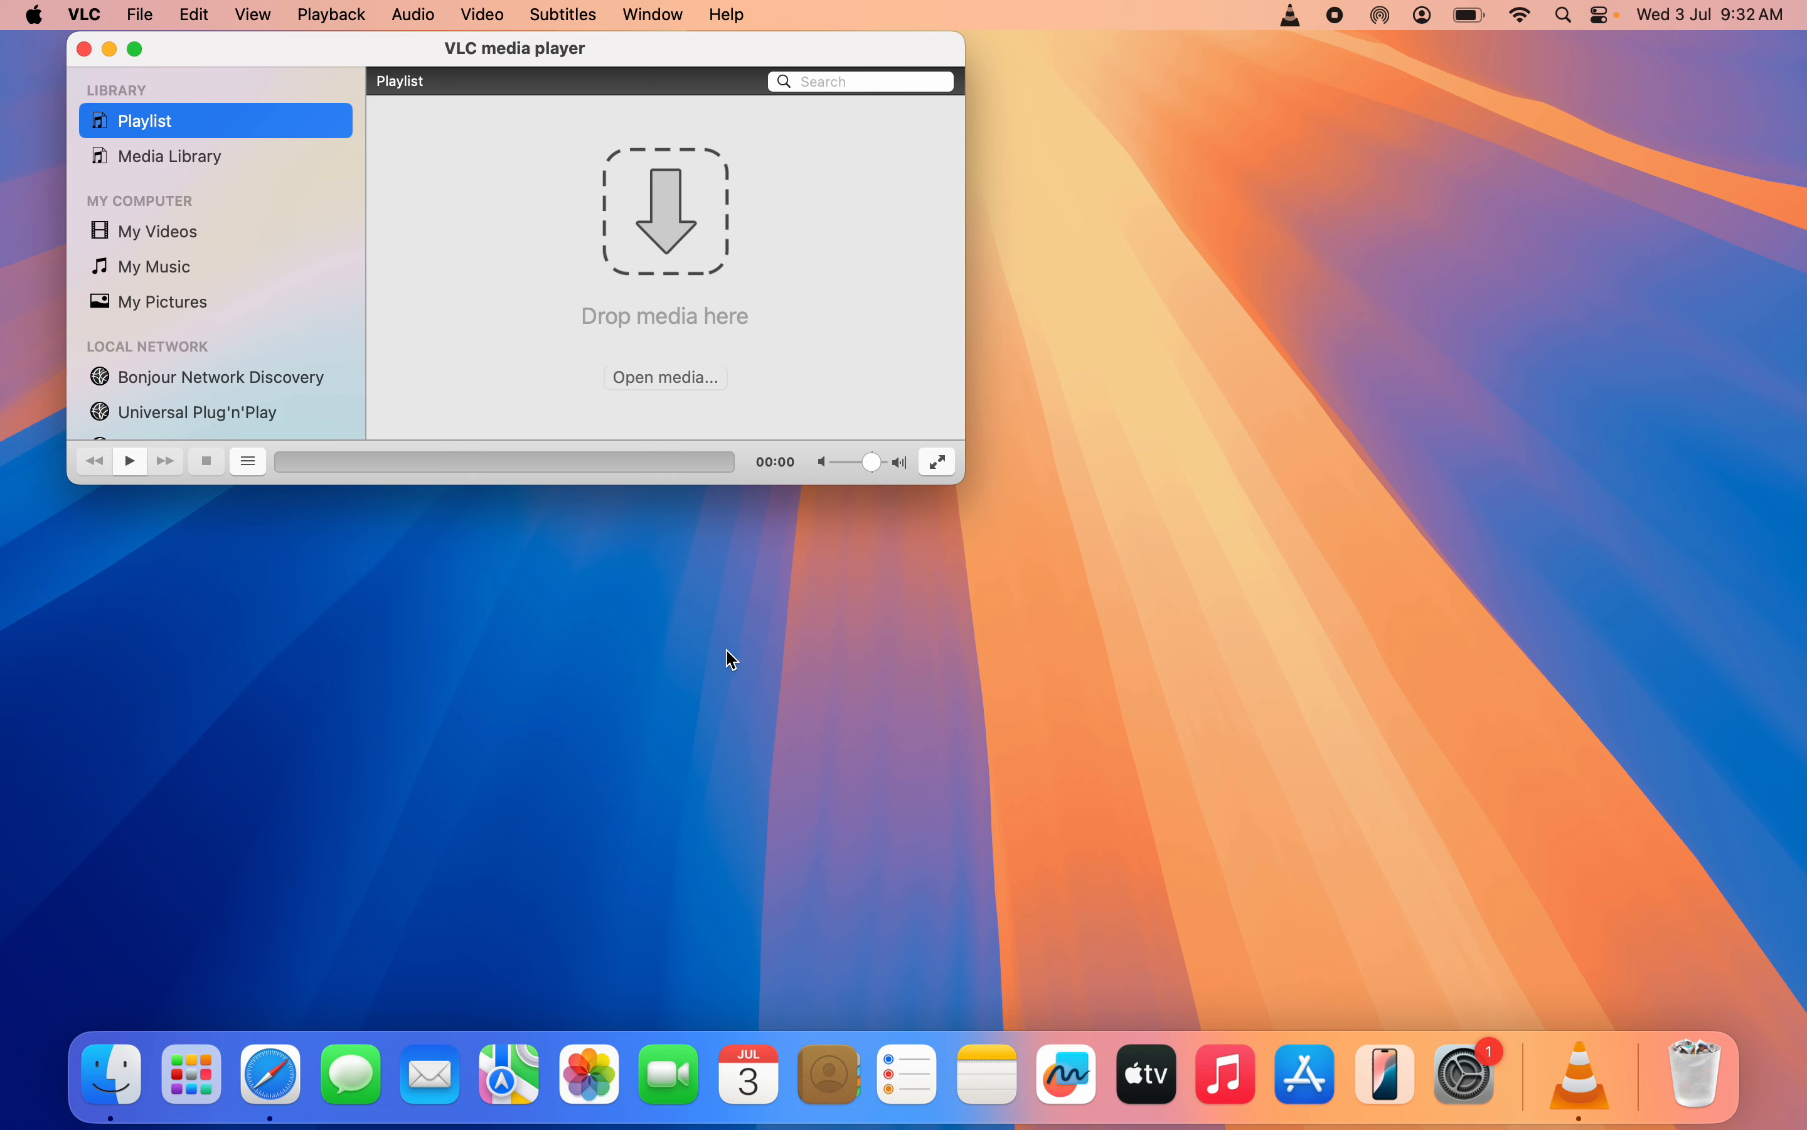
pyautogui.moveTo(110, 1074)
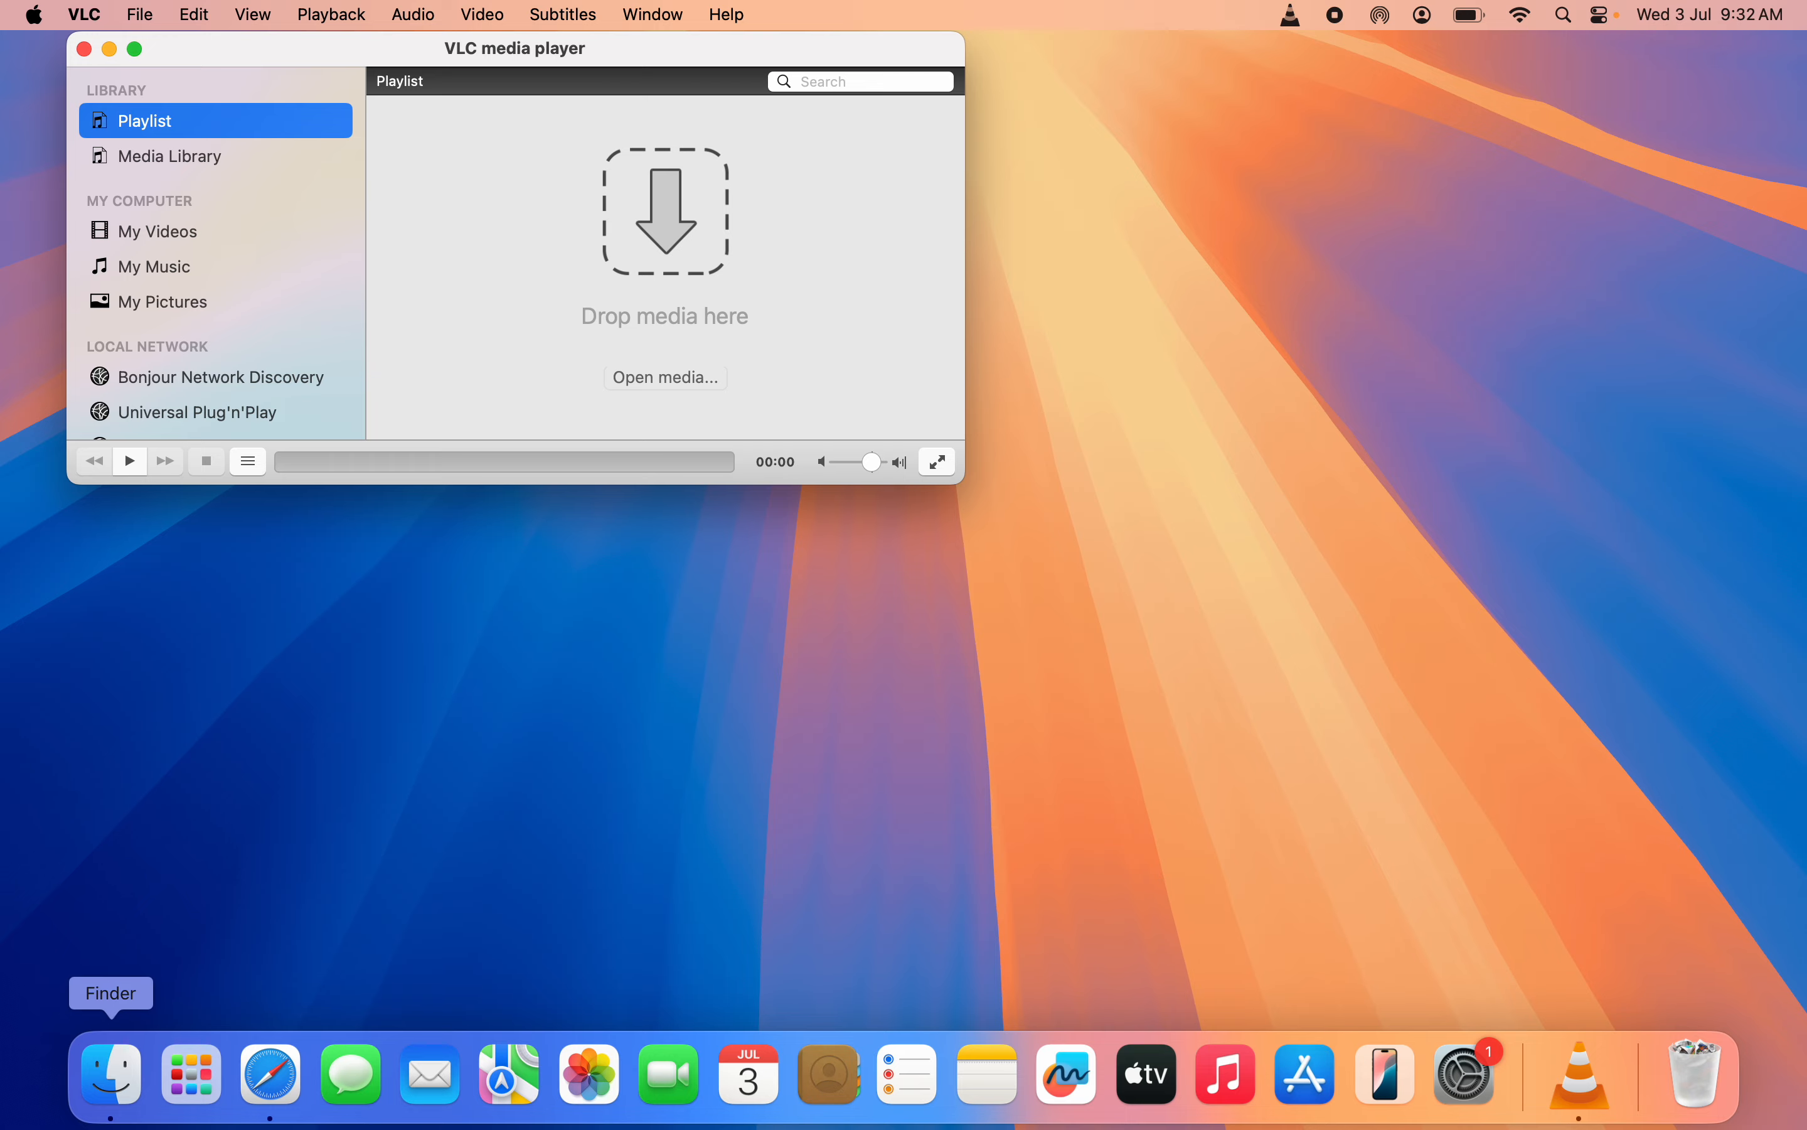
# - From Finder's Downloads, open the Narvik MKV into VLC's playlist, then dismiss the playlist window
pyautogui.click(110, 1075)
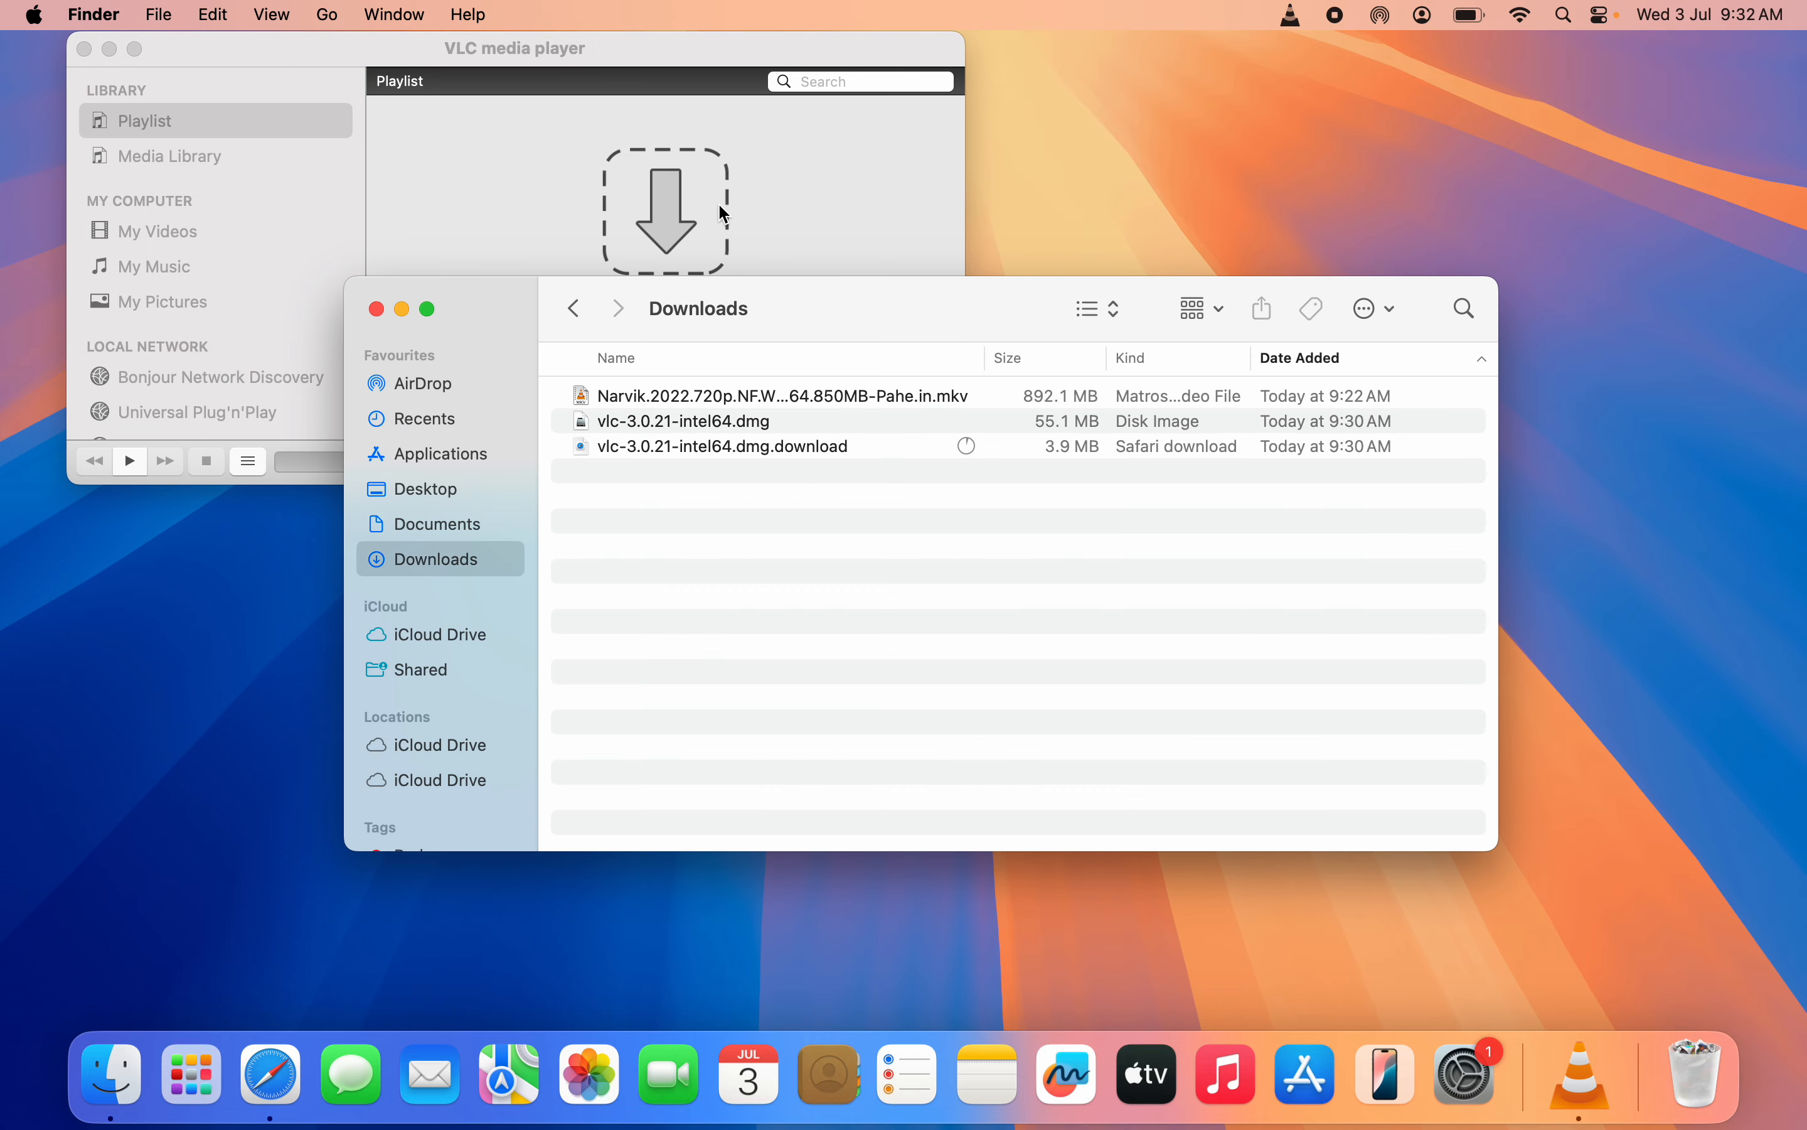
pyautogui.moveTo(890, 406)
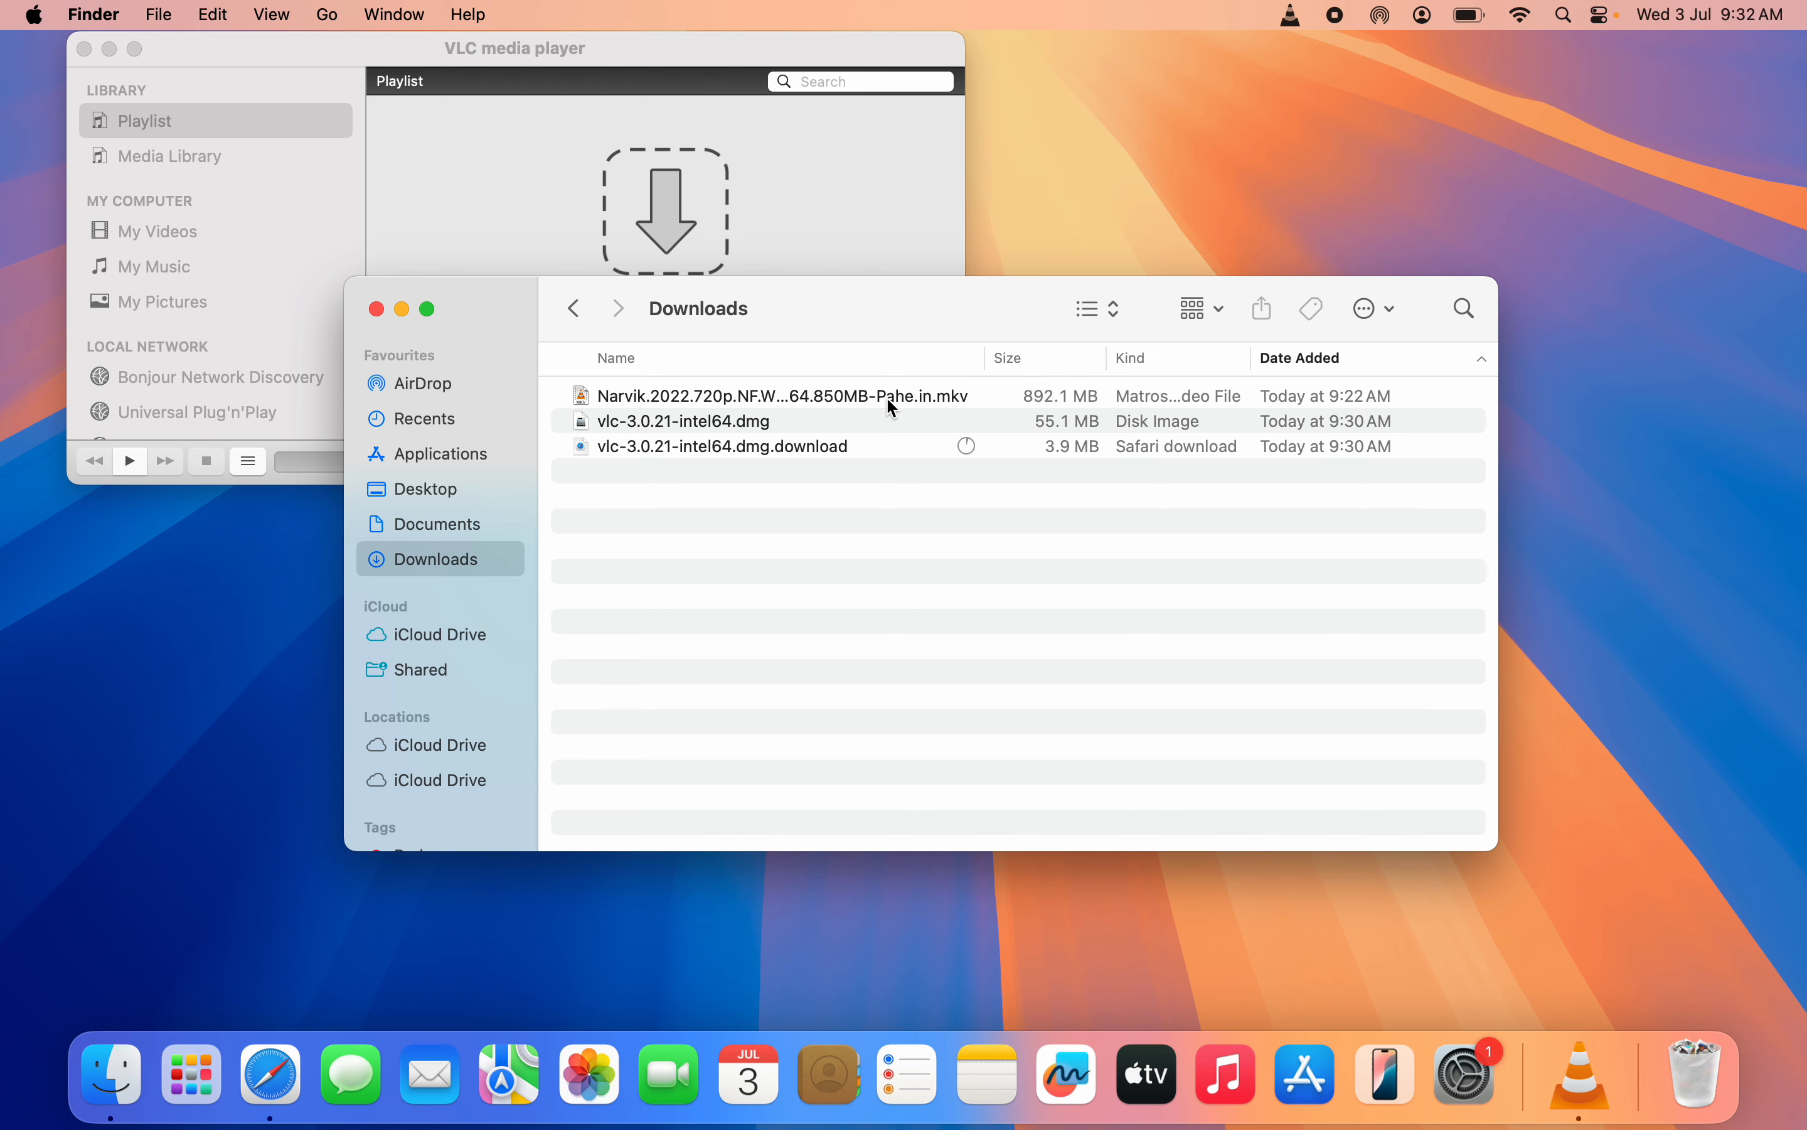
pyautogui.doubleClick(783, 395)
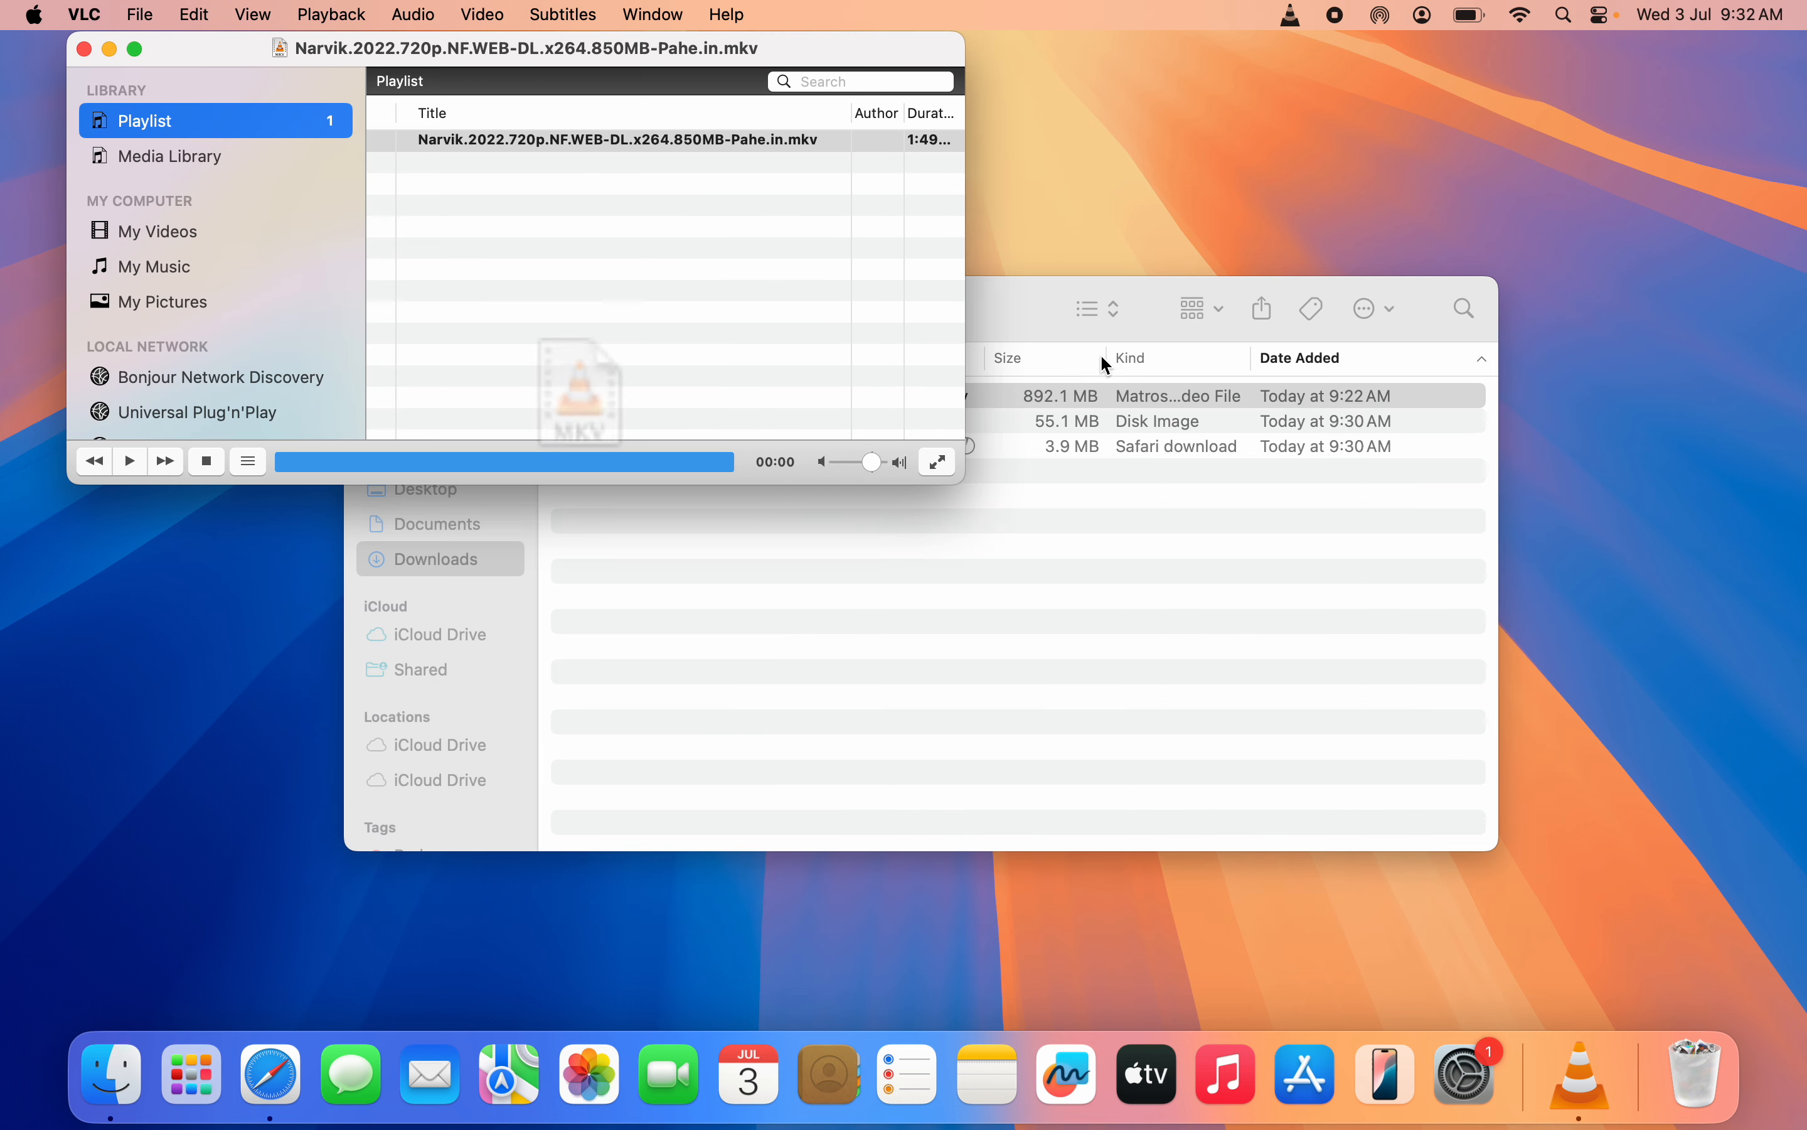
pyautogui.click(130, 461)
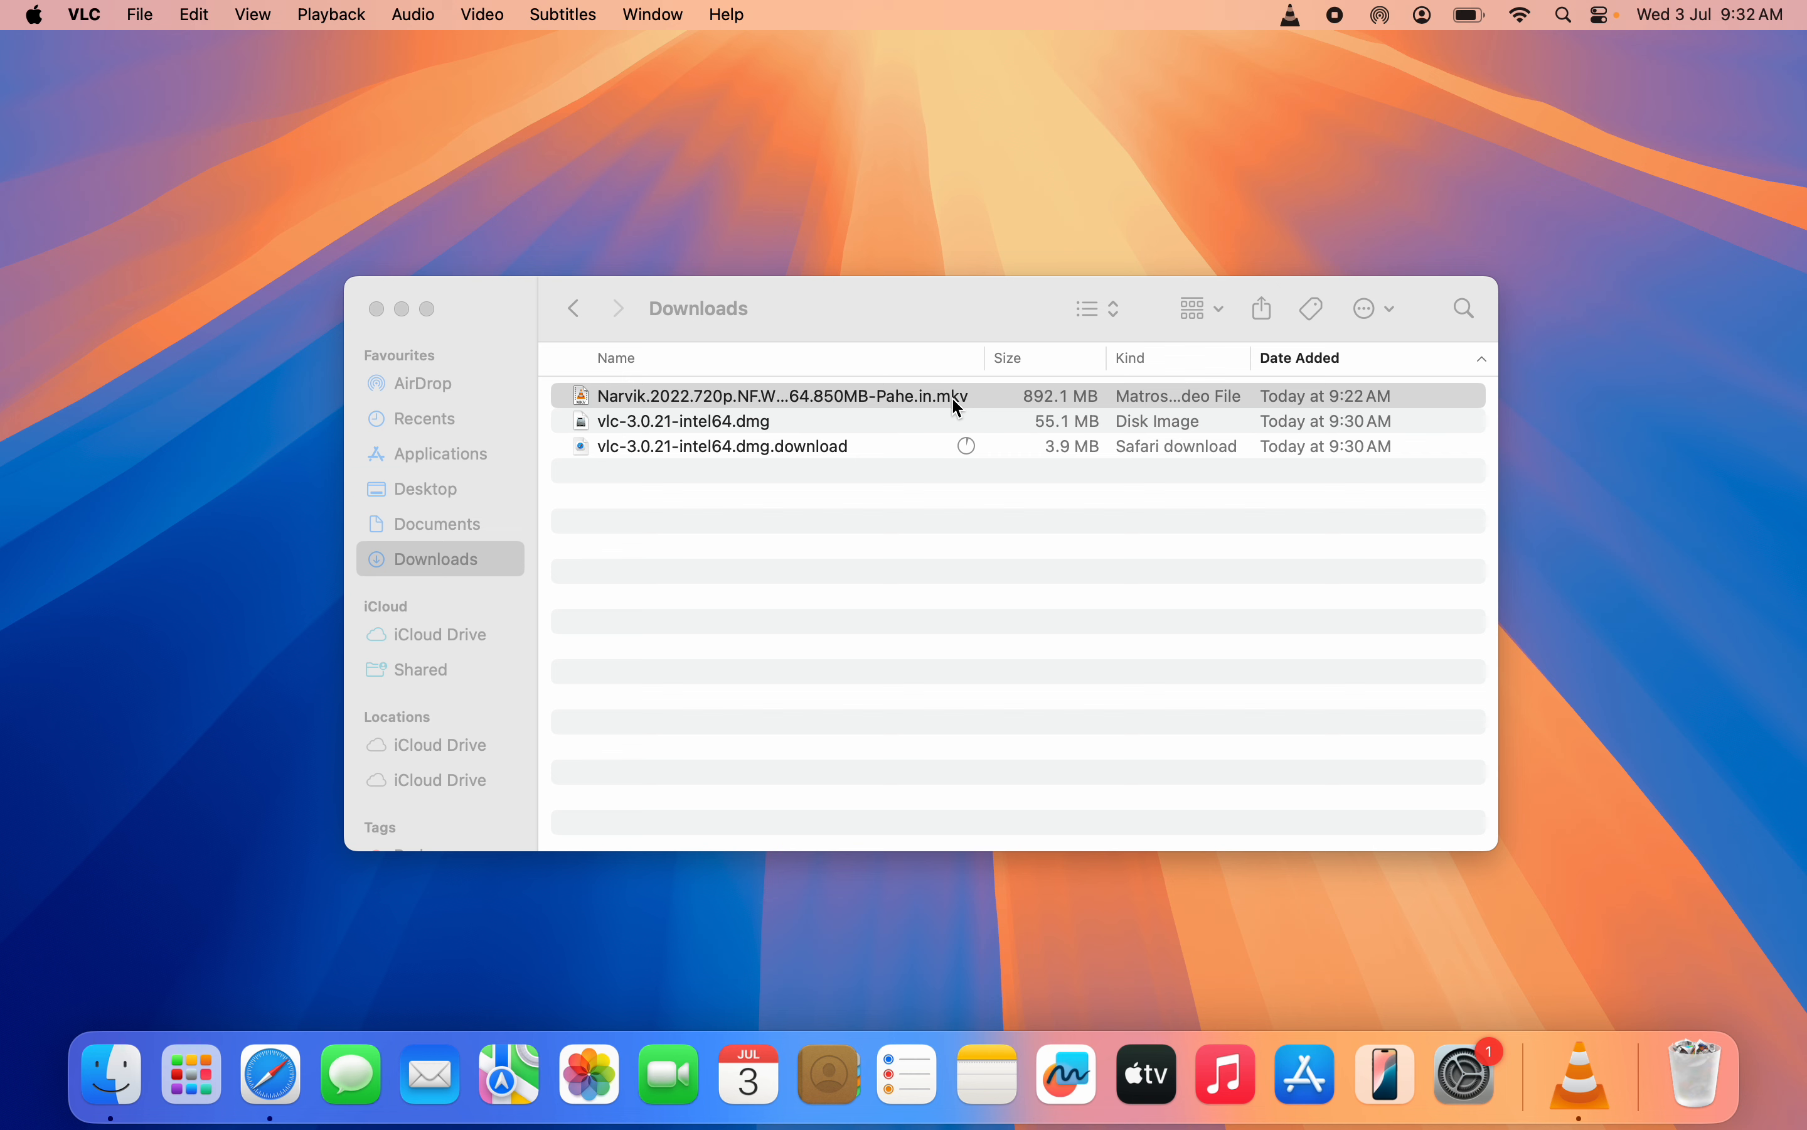
pyautogui.moveTo(971, 409)
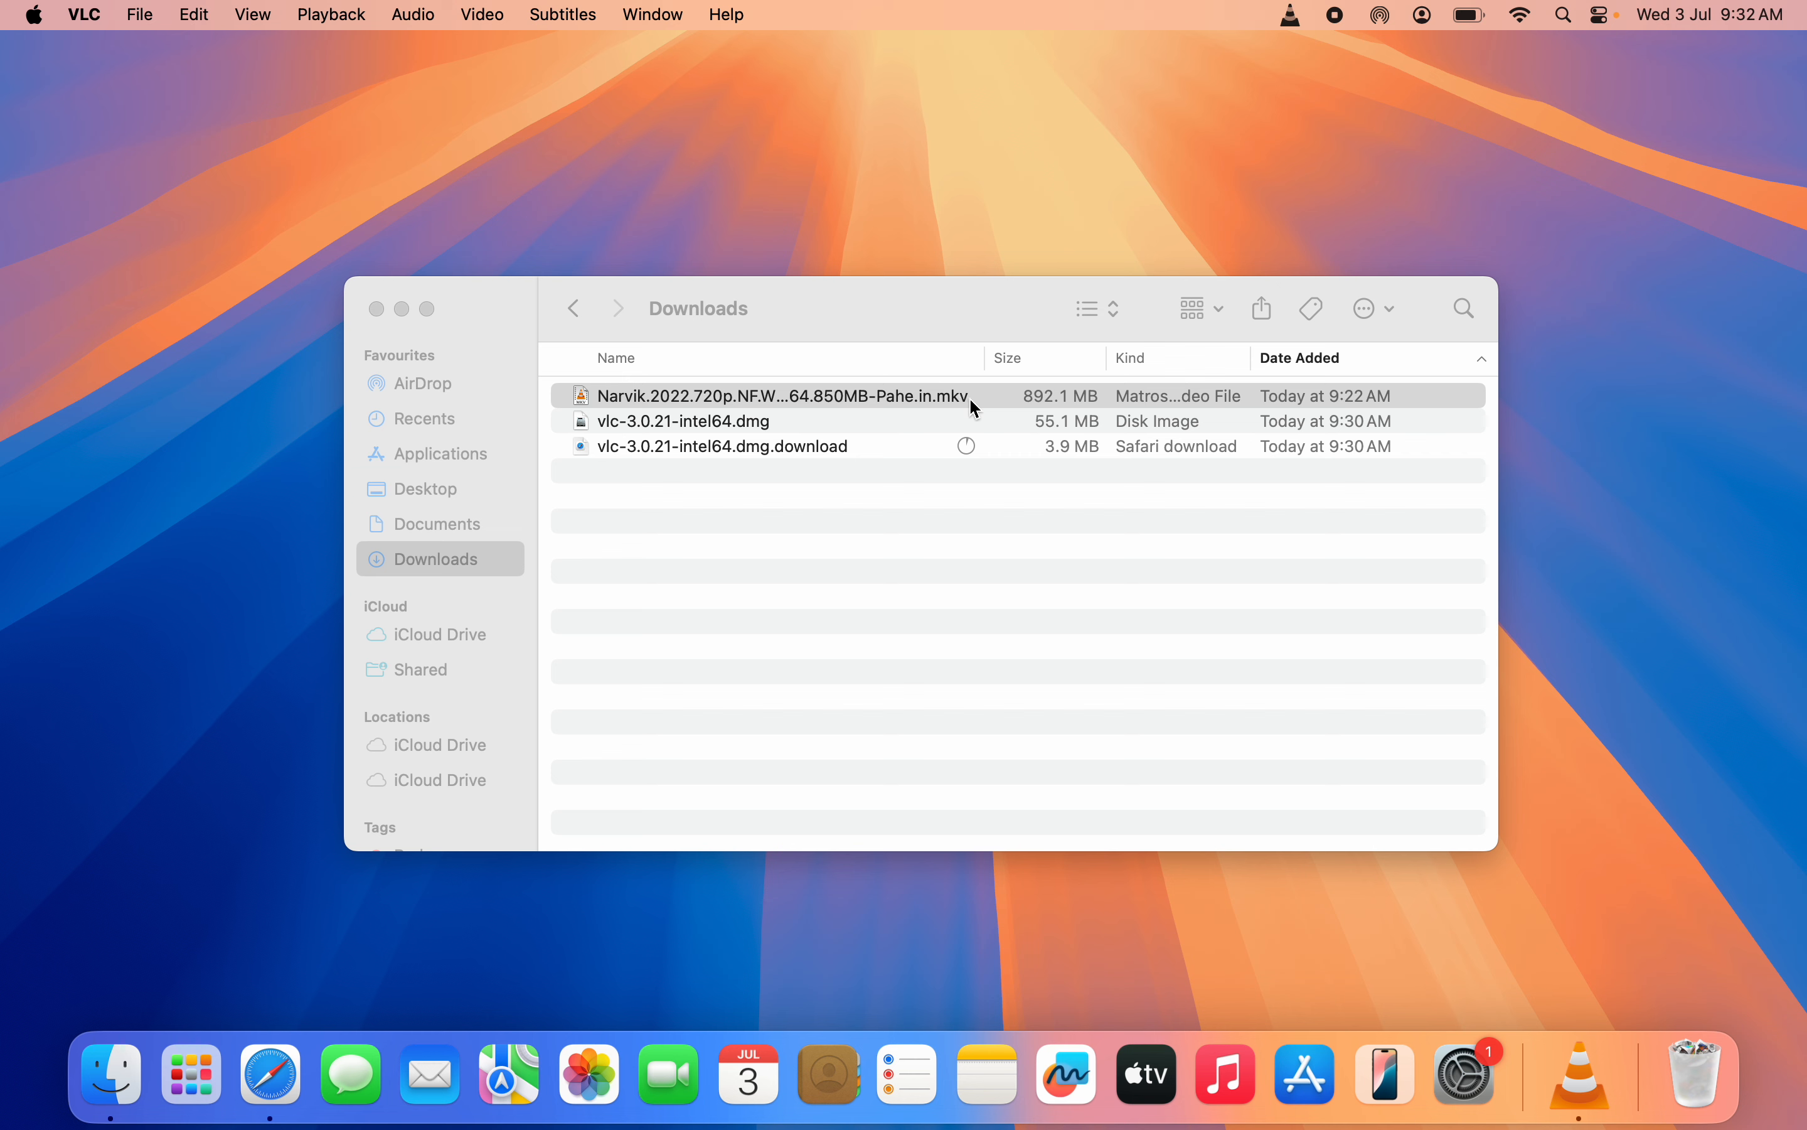
# - Use the Narvik MKV file's Open With menu to send it to VLC again
pyautogui.rightClick(782, 395)
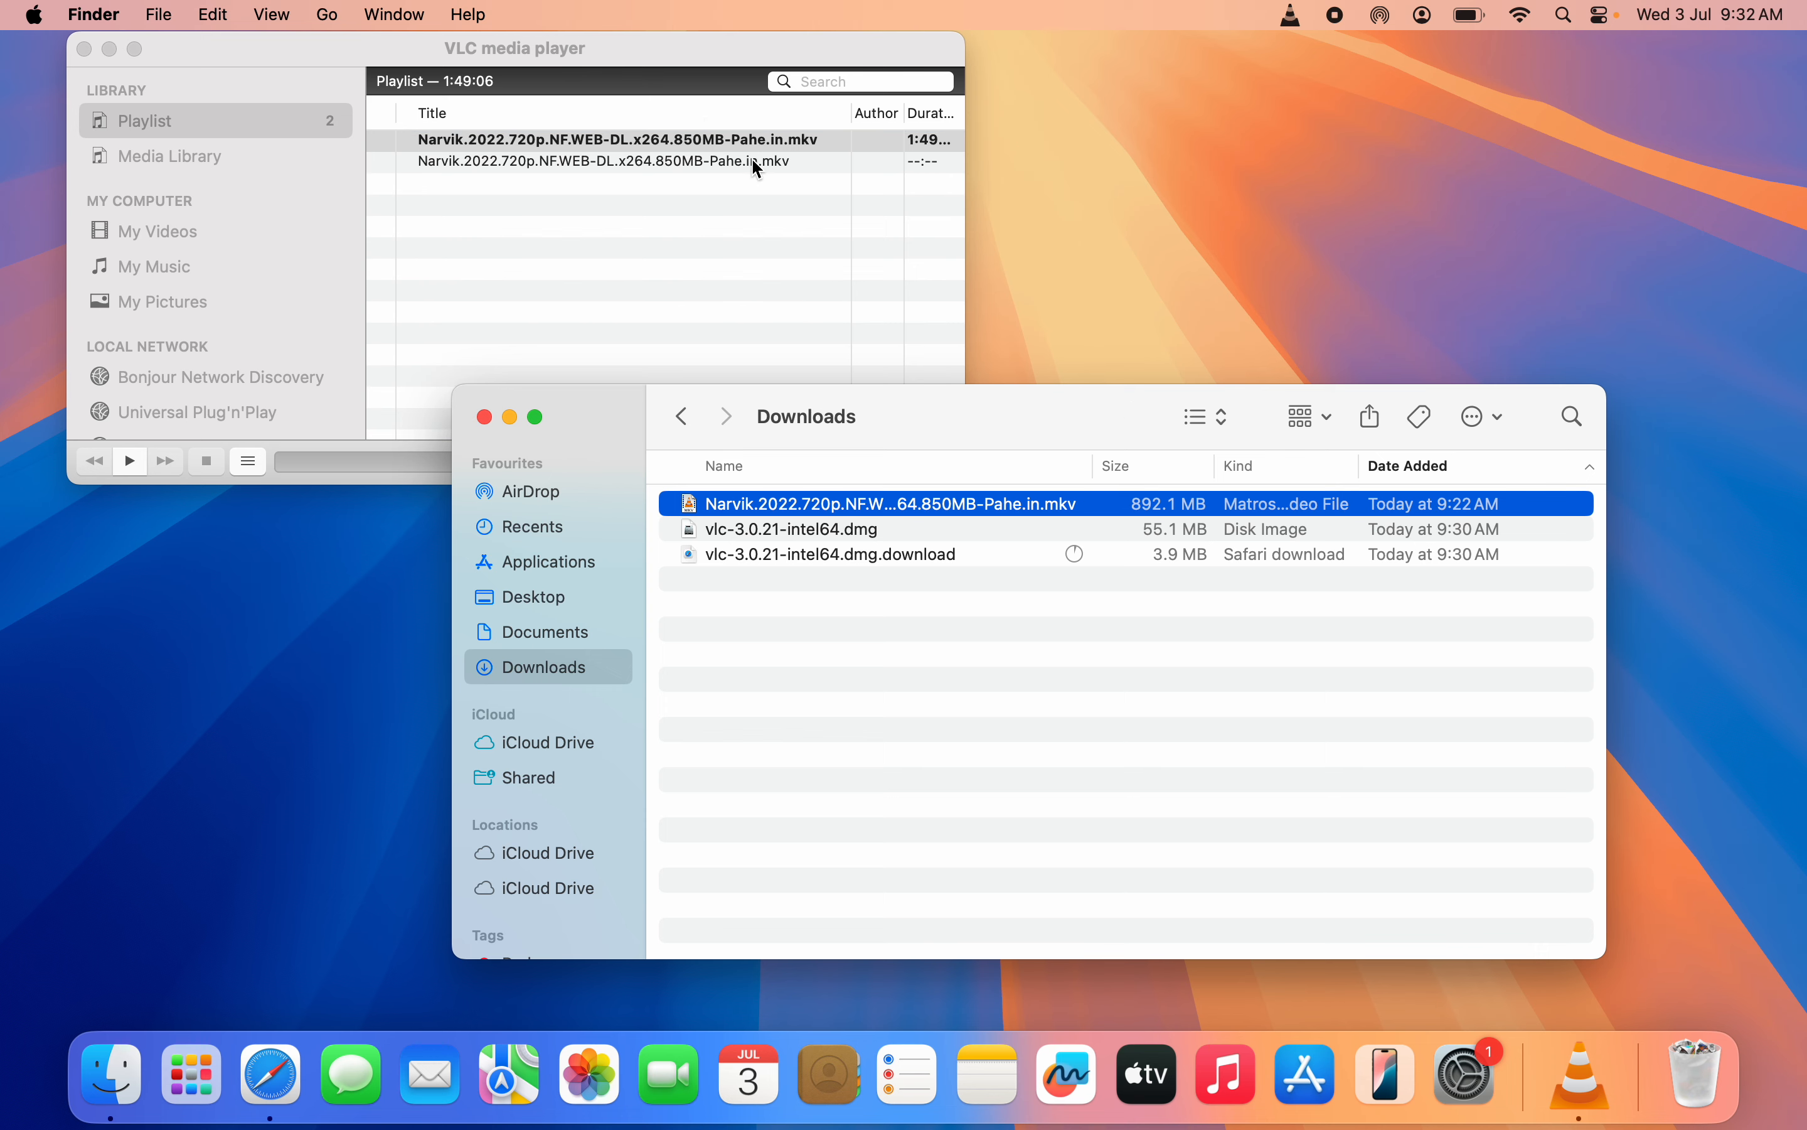
# - Play the Narvik entry from the playlist, then close the video window
pyautogui.doubleClick(890, 502)
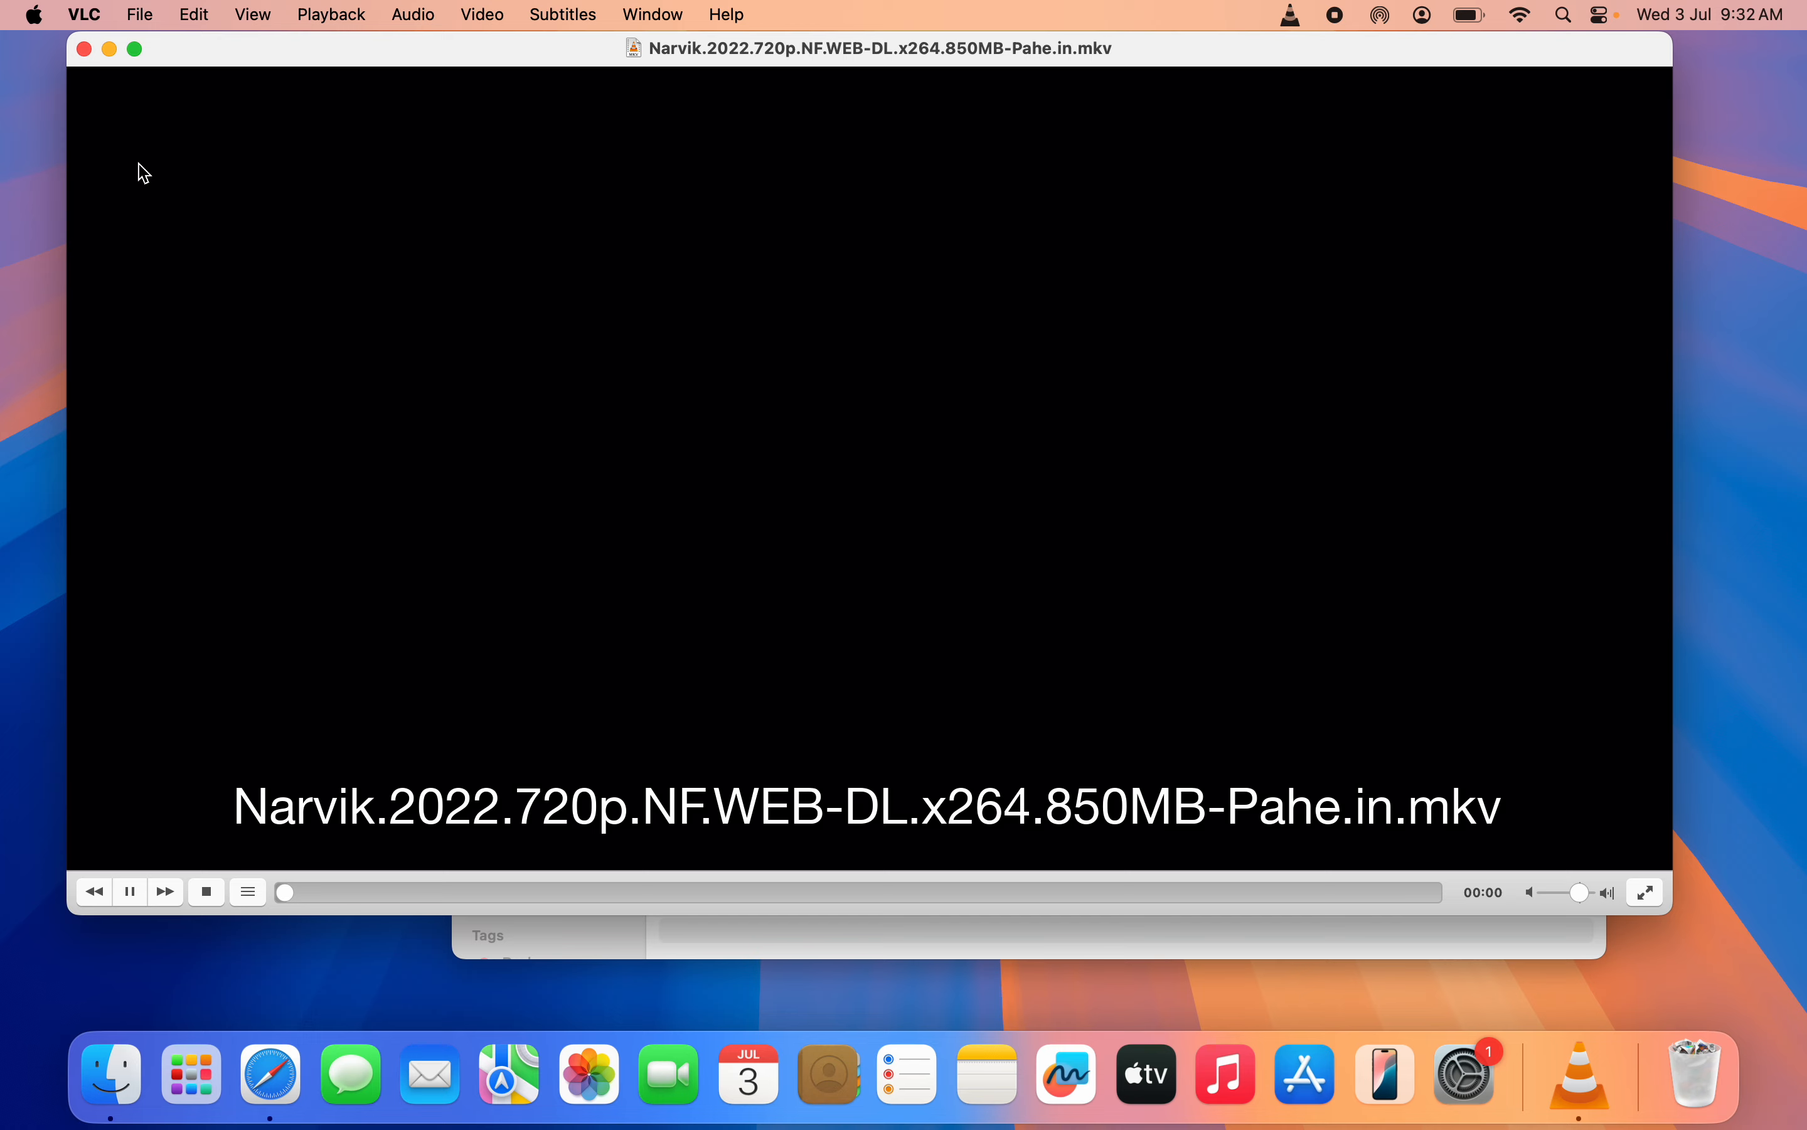
pyautogui.click(129, 891)
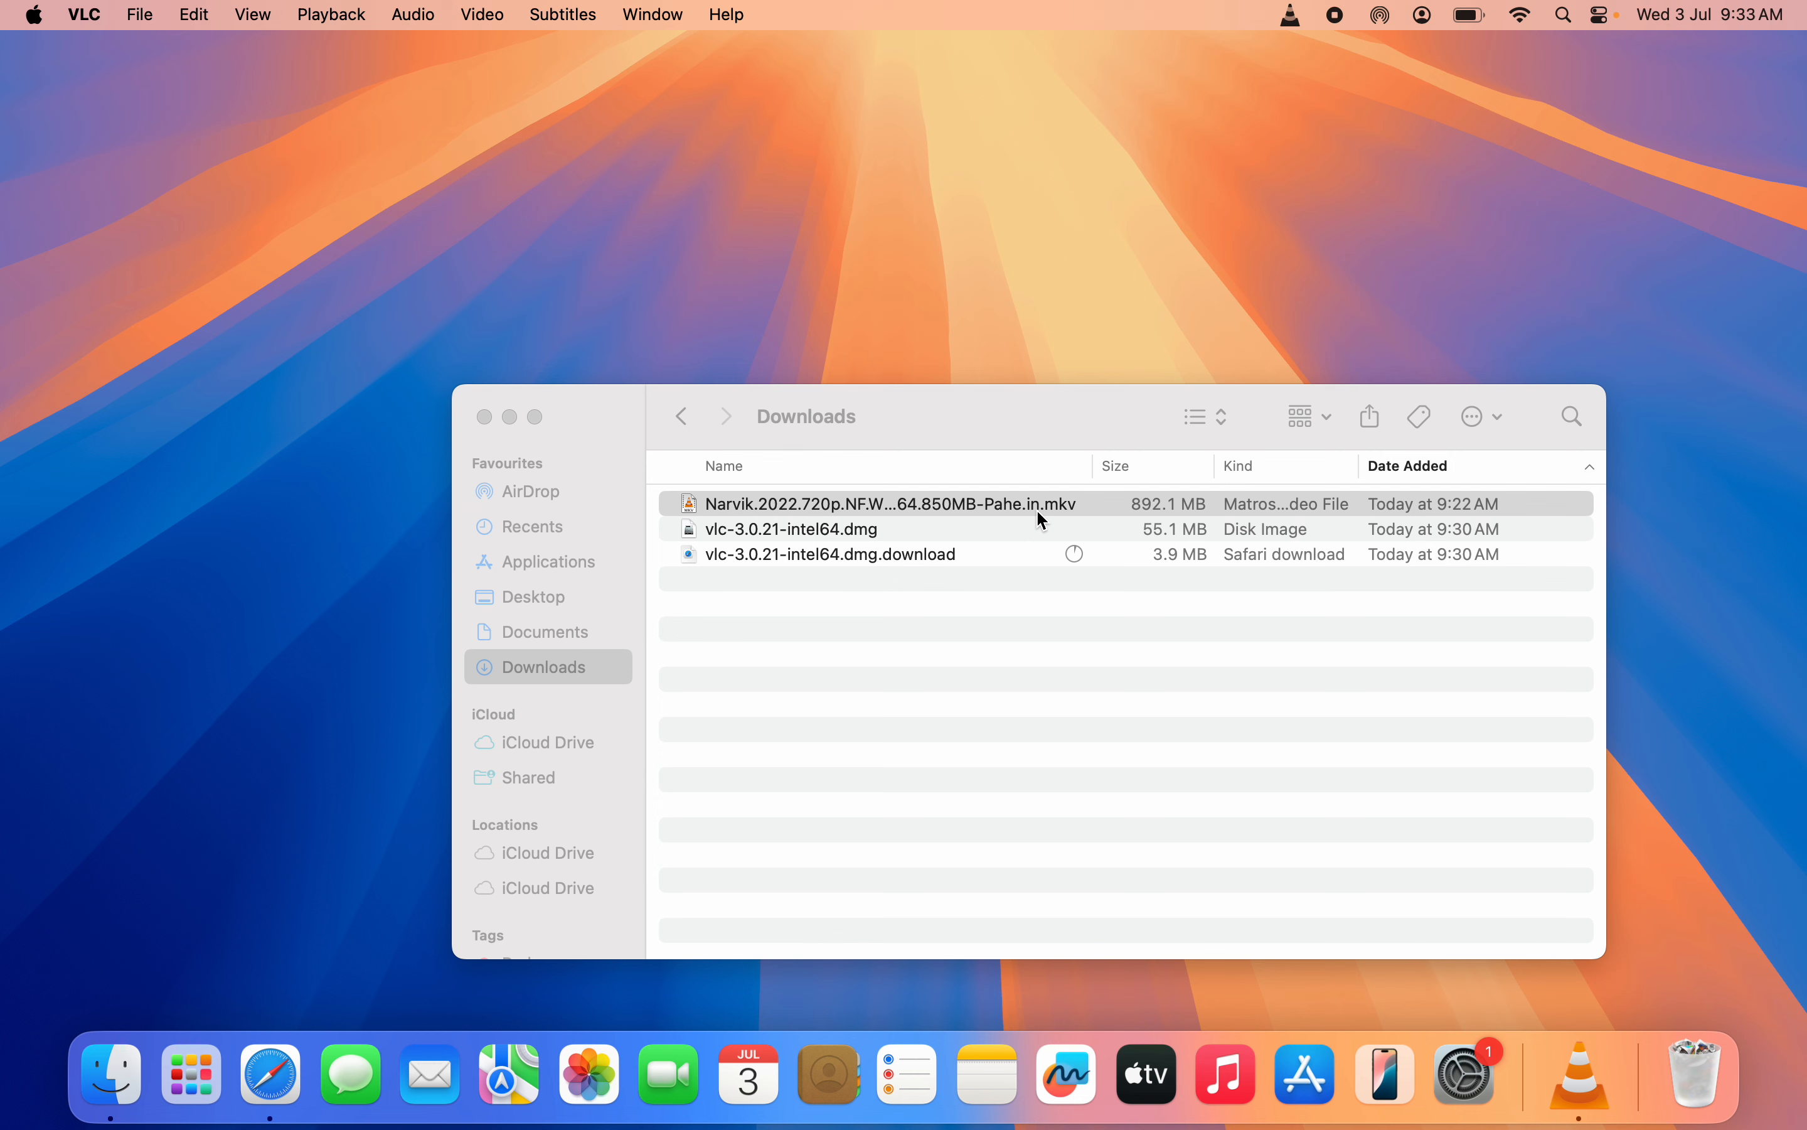
pyautogui.moveTo(1110, 506)
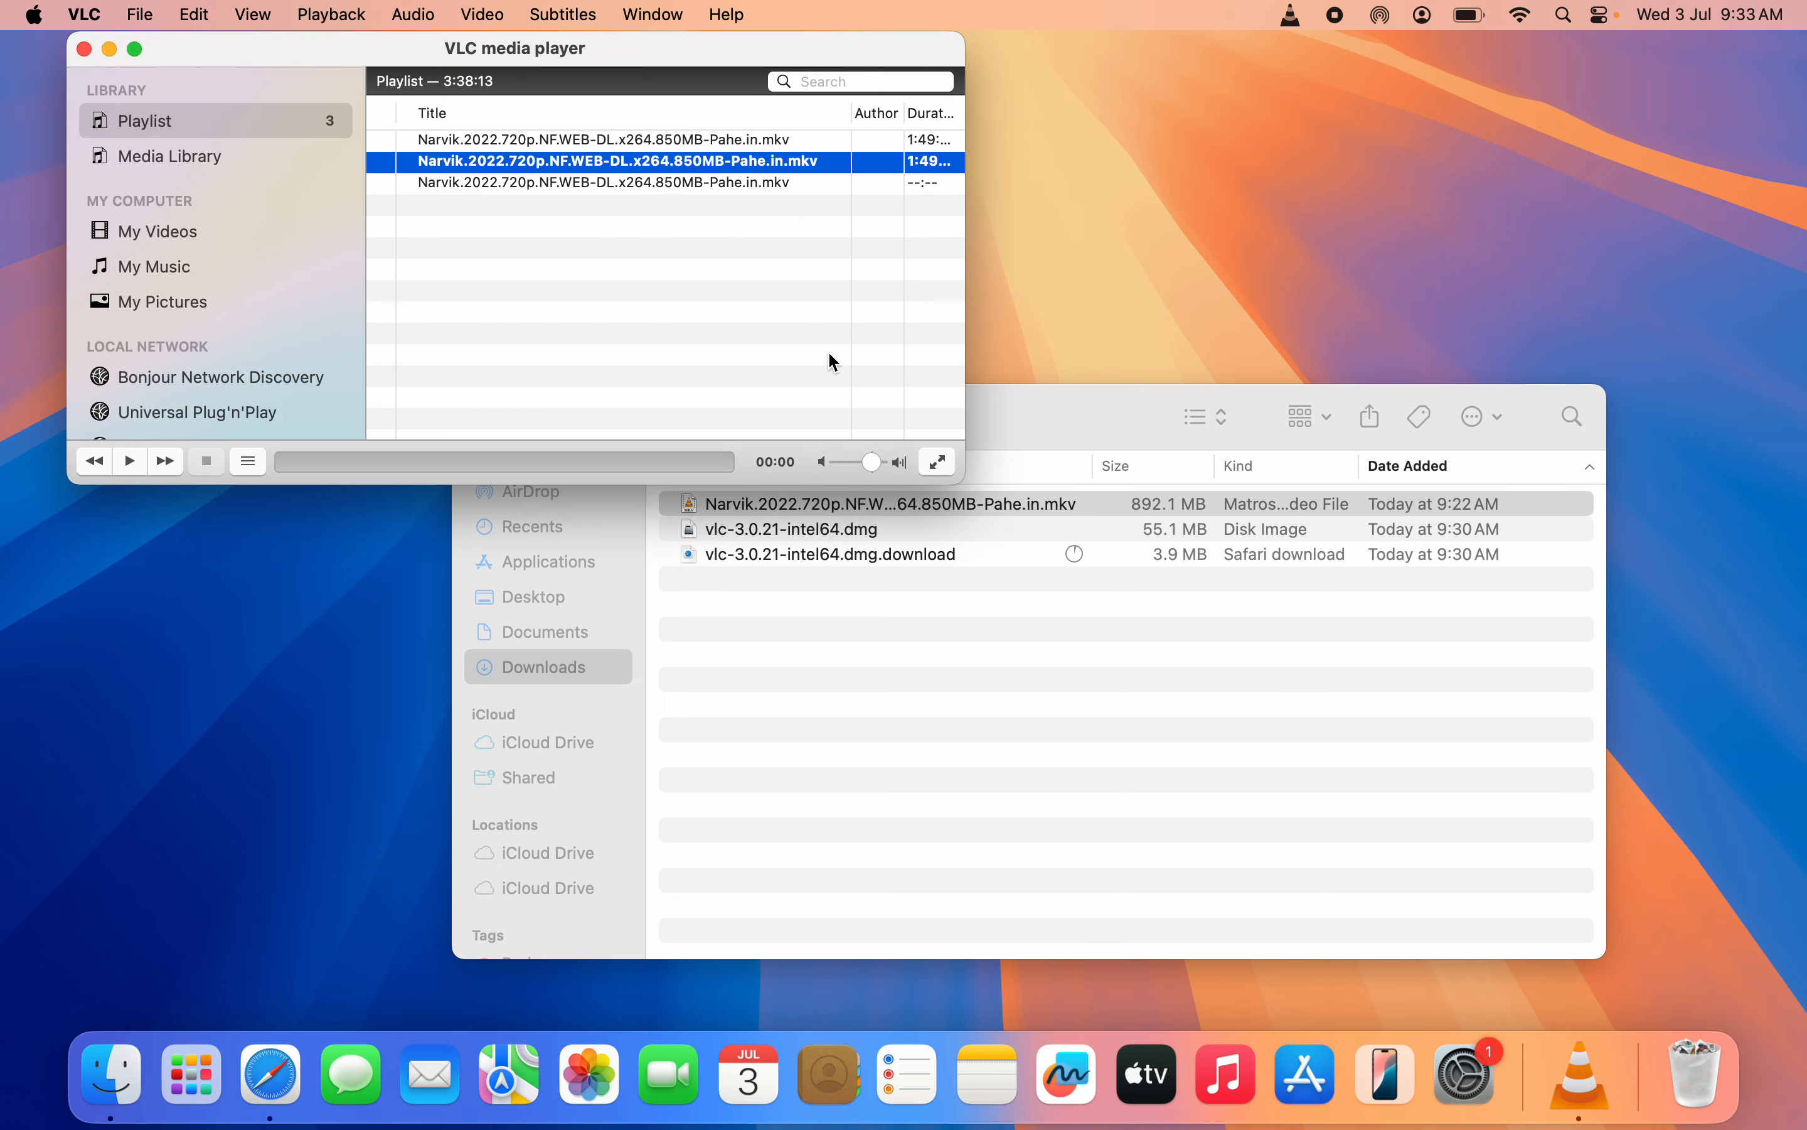
pyautogui.moveTo(680, 187)
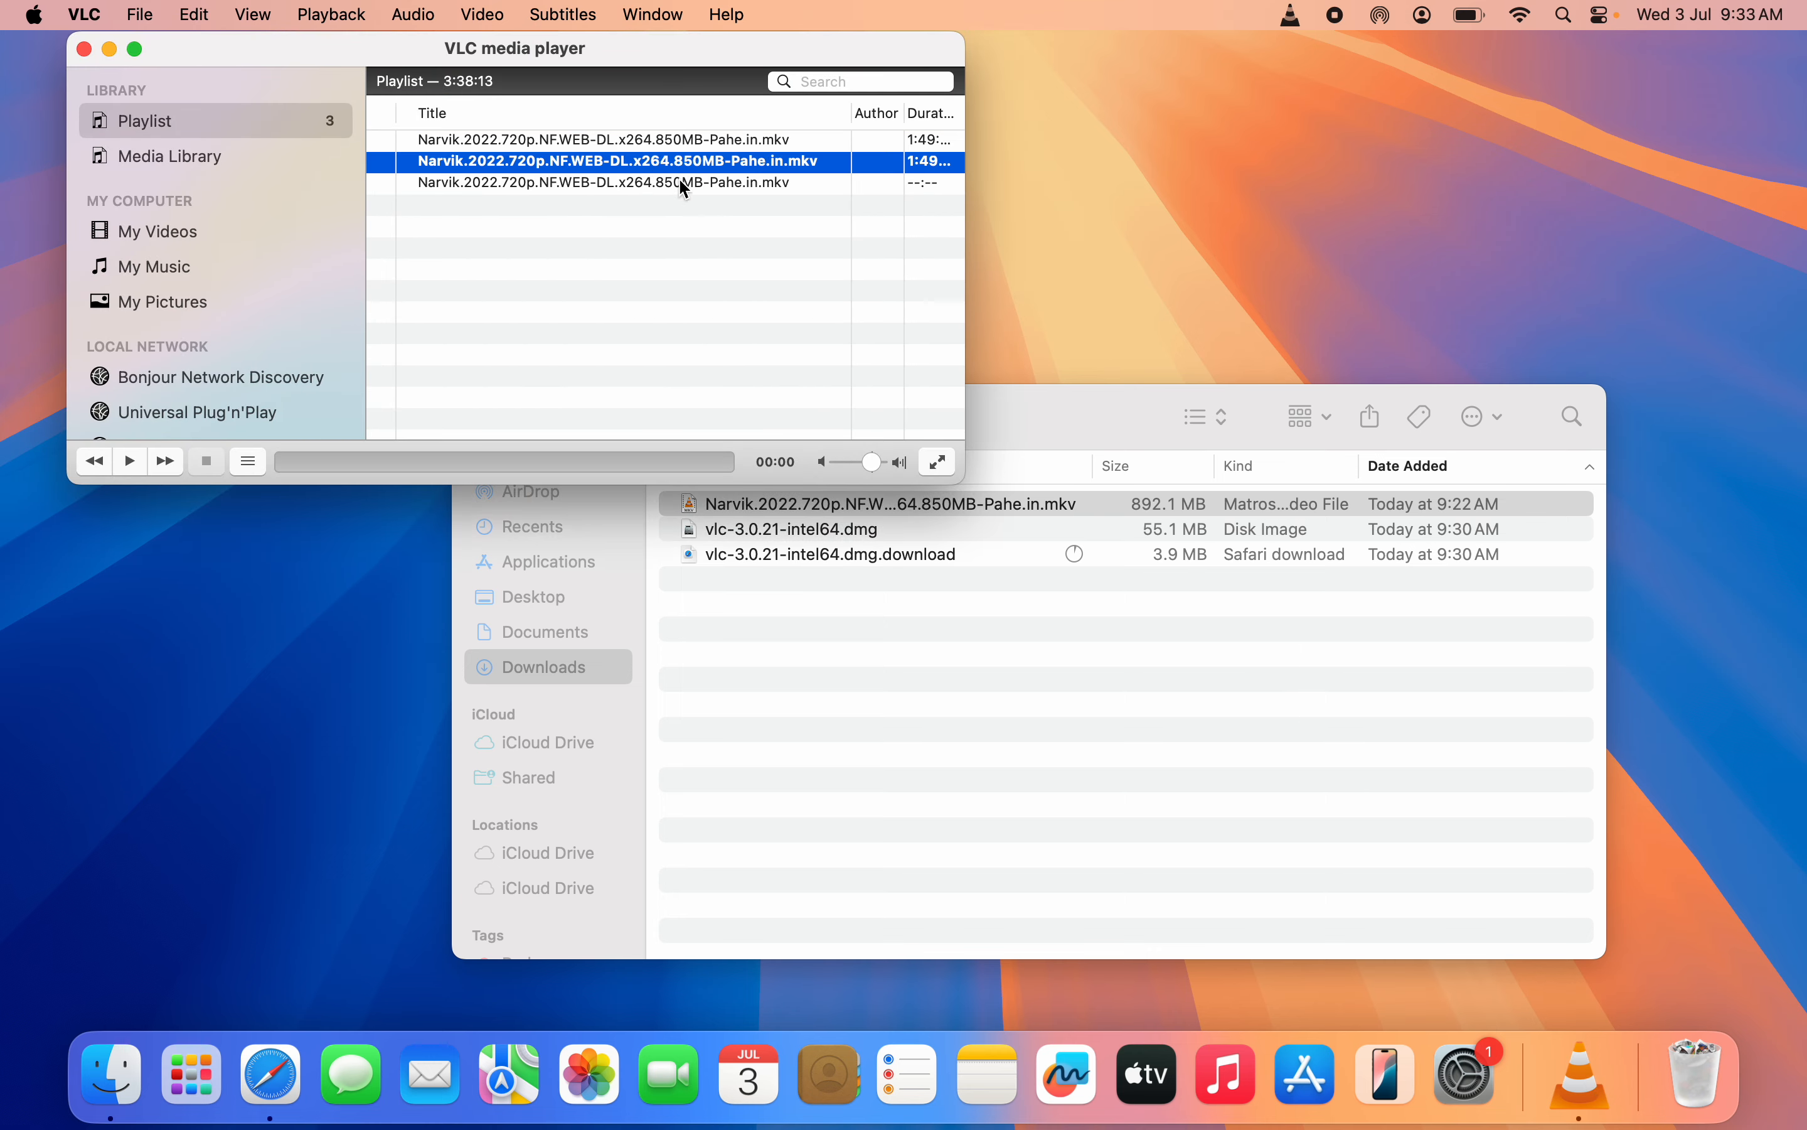
# - Play the Narvik video to its Netflix intro, pause it, and close the player window
pyautogui.doubleClick(611, 162)
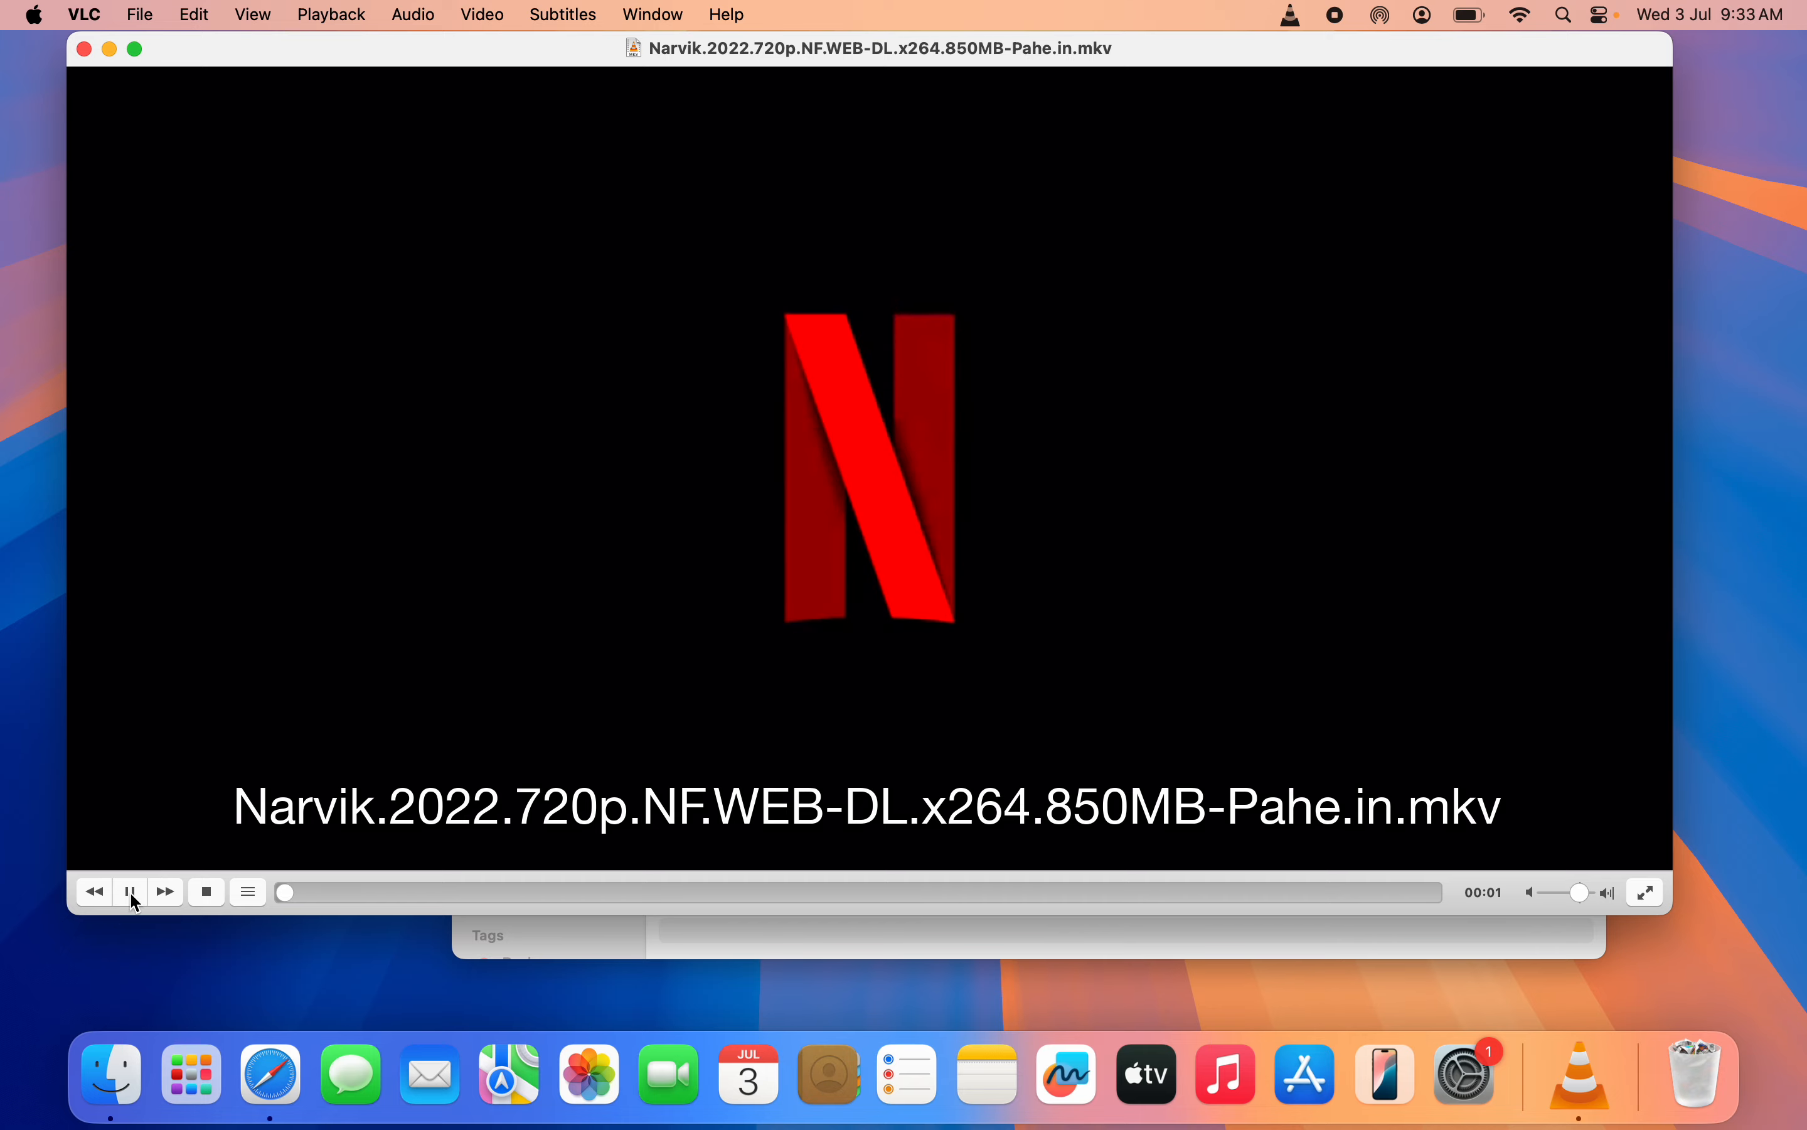
pyautogui.click(129, 892)
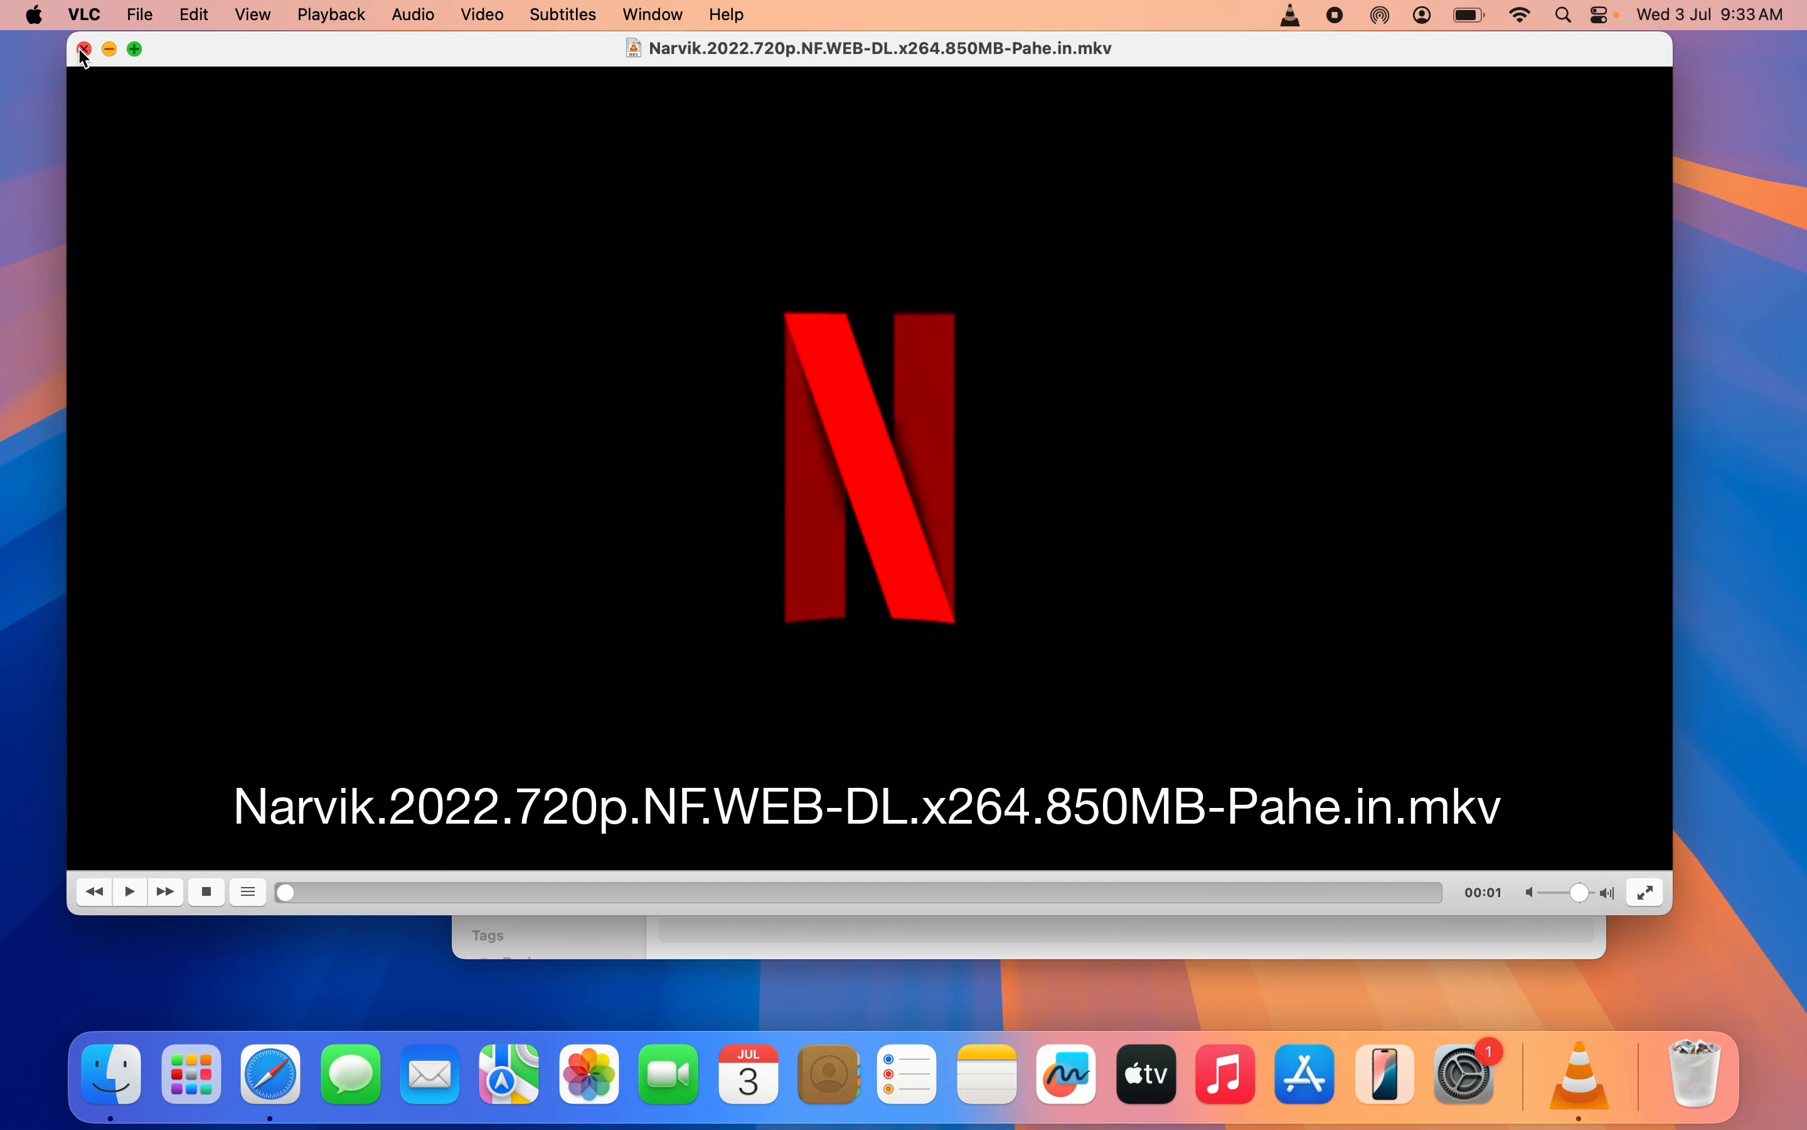
pyautogui.click(83, 49)
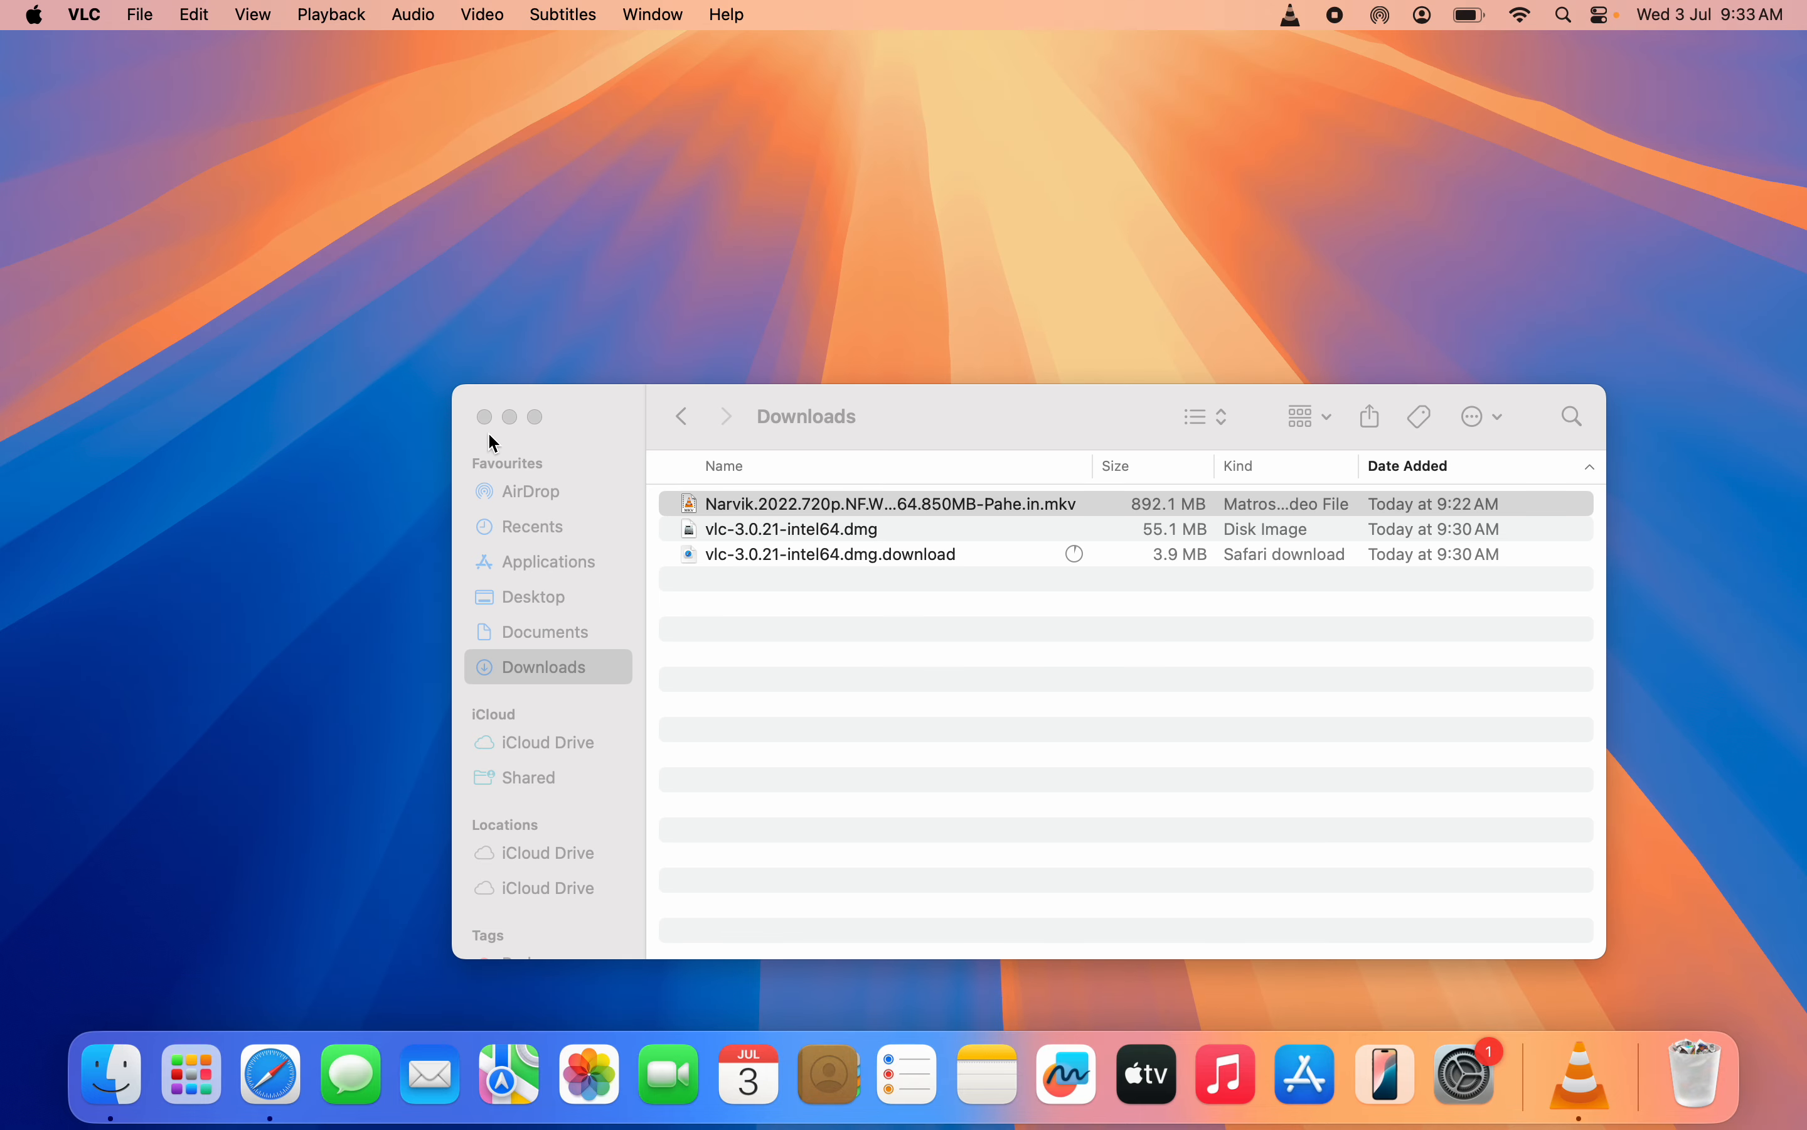